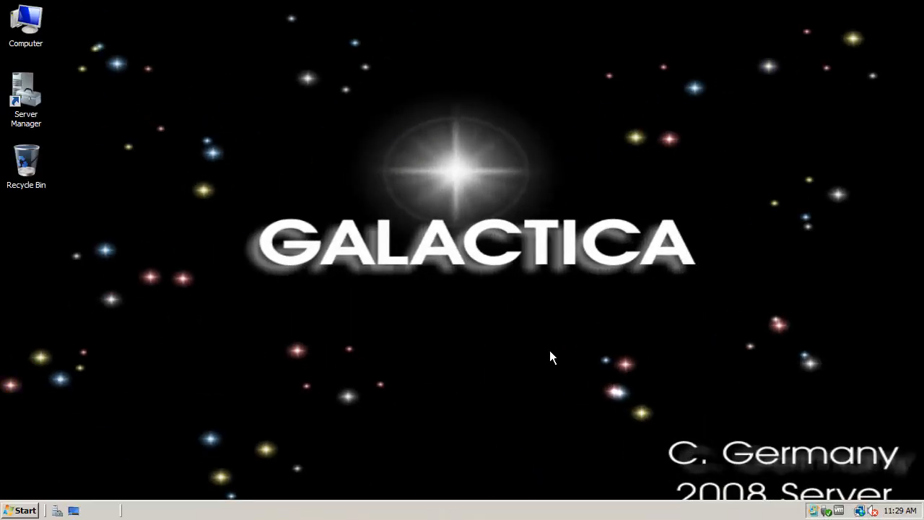
mouse_move(128, 384)
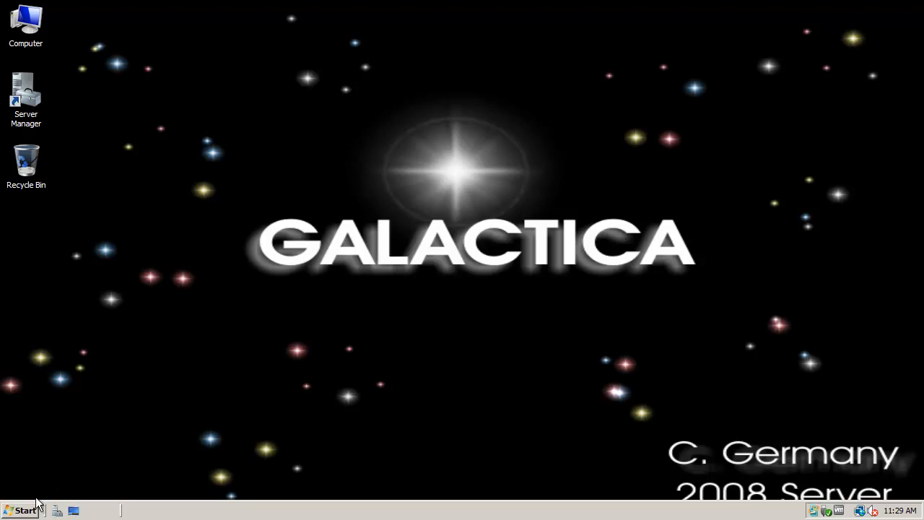
Run dcpromo from the Start menu search to install the AD DS binaries
click(24, 510)
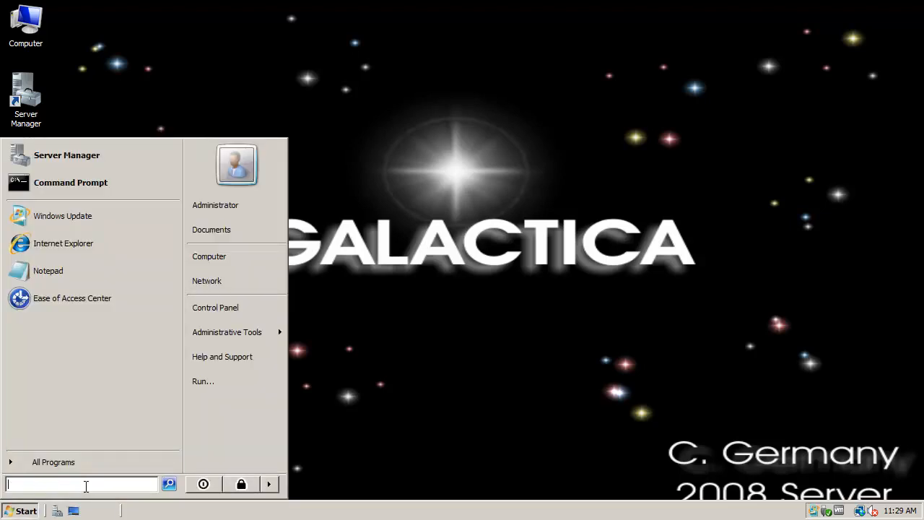
text(dd)
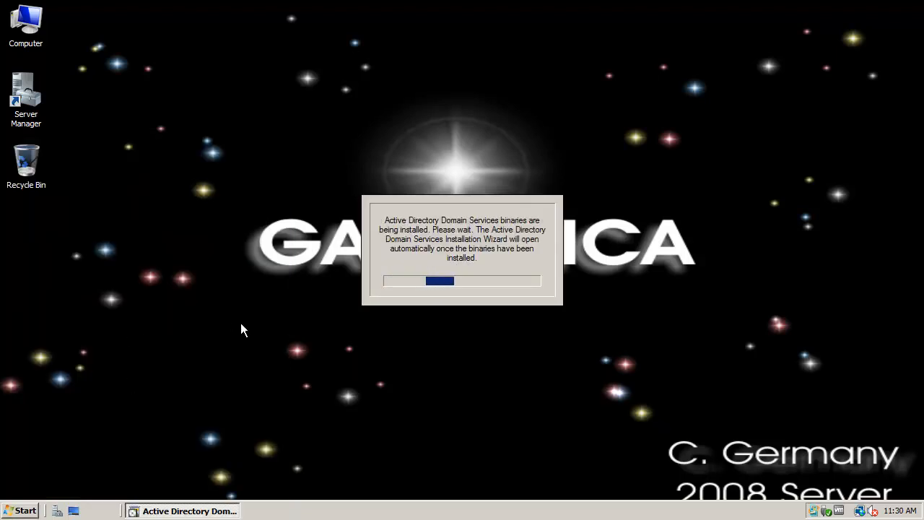
mouse_move(224, 318)
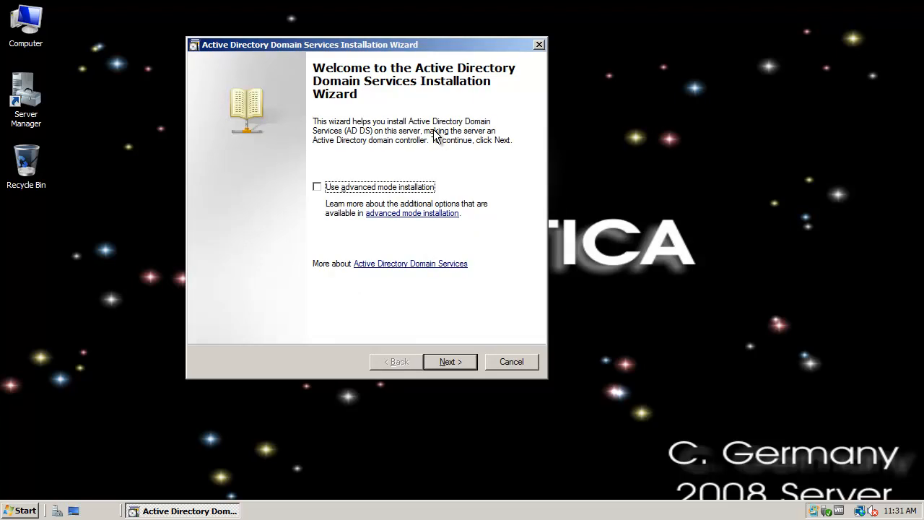
Enable advanced mode installation and choose to create a new domain in a new forest
click(316, 186)
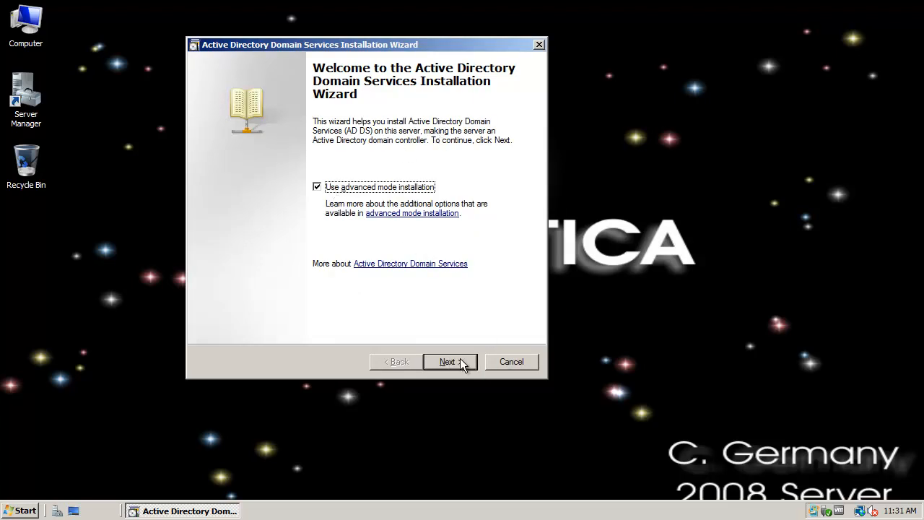
click(450, 361)
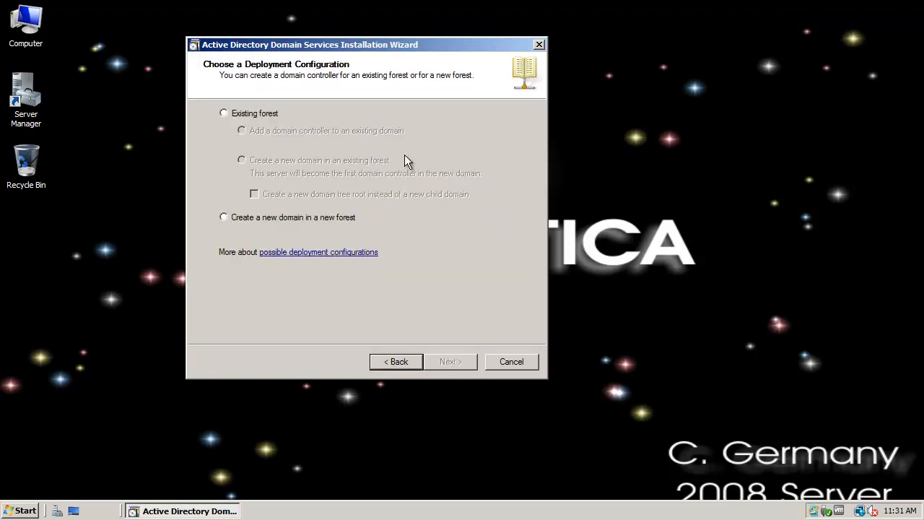
click(223, 218)
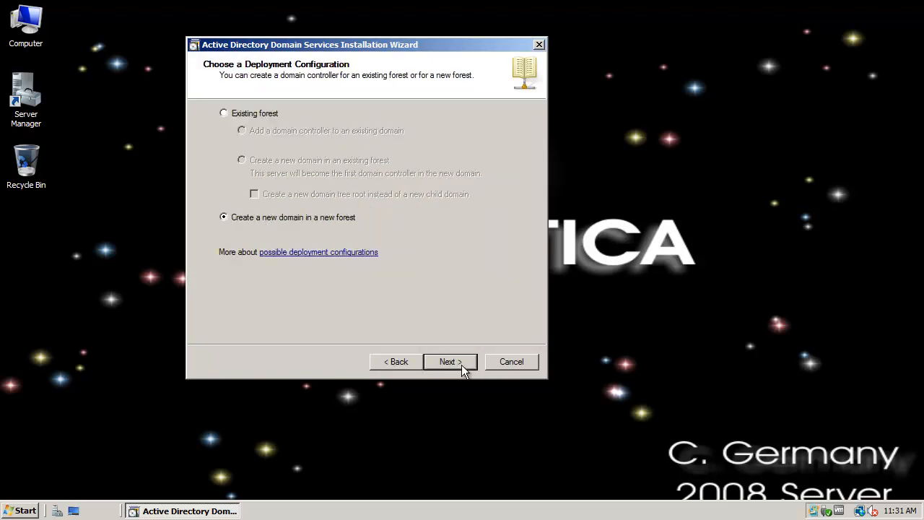
click(450, 362)
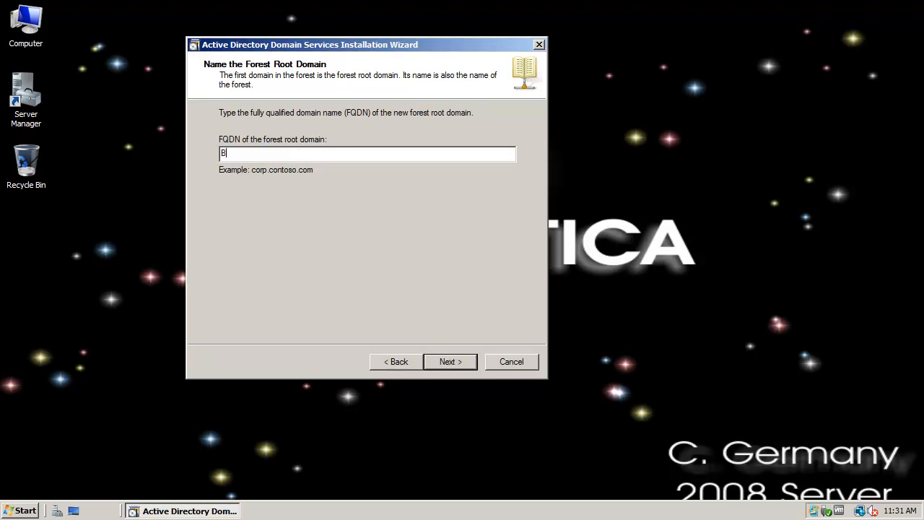
Name the forest root domain Pirates.TheSevenSeas
text(attleStar)
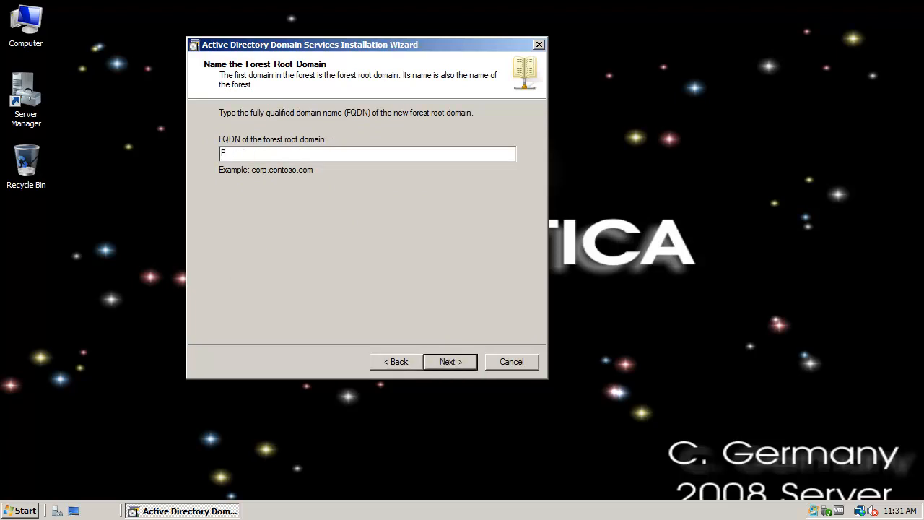
text(irates.)
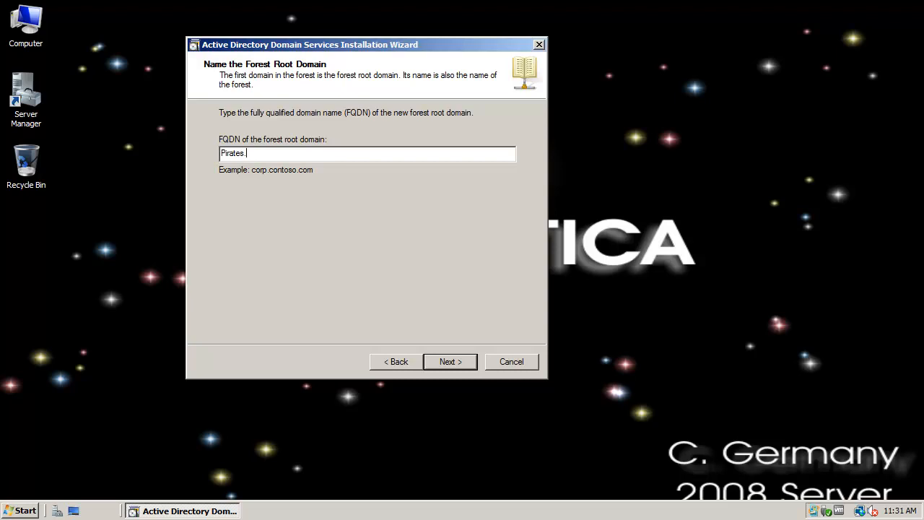
text(TheSevenSeas)
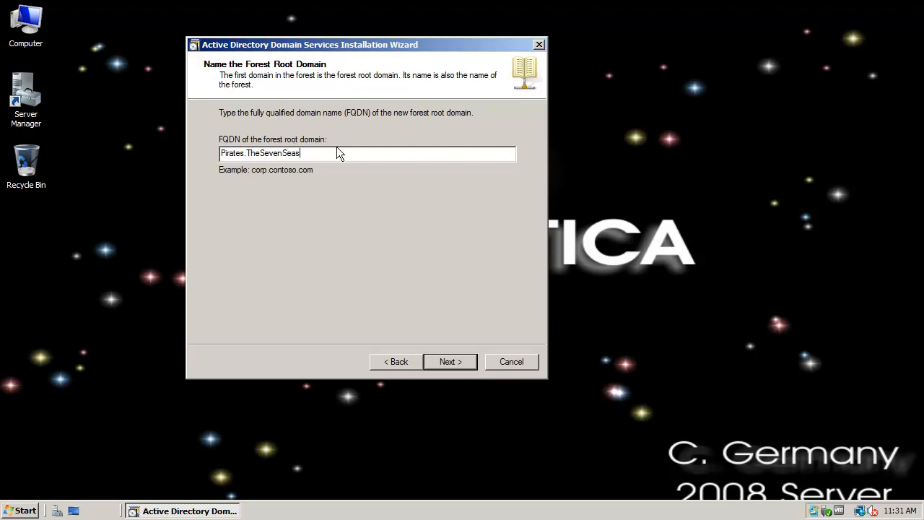
mouse_move(450, 362)
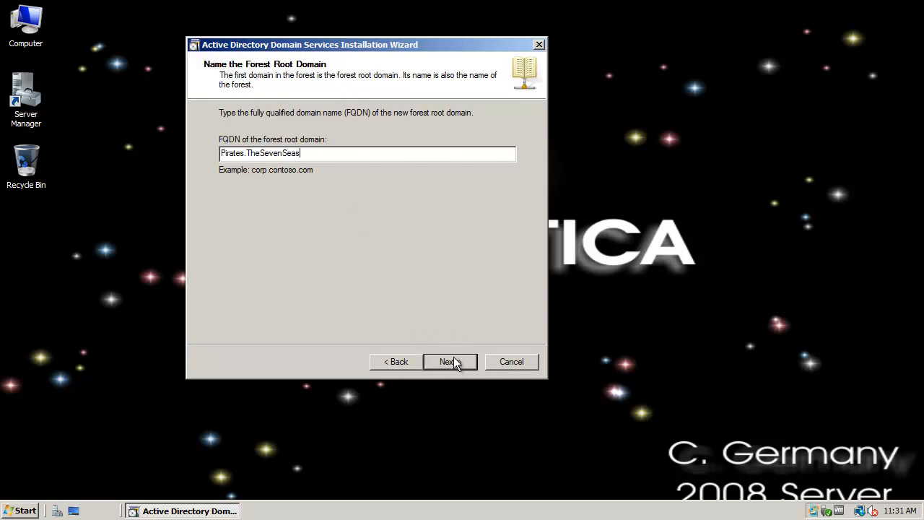
click(450, 361)
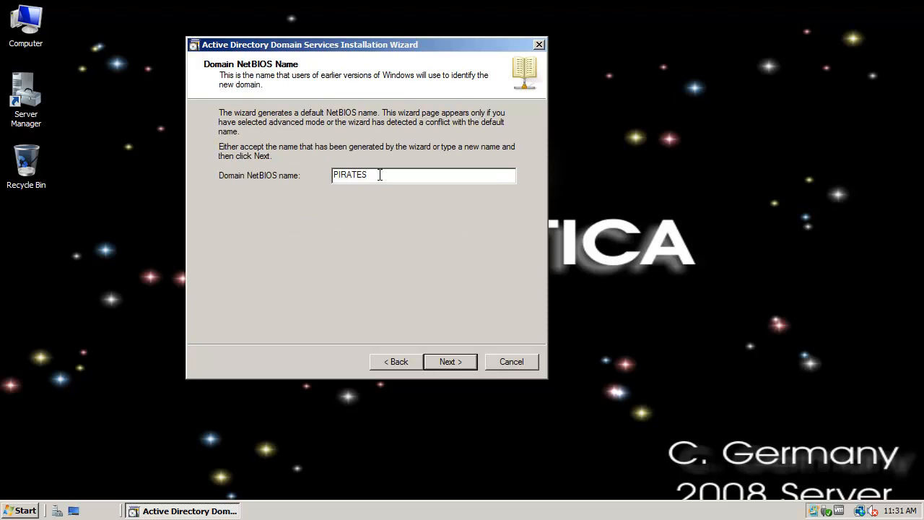
mouse_move(451, 362)
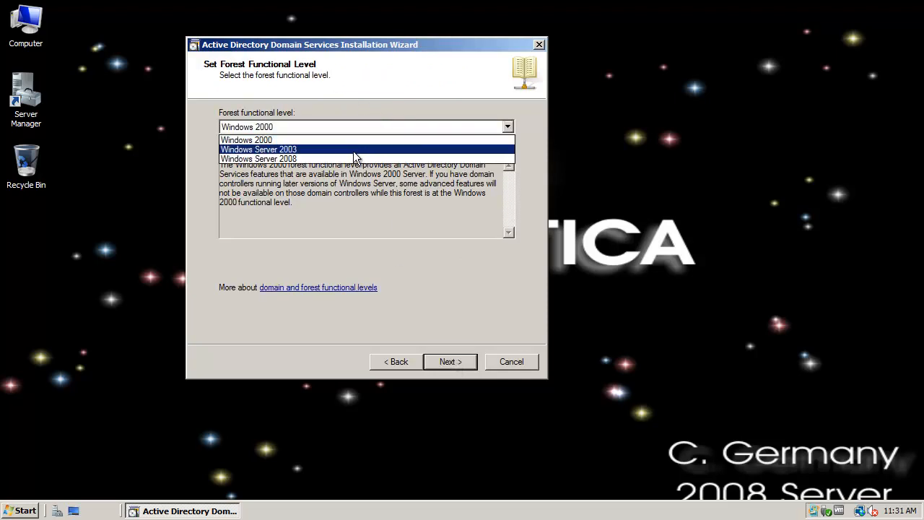
Use Windows Server 2008 forest functional level, keep DNS server, and accept the delegation warning
click(258, 159)
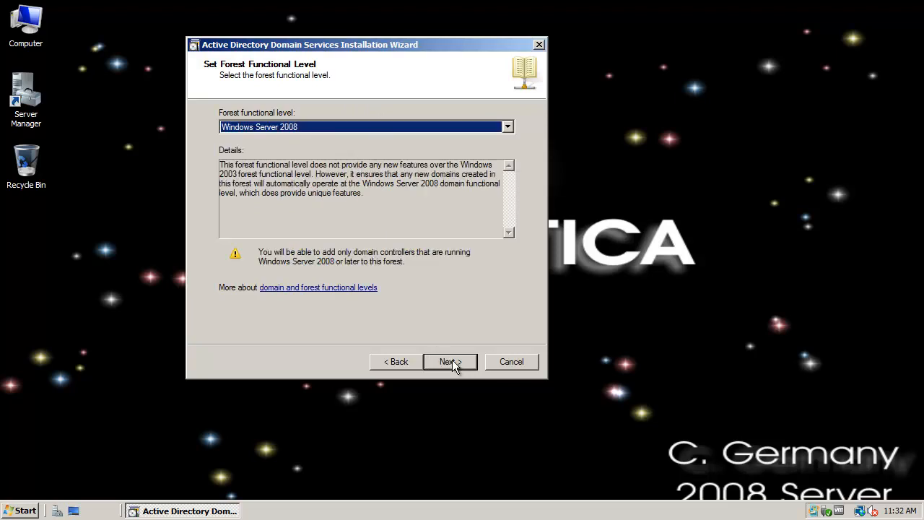
click(450, 361)
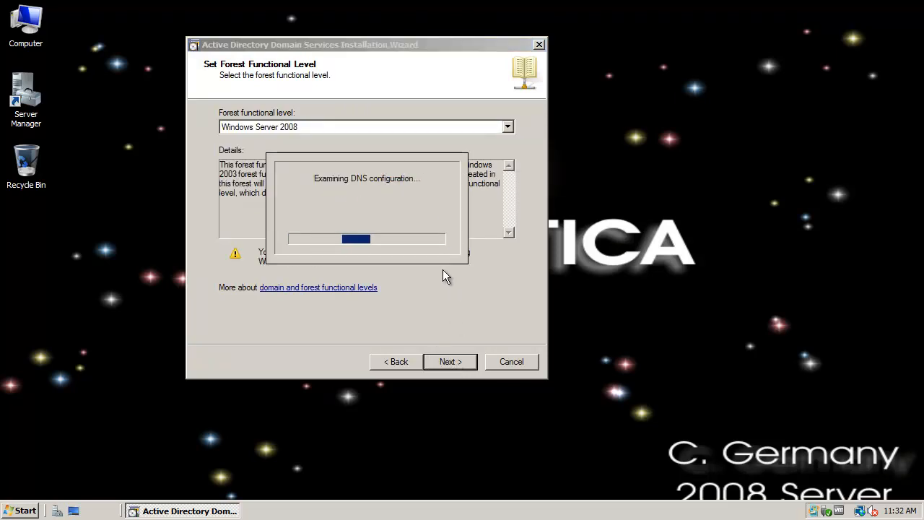
click(450, 362)
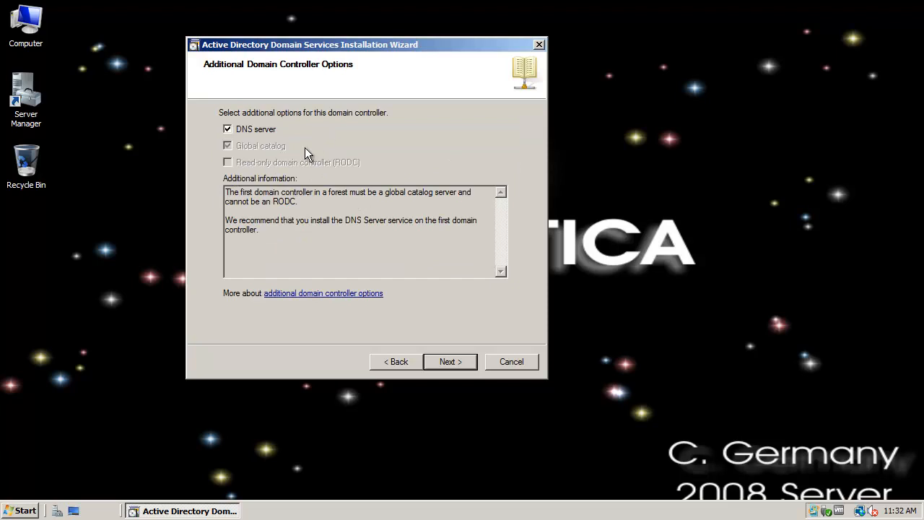
mouse_move(298, 113)
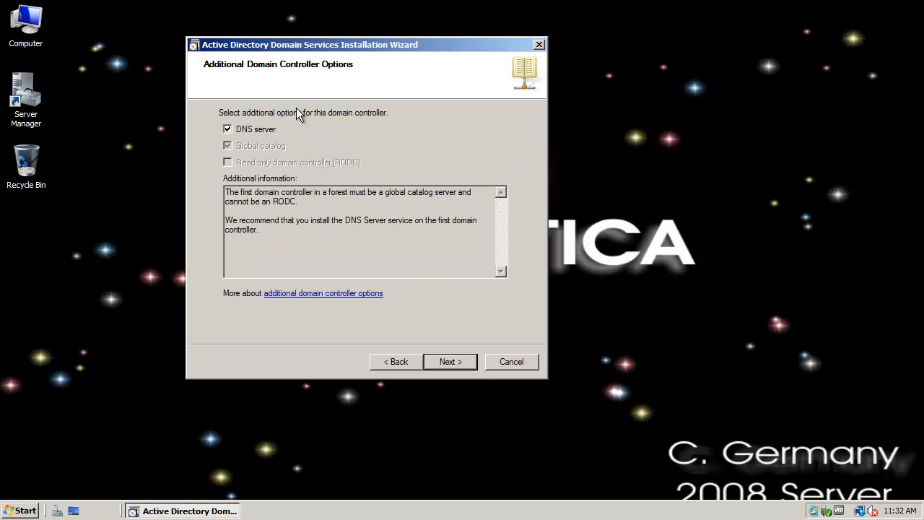
mouse_move(323, 145)
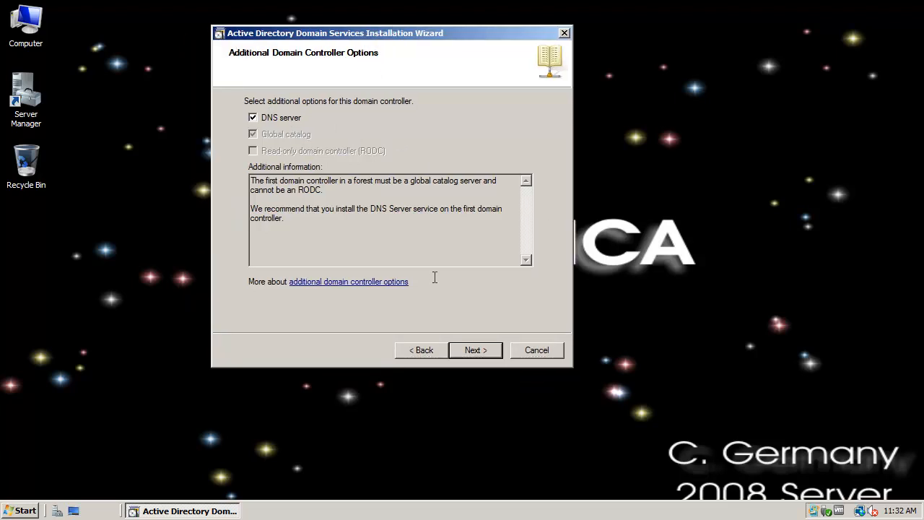
click(475, 350)
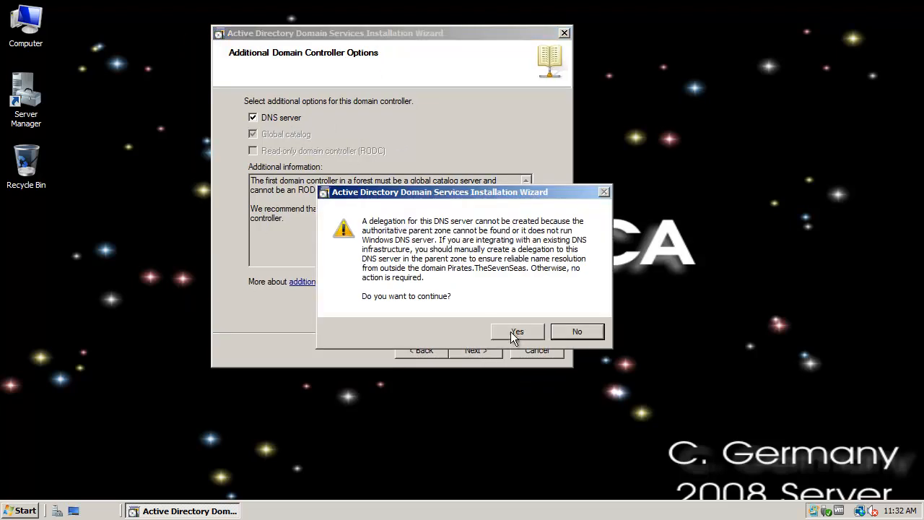
click(517, 331)
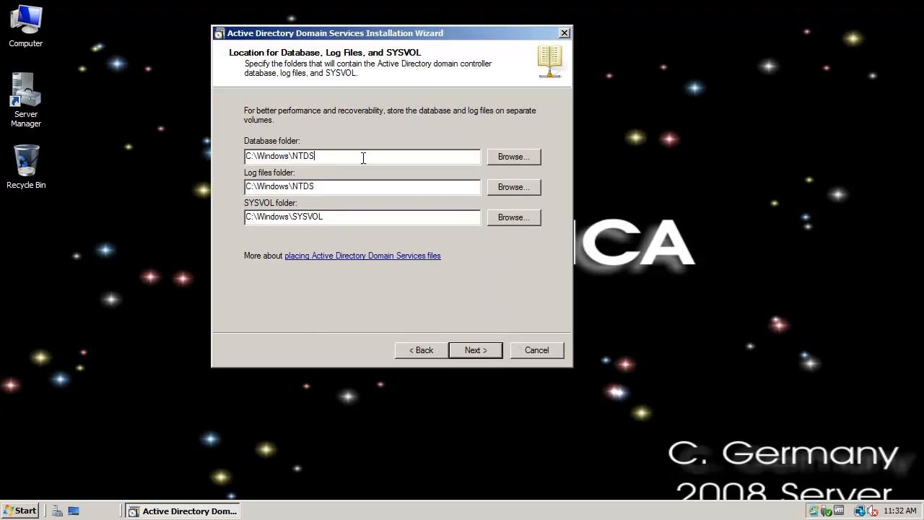
mouse_move(343, 217)
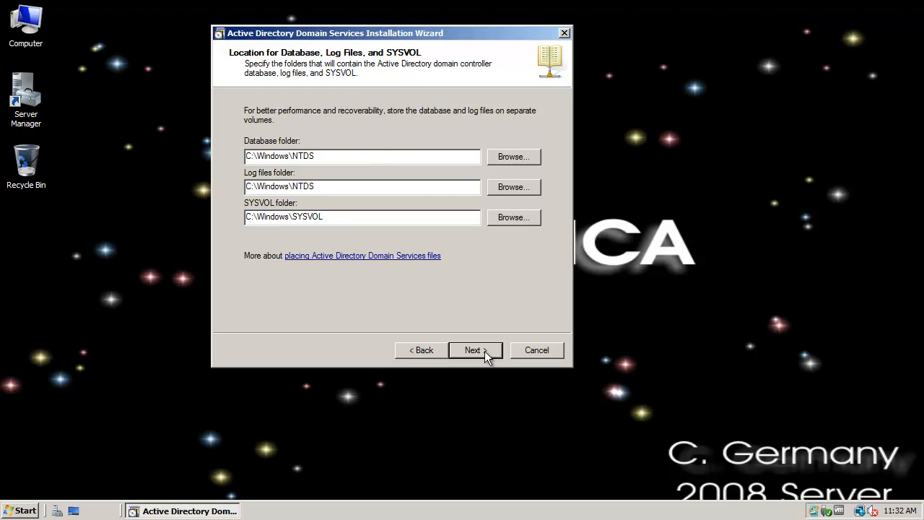
Keep the default database, log and SYSVOL folders and enter the restore mode password
click(475, 350)
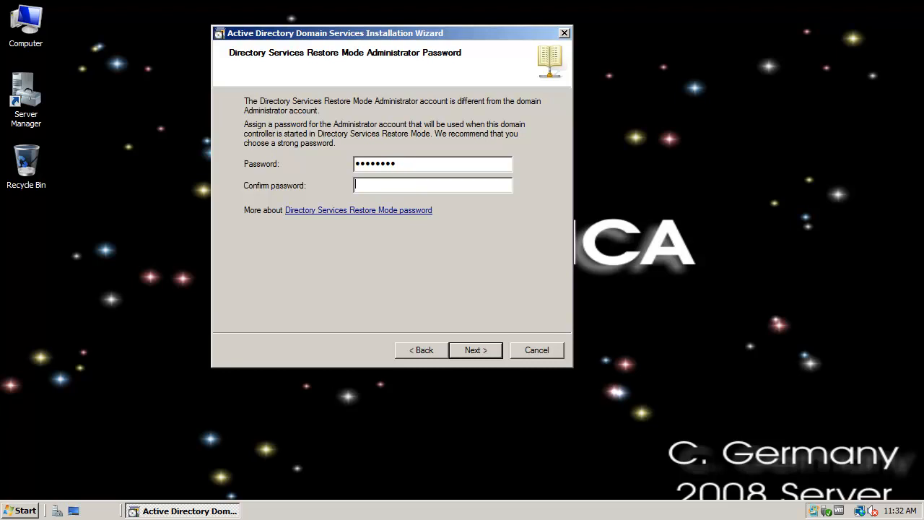
text(••••)
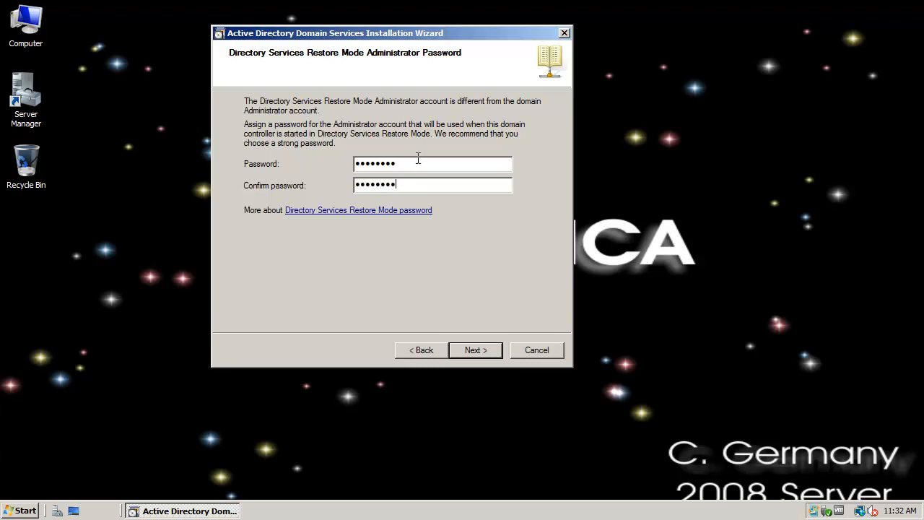
click(475, 351)
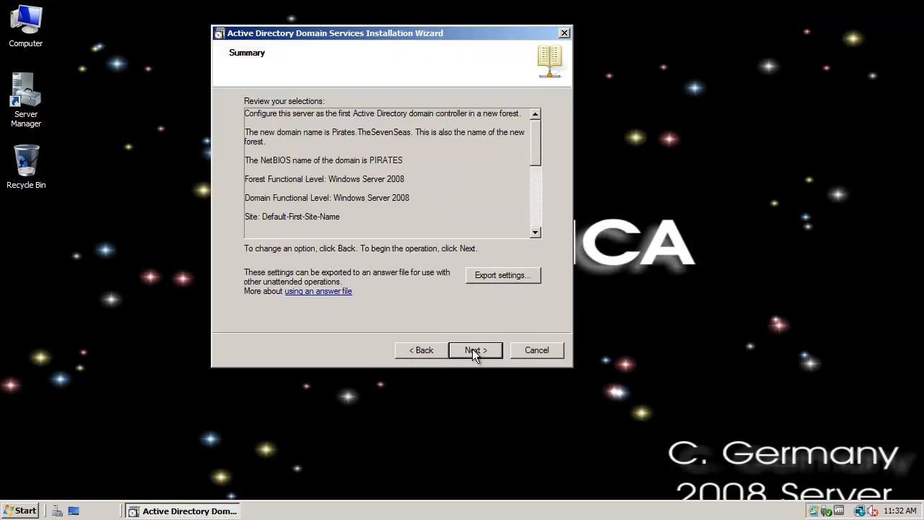
Start the domain controller configuration from the Summary page and let it run
click(475, 350)
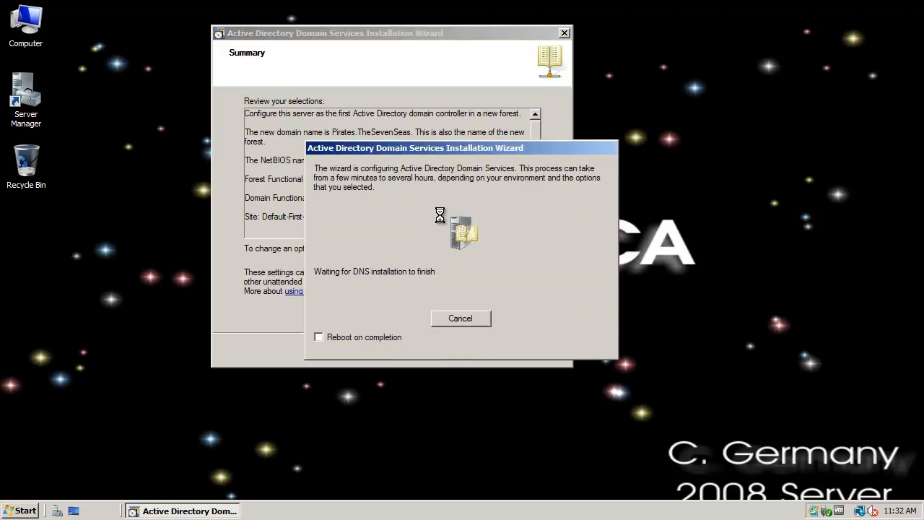
mouse_move(399, 211)
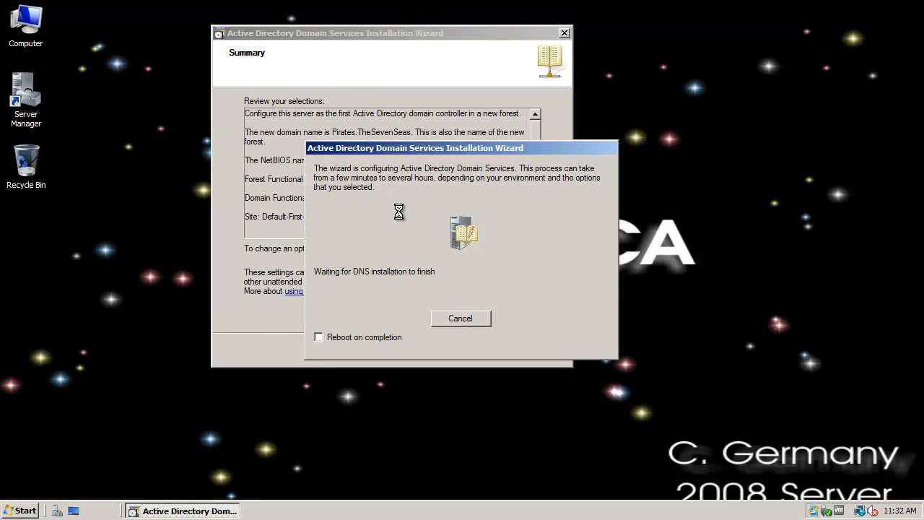
mouse_move(439, 158)
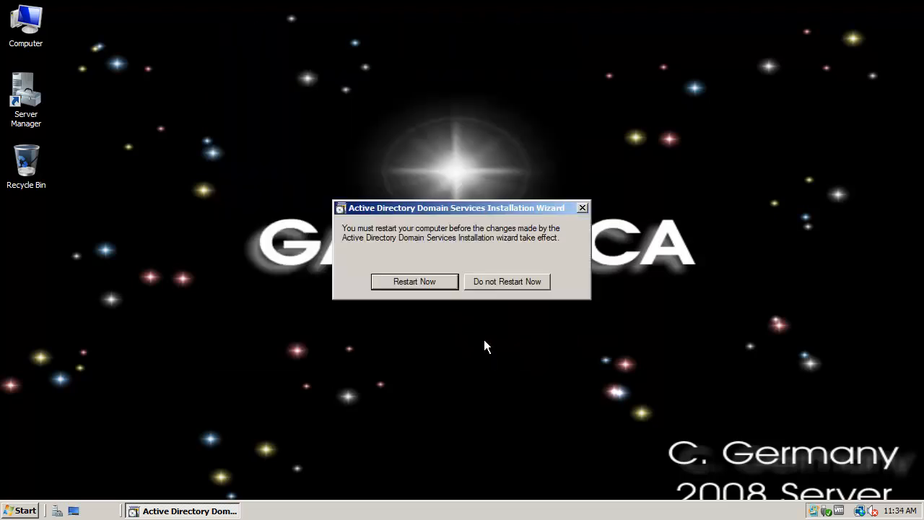
Restart the server so the domain controller configuration takes effect
click(414, 281)
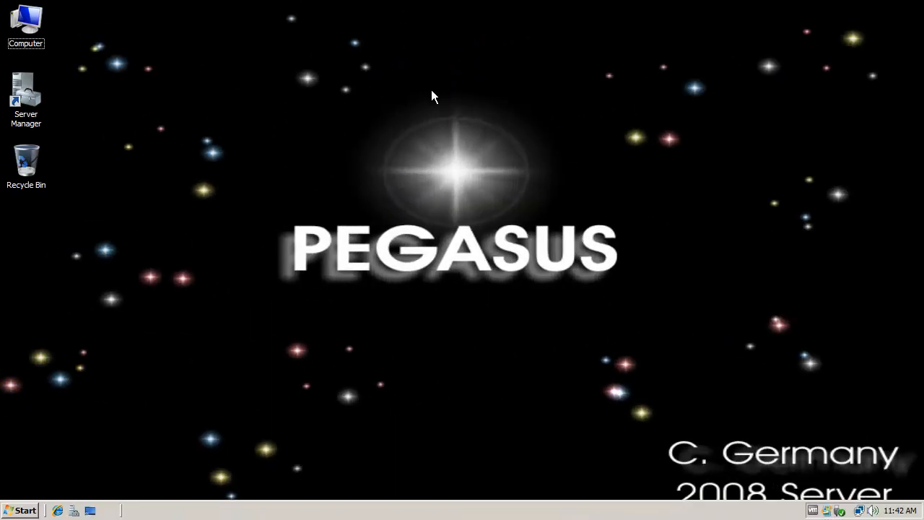
mouse_move(424, 96)
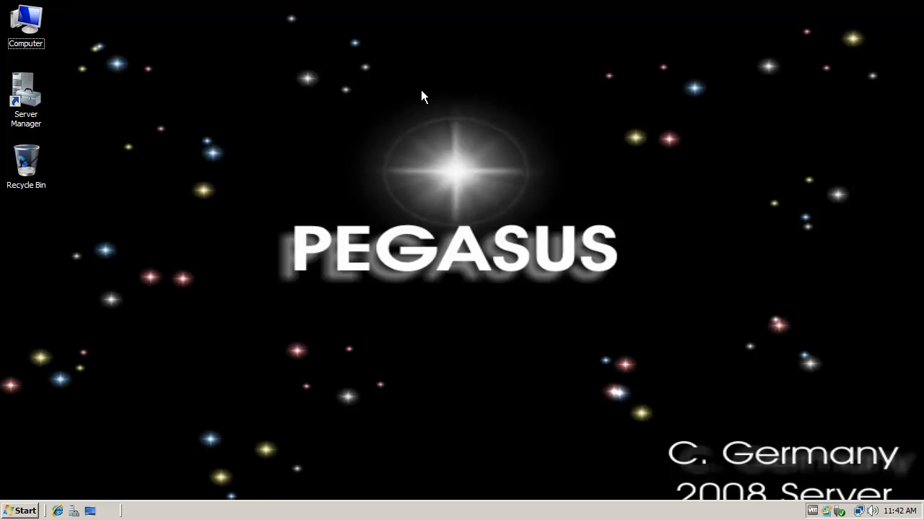
mouse_move(384, 143)
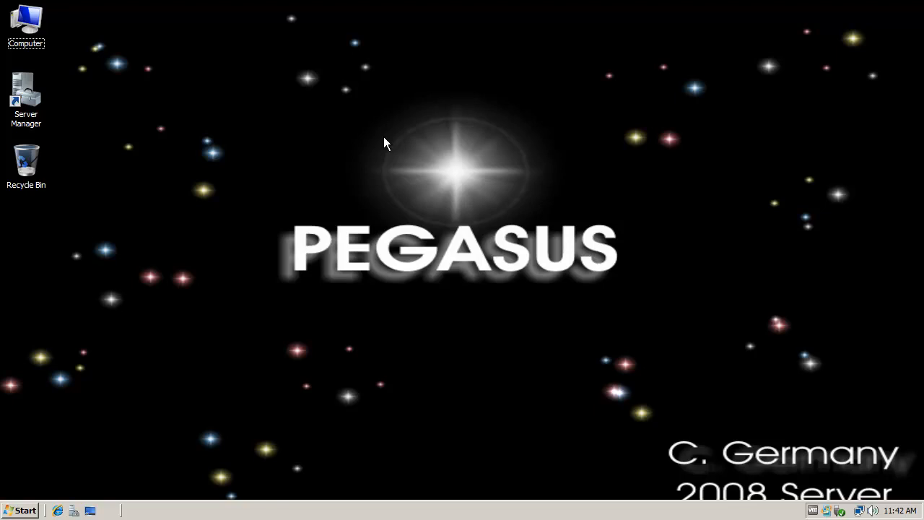
mouse_move(205, 226)
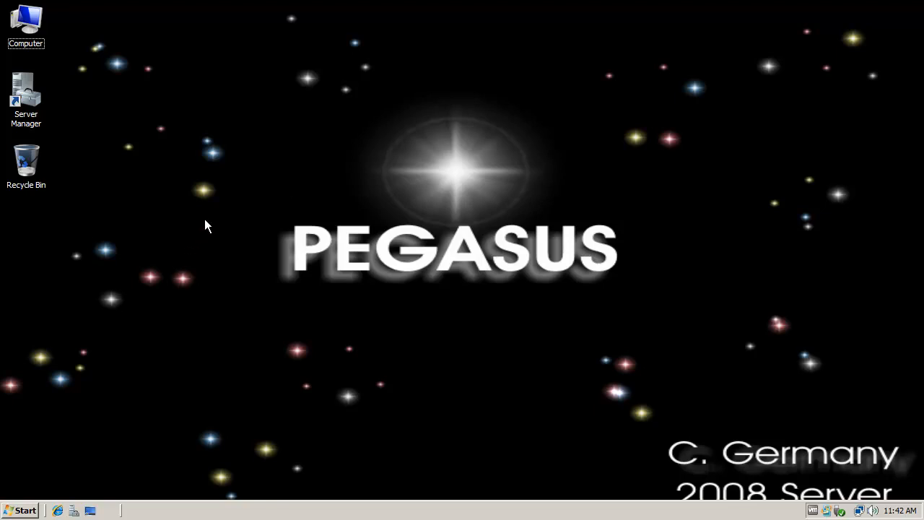
Inspect Local Area Connection's static IPv4 address 199.207.13.201 and DNS 199.207.13.200
click(24, 509)
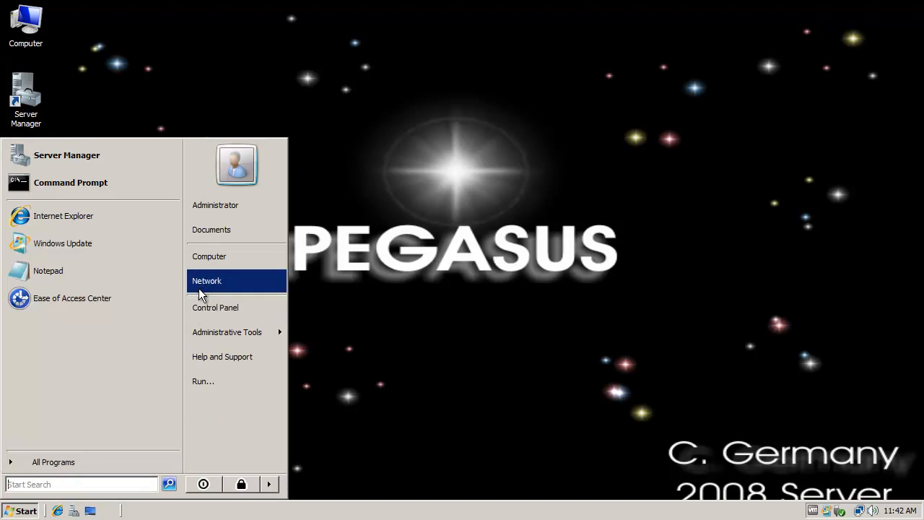
click(207, 281)
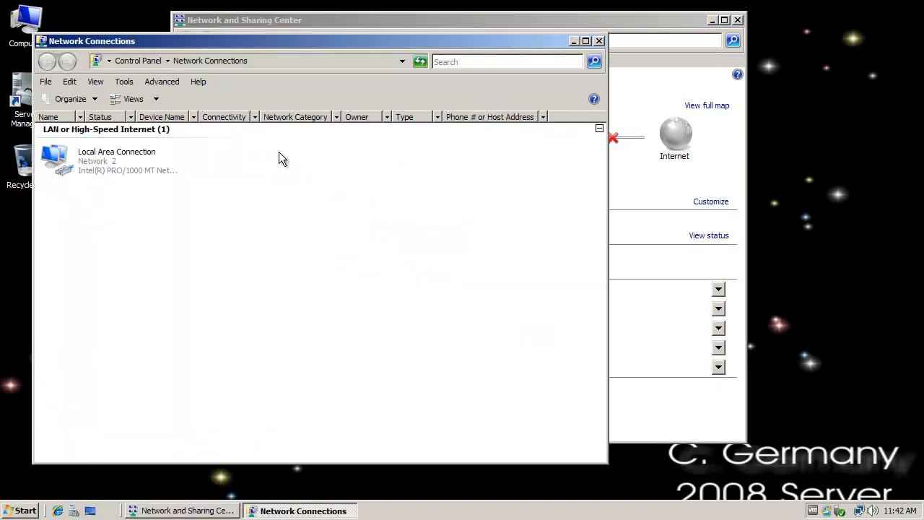
right_click(108, 161)
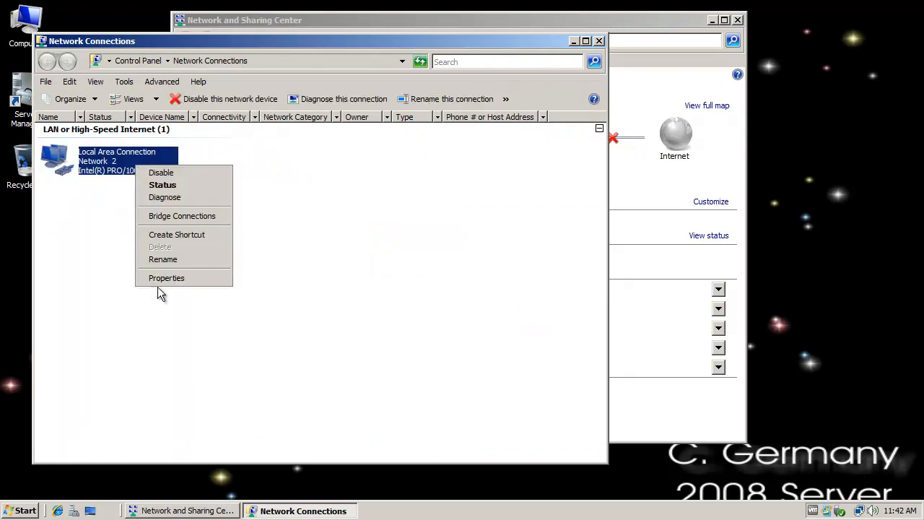
click(166, 278)
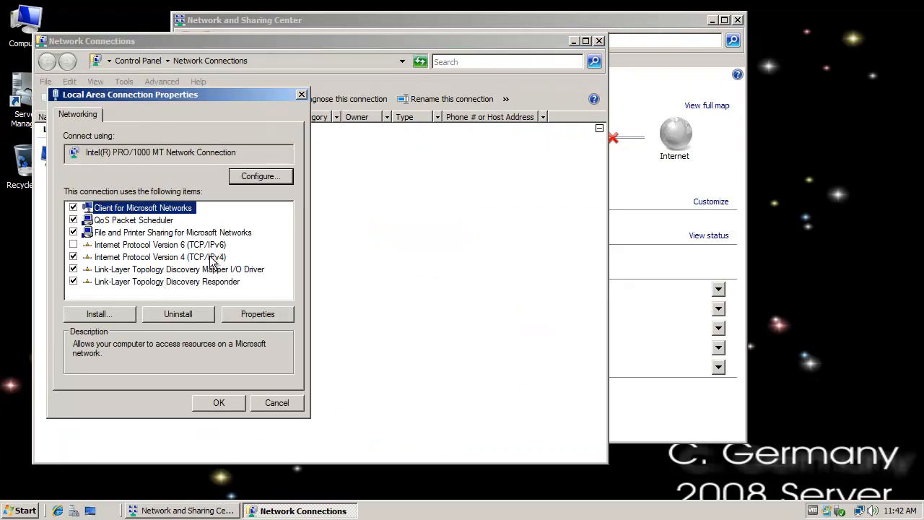
click(257, 314)
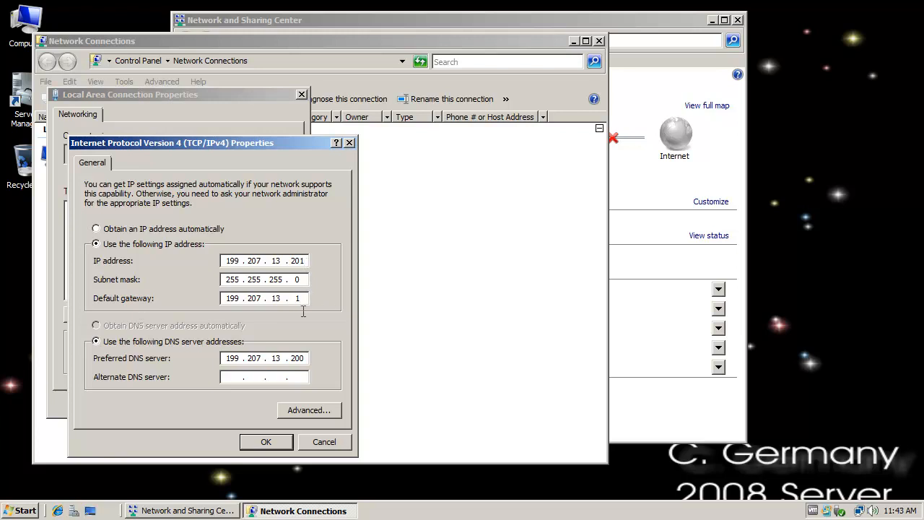
double_click(297, 358)
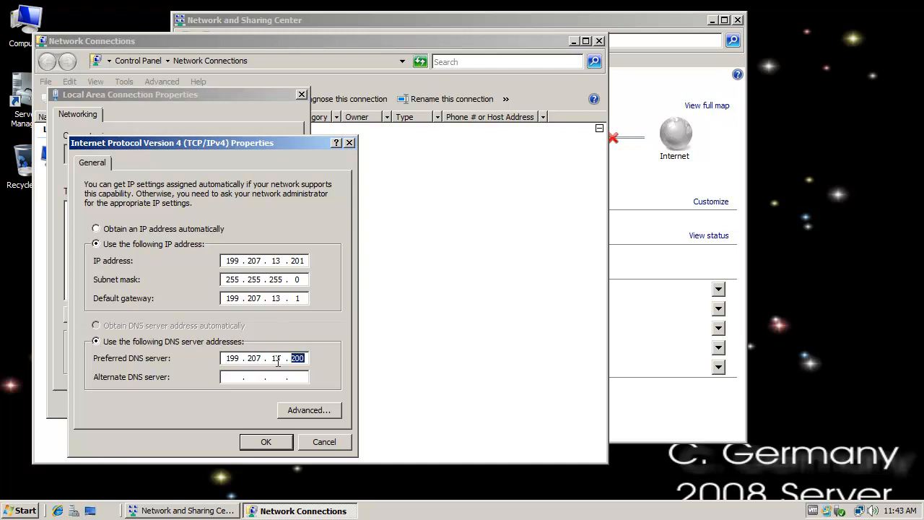
mouse_move(296, 430)
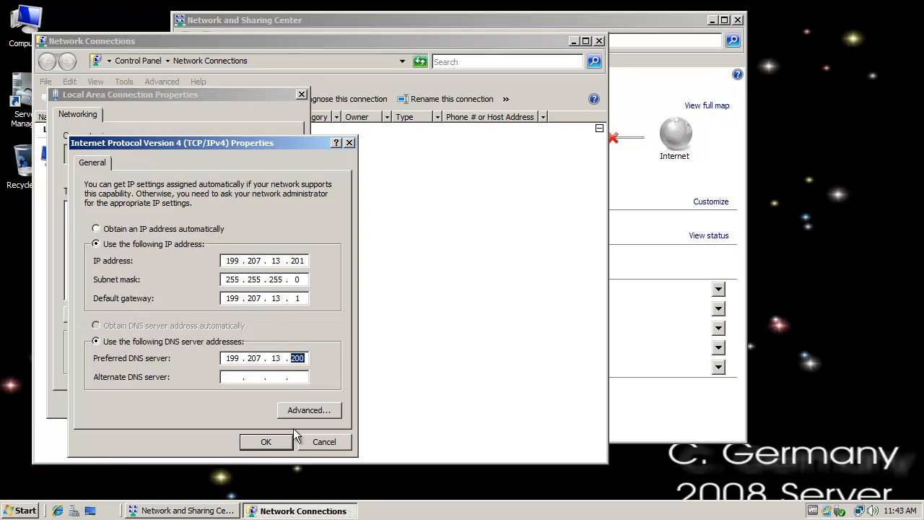
click(266, 442)
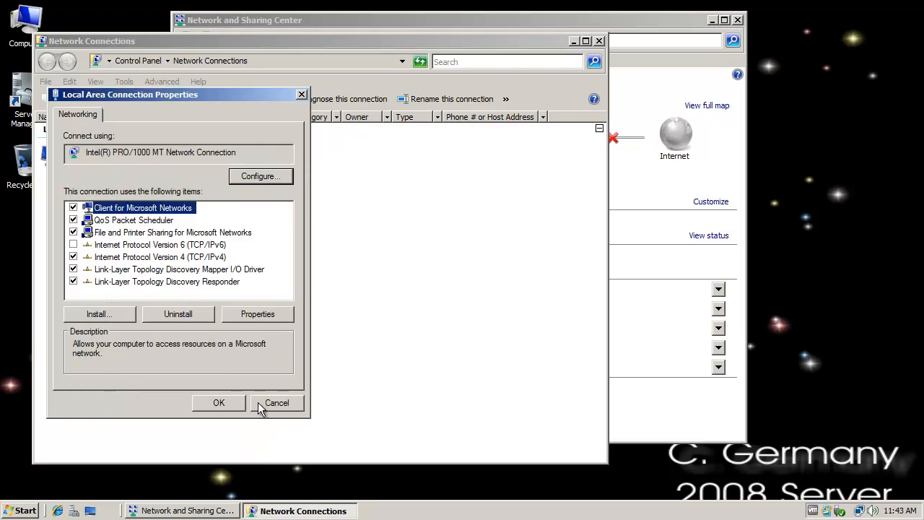
Set Pegasus's System Properties to join the domain Pirates.TheSevenSeas
click(276, 403)
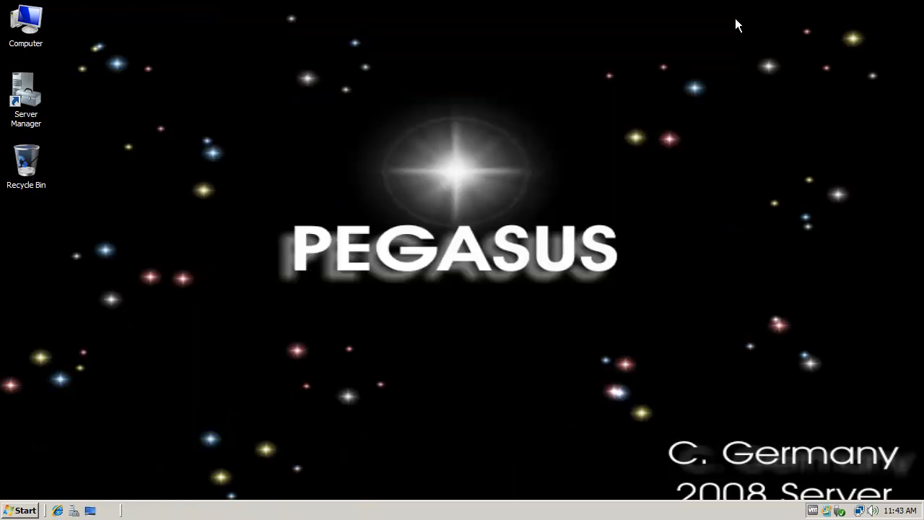
right_click(25, 21)
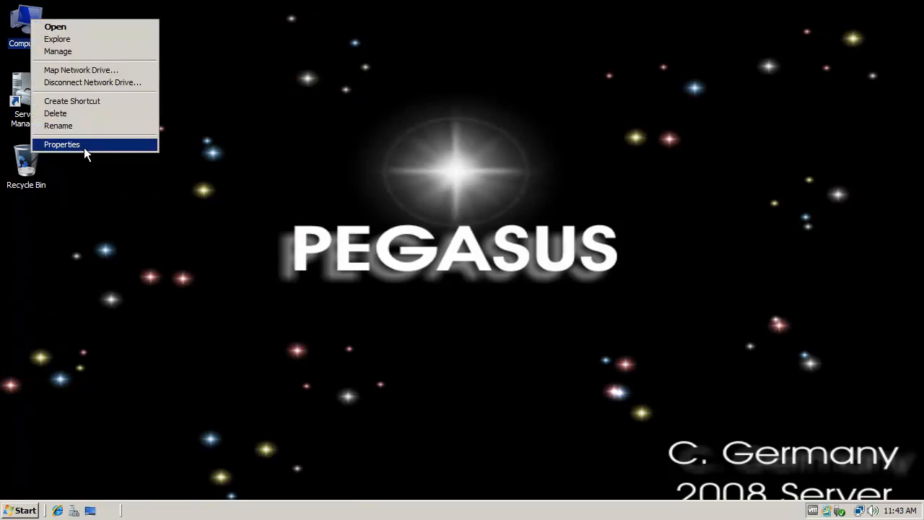
click(61, 144)
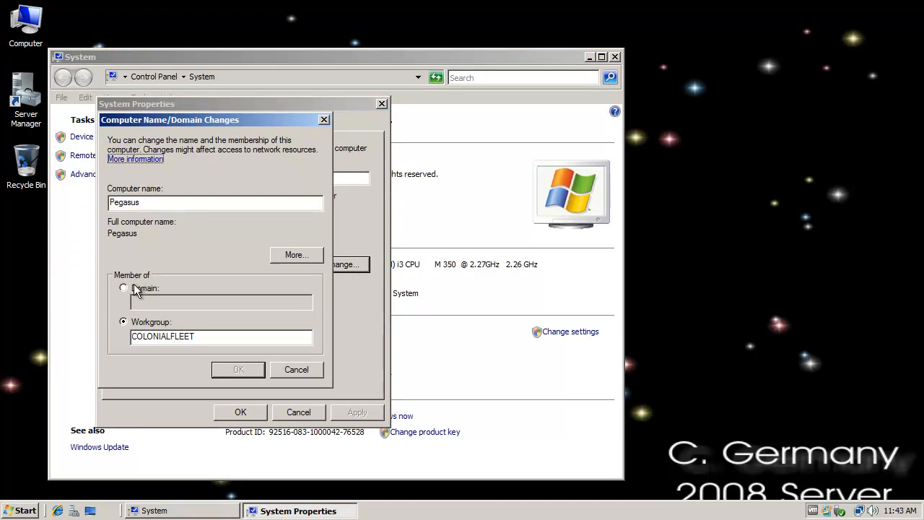
click(124, 288)
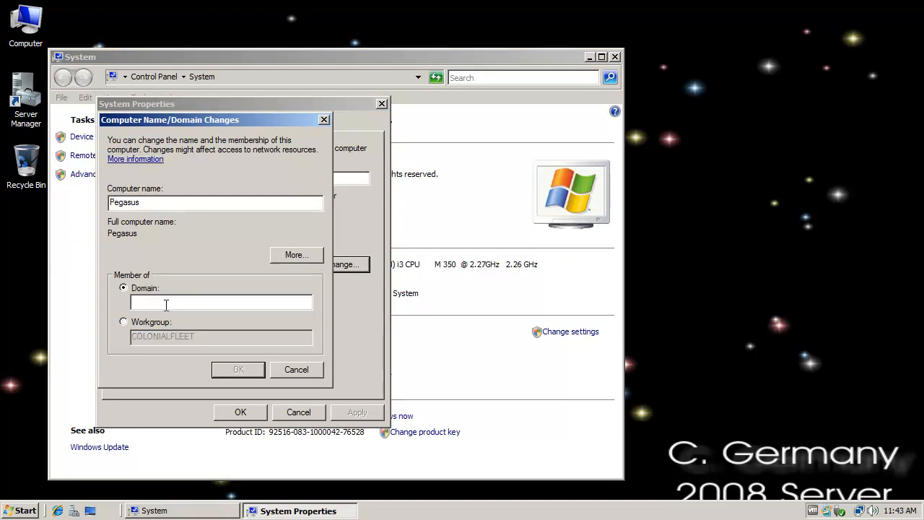
text(Pirates.)
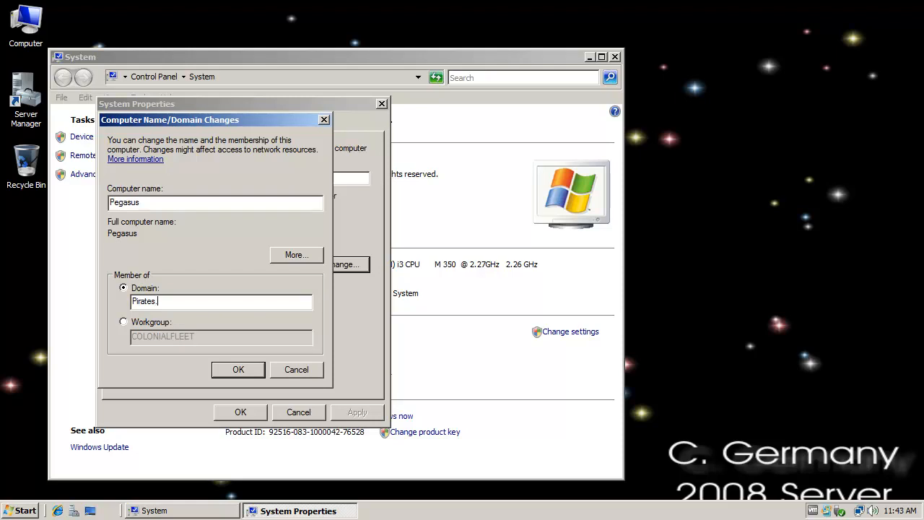
text(TheSevenS)
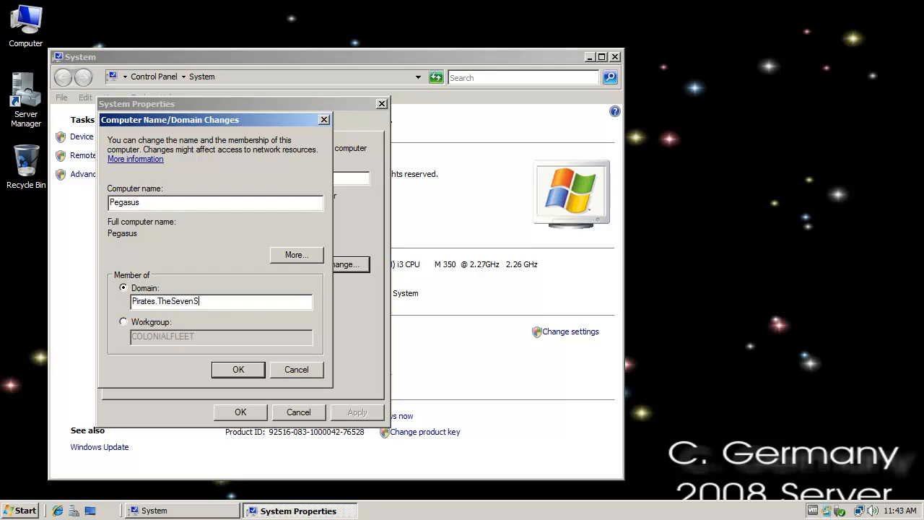
text(ease)
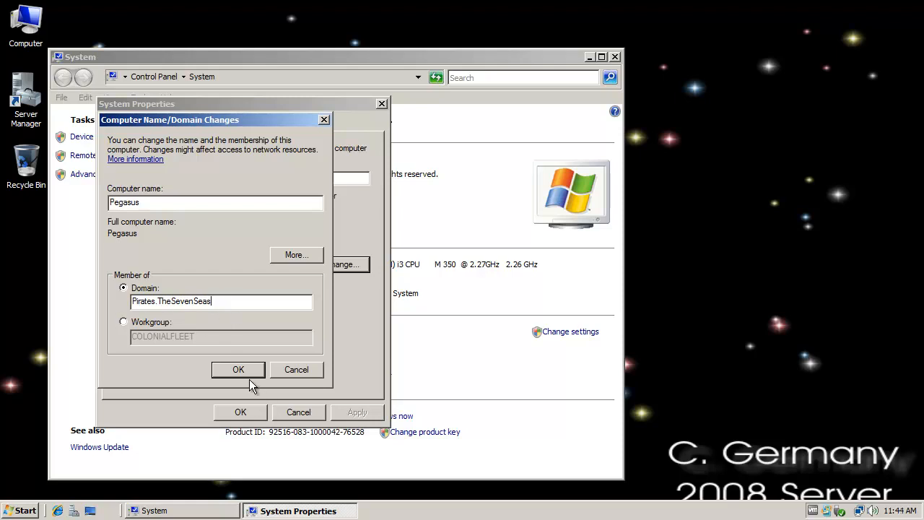
Confirm the domain join and submit the administrator account's credentials
click(238, 370)
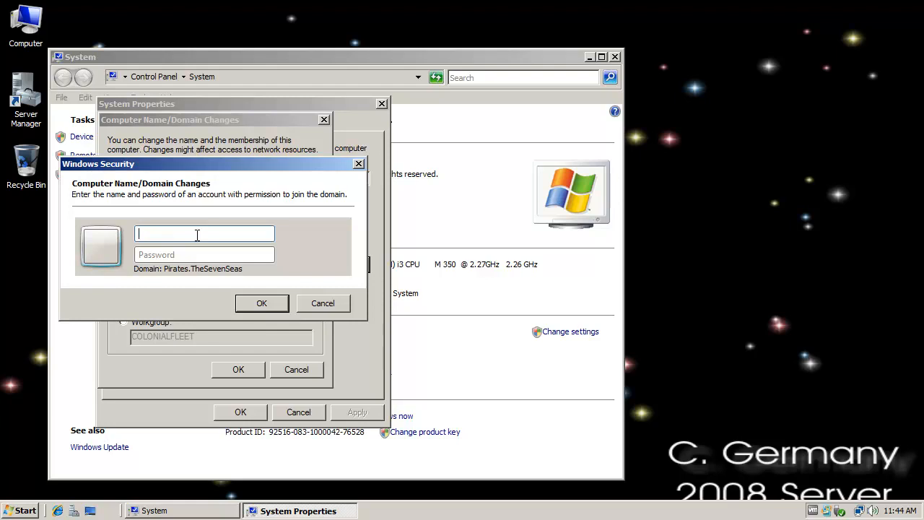
text(administrator)
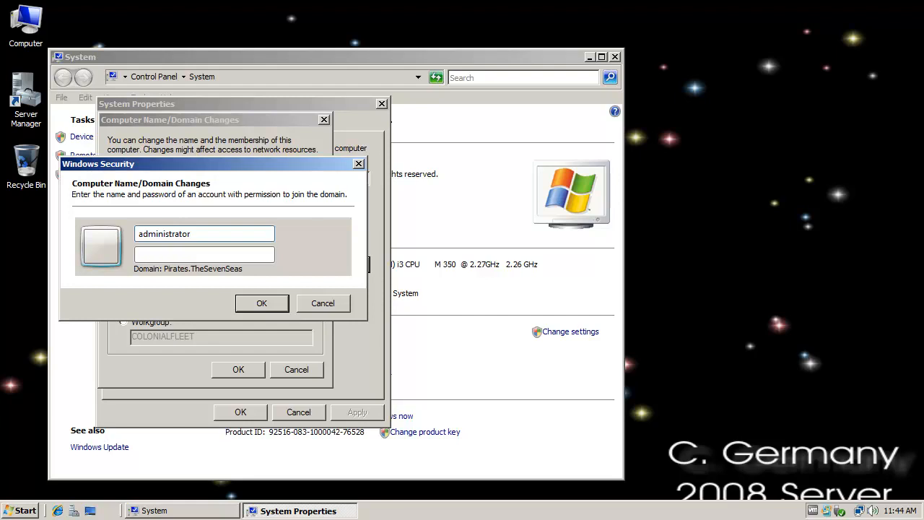
click(204, 255)
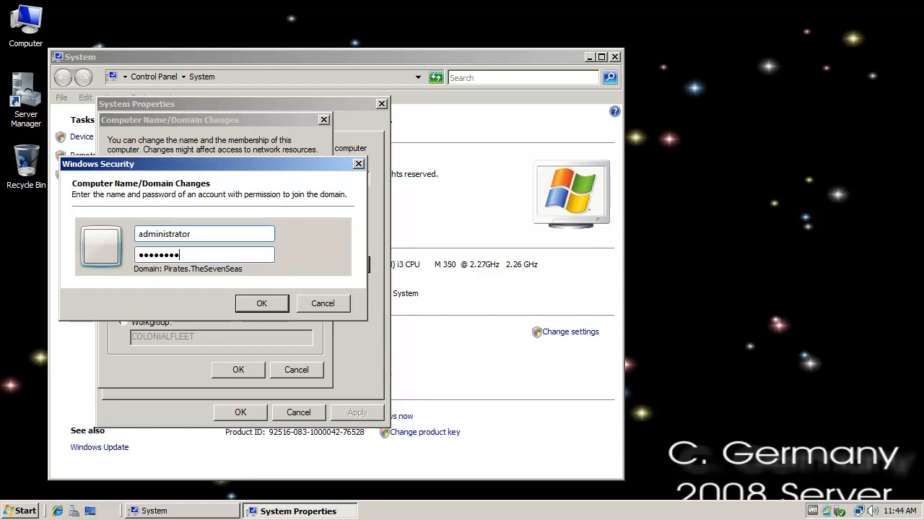
click(261, 303)
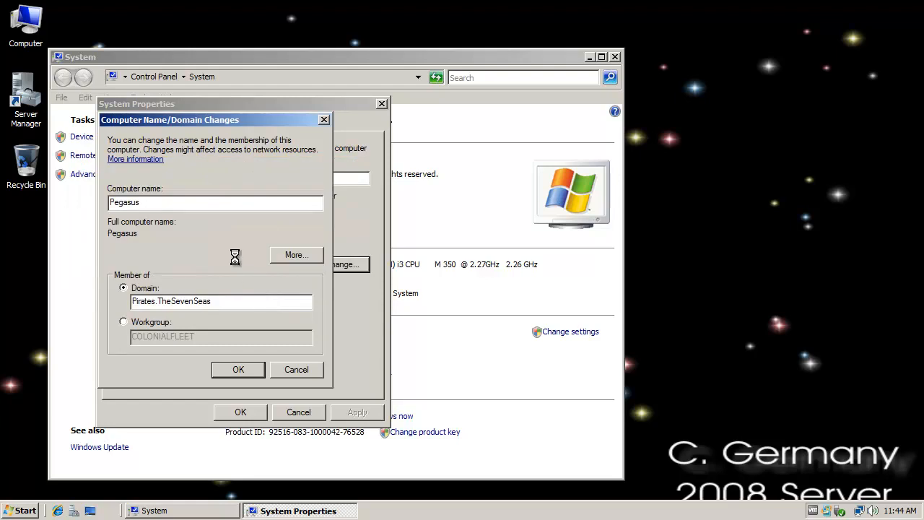
Acknowledge the Pirates.TheSevenSeas welcome and restart notices, then restart Pegasus now
click(237, 370)
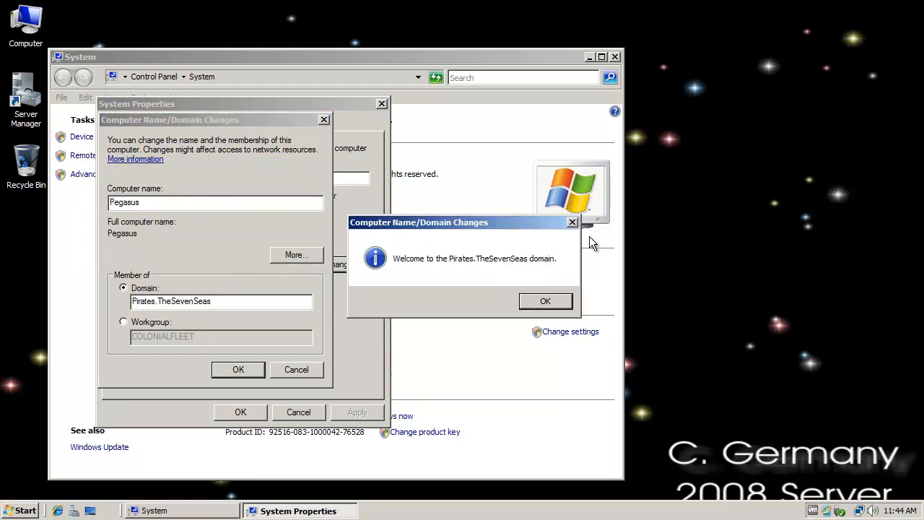
mouse_move(423, 272)
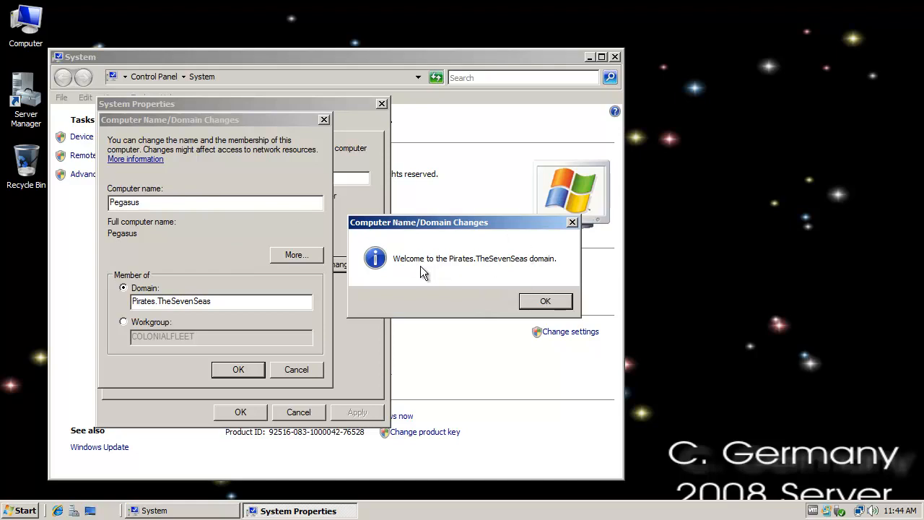
mouse_move(568, 289)
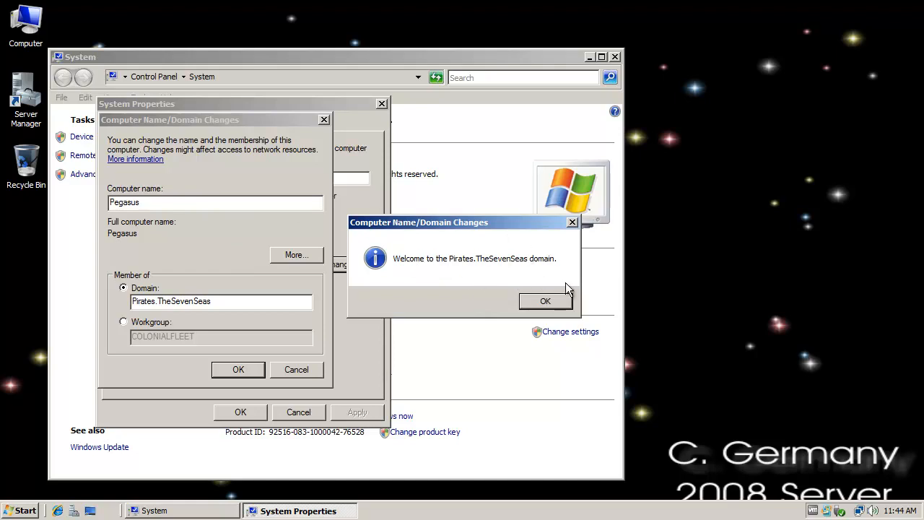
click(545, 301)
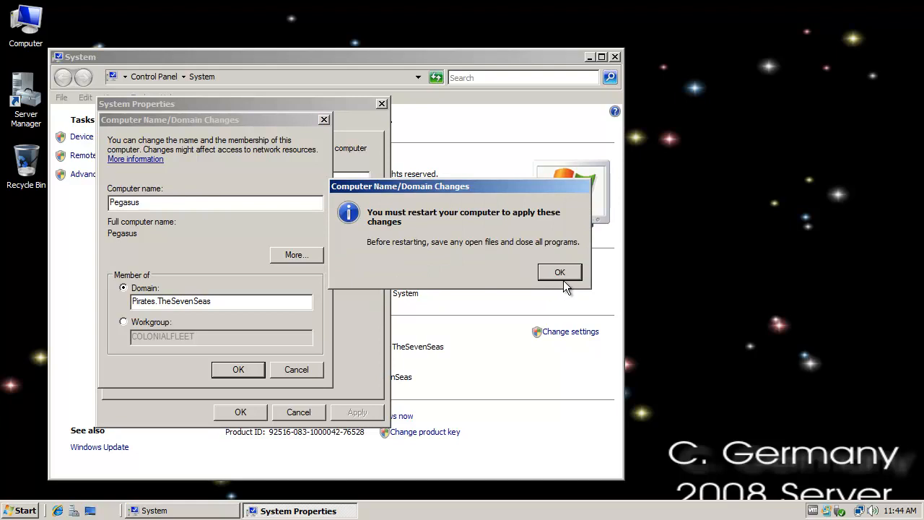
click(560, 271)
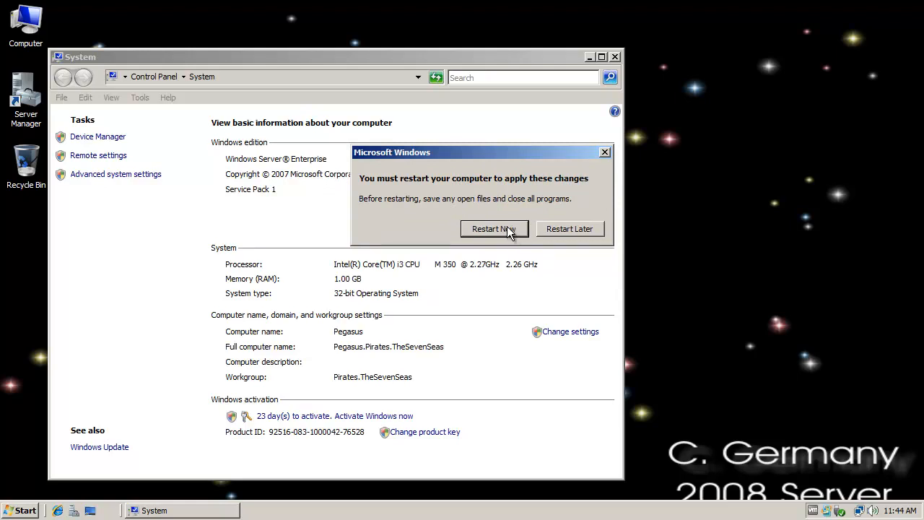
click(569, 229)
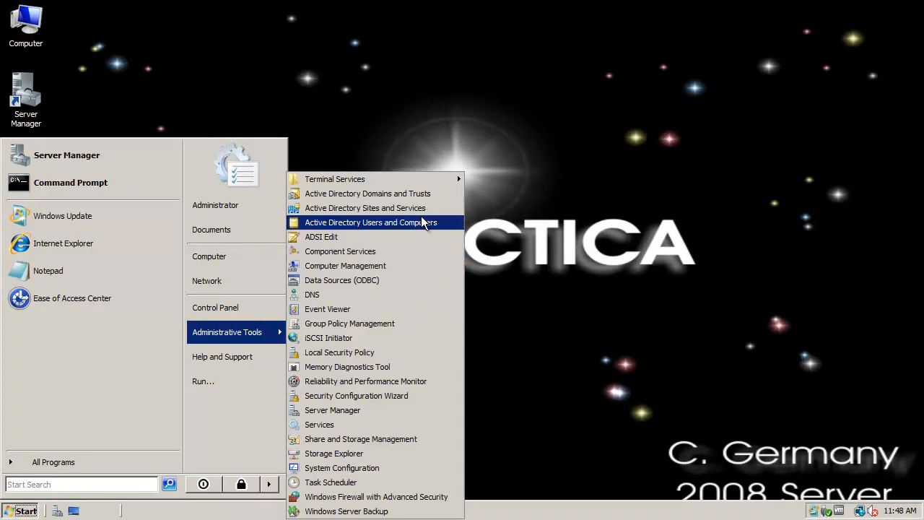
Select PEGASUS under the Pirates.TheSevenSeas Computers container in Active Directory Users and Computers
click(370, 222)
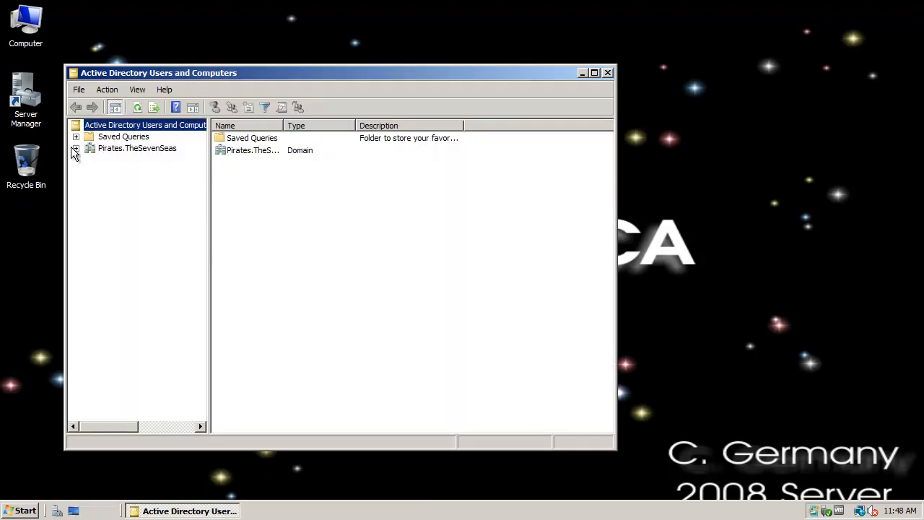
click(75, 148)
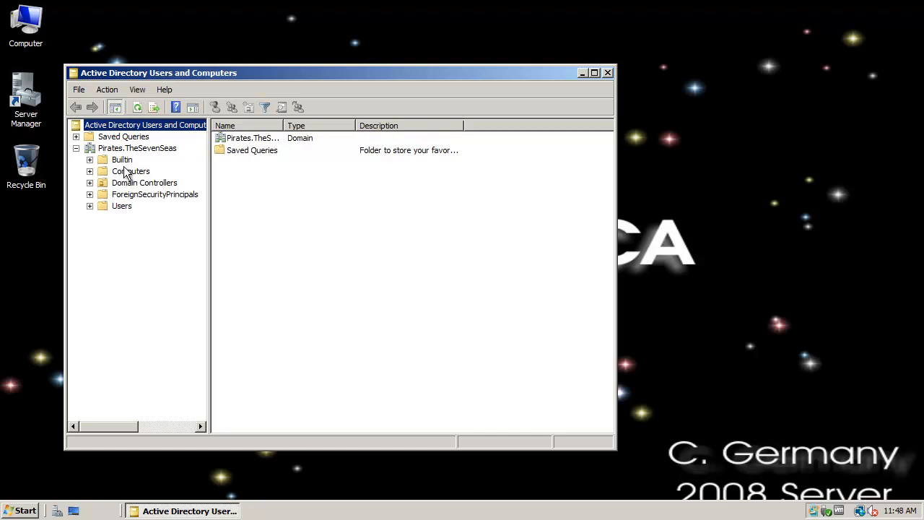
click(130, 171)
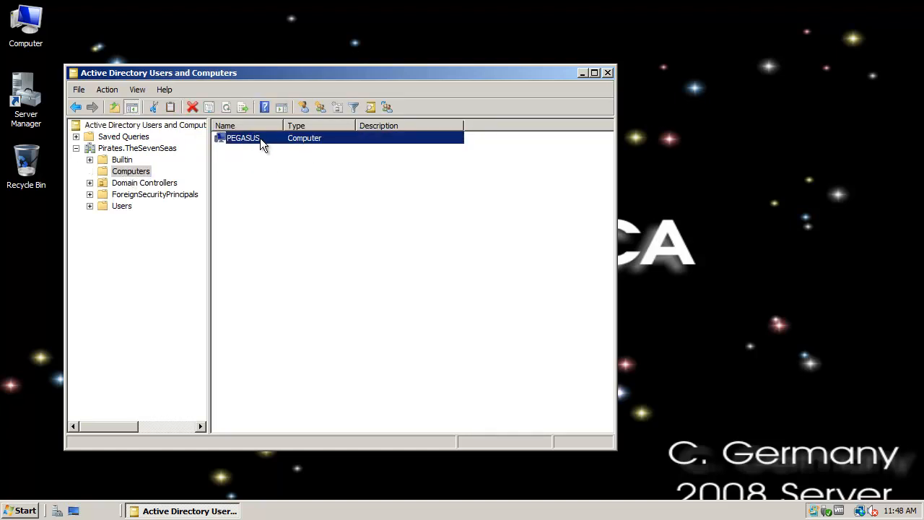
click(608, 73)
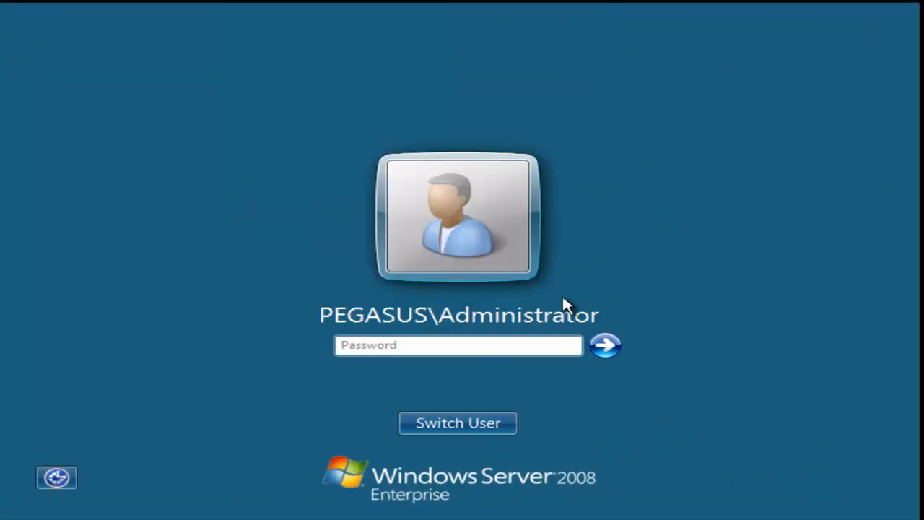
mouse_move(589, 392)
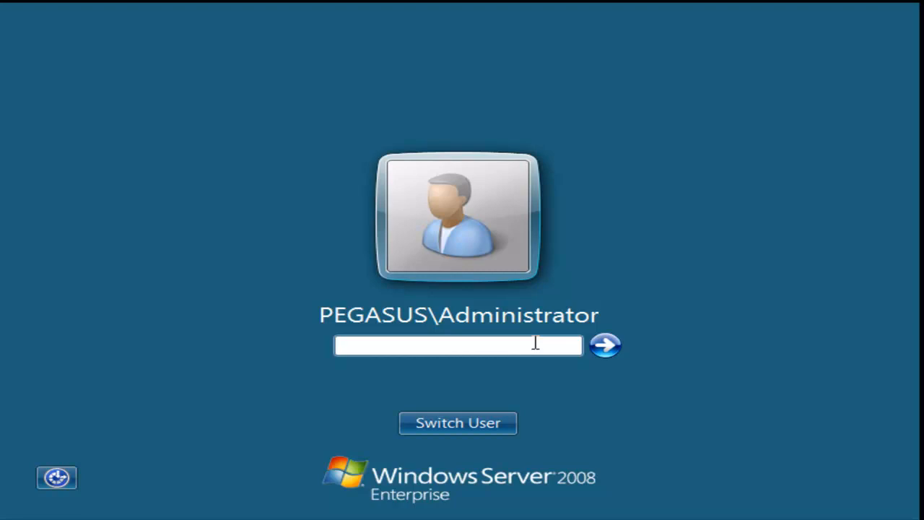
Switch accounts and sign in as PIRATES\administrator with its password
click(457, 423)
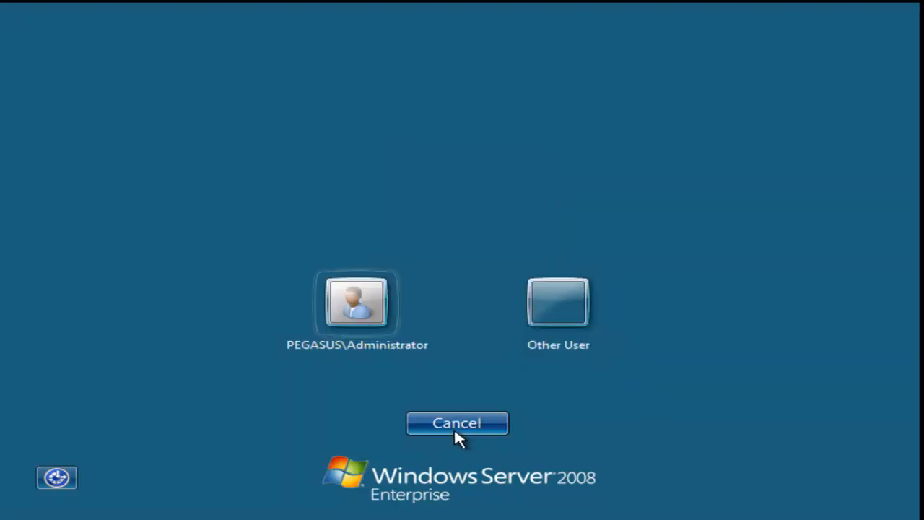
click(558, 305)
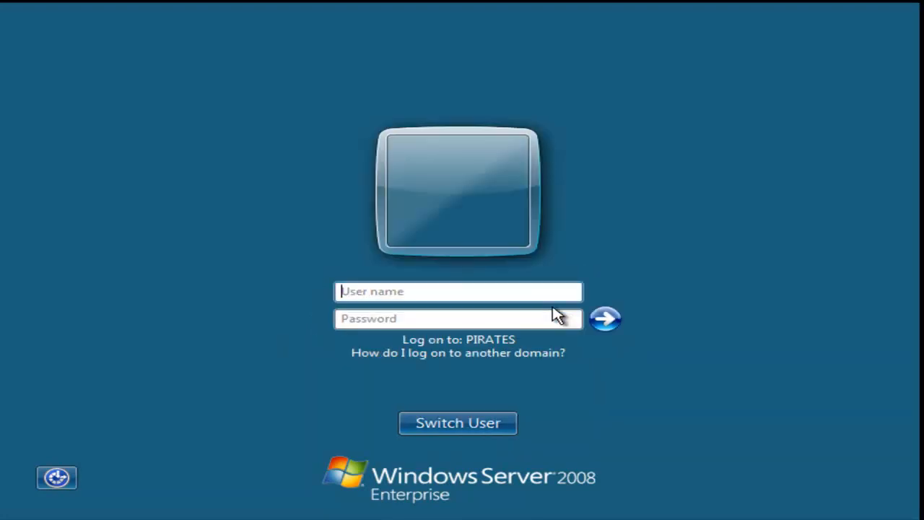
mouse_move(480, 290)
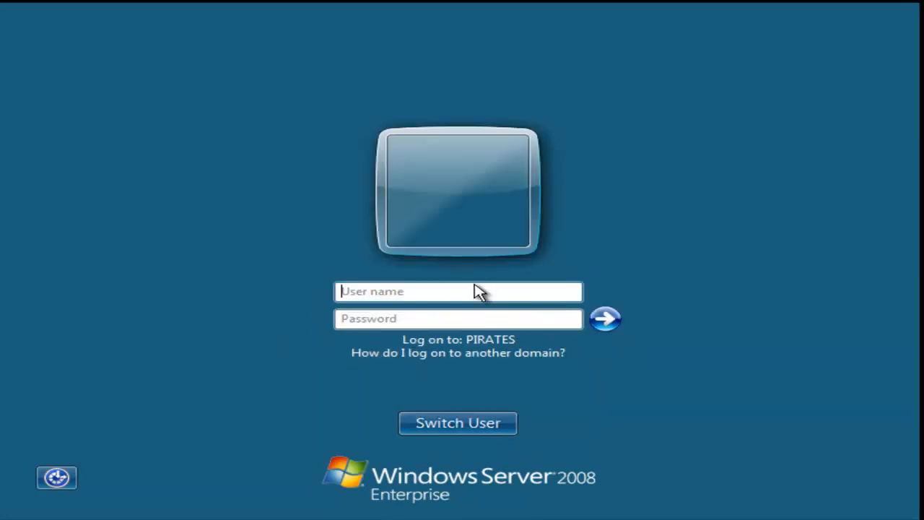
click(457, 292)
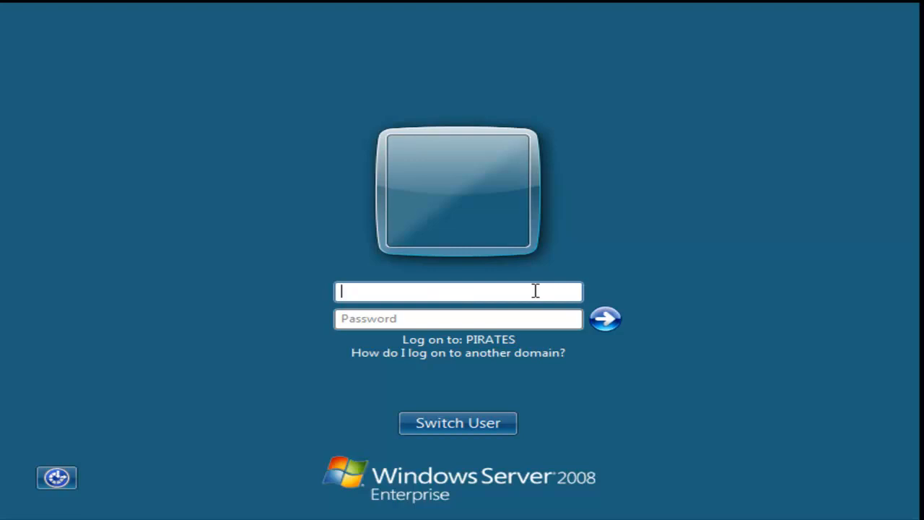
text(PIRATES)
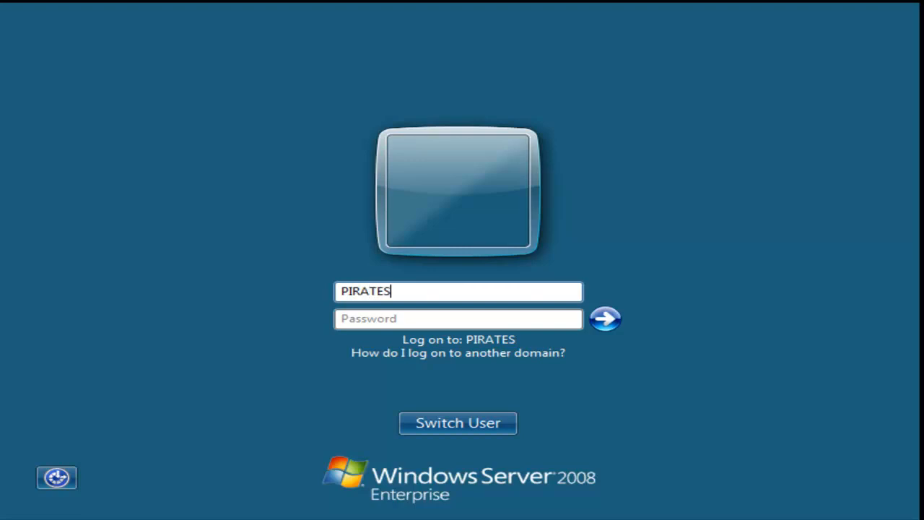
text(\)
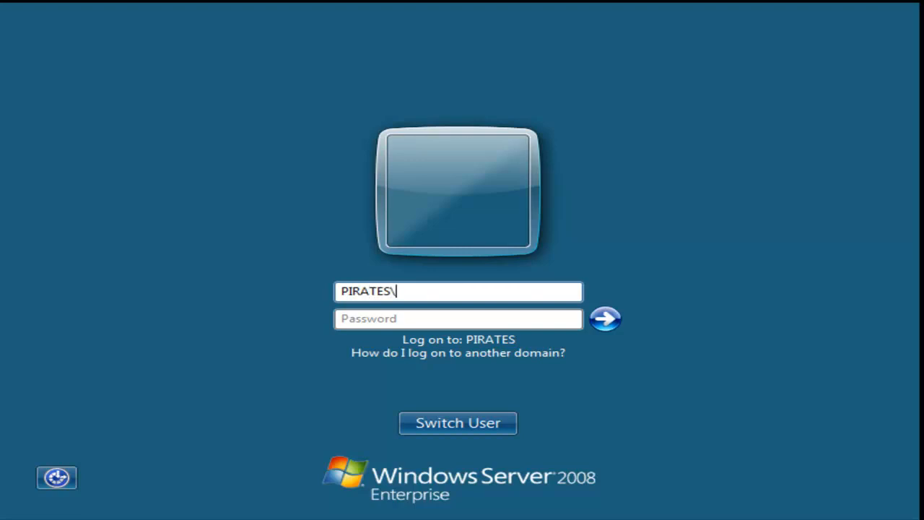
text(adm)
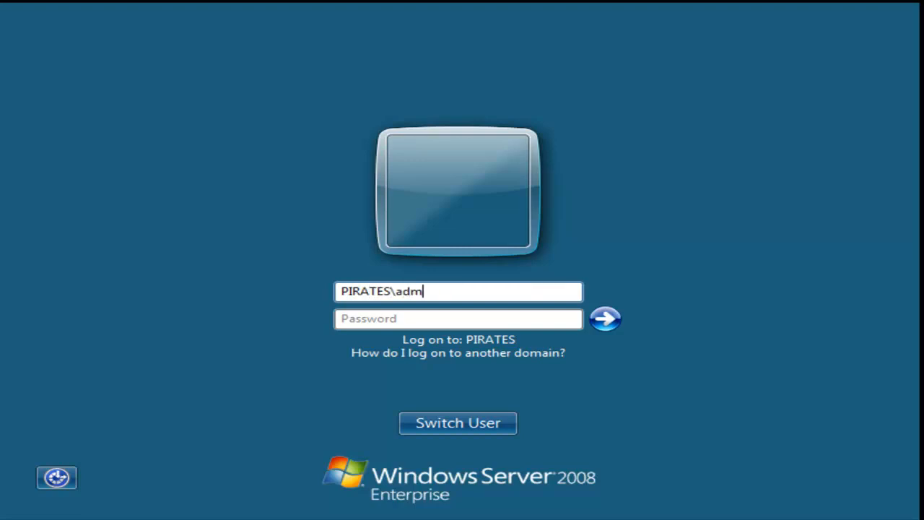
text(inistrator)
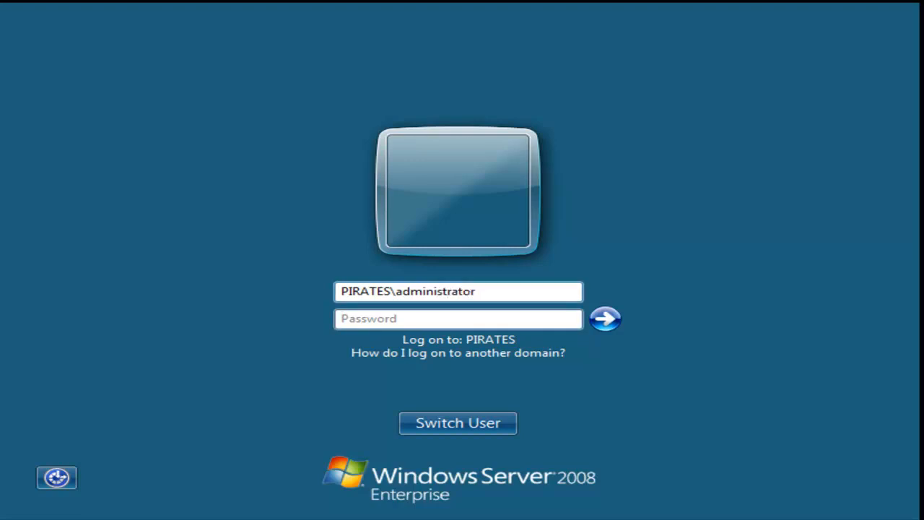
text(••)
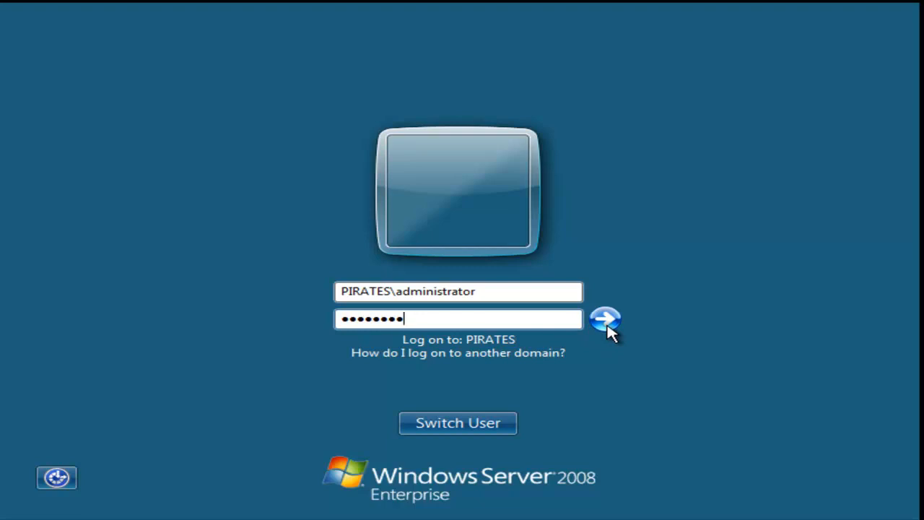
click(601, 320)
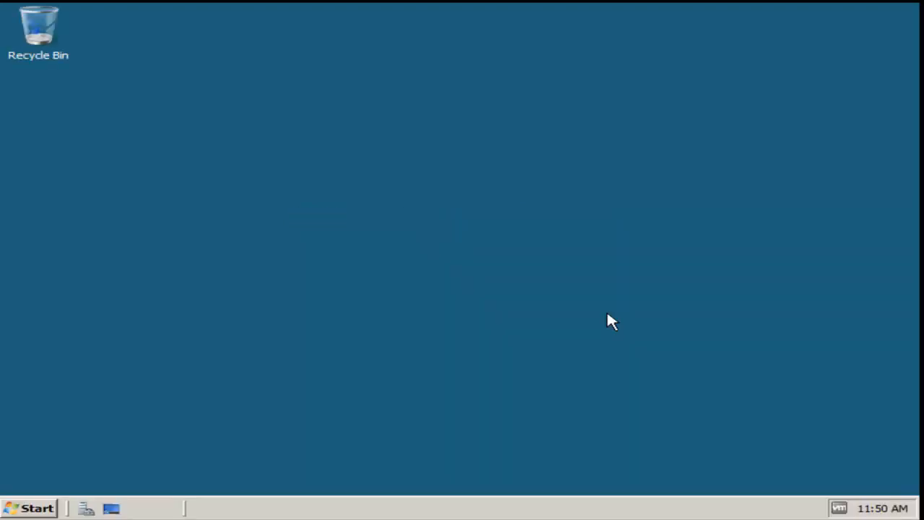
mouse_move(539, 258)
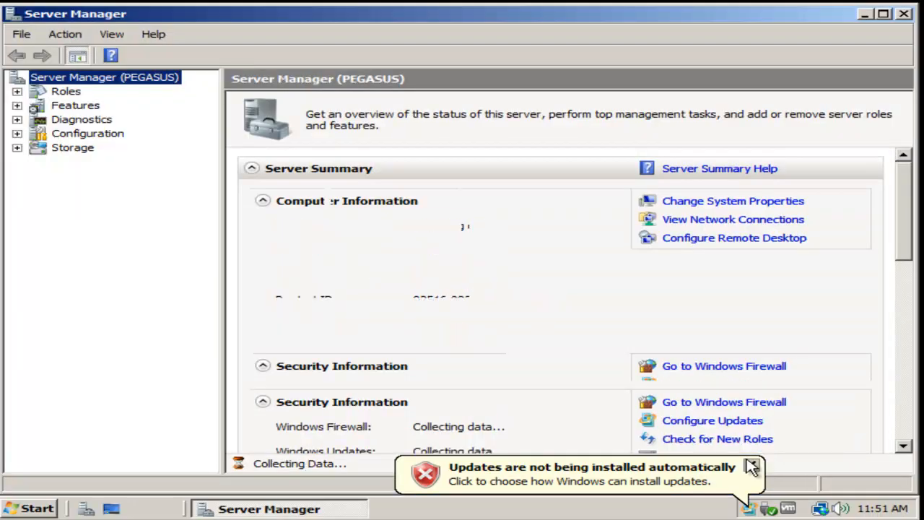
Tick 'Do not show me this console at logon' and close Server Manager
click(752, 466)
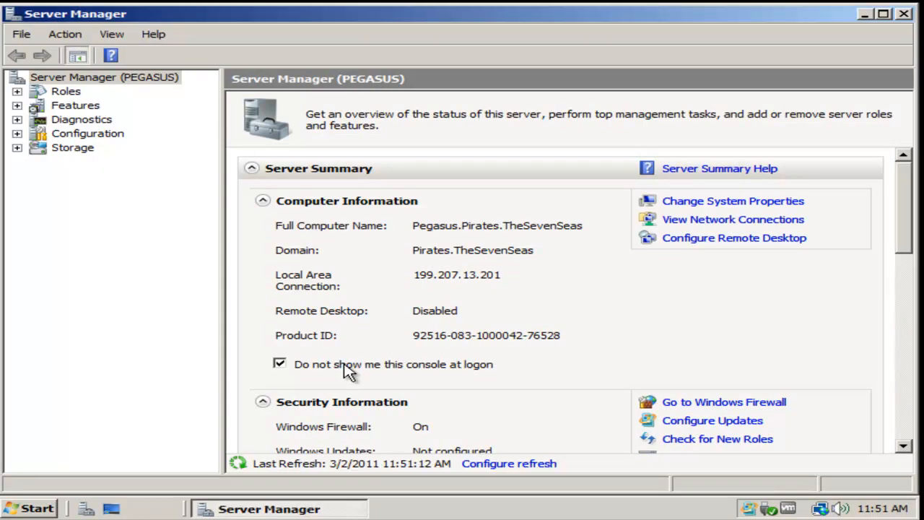
click(892, 19)
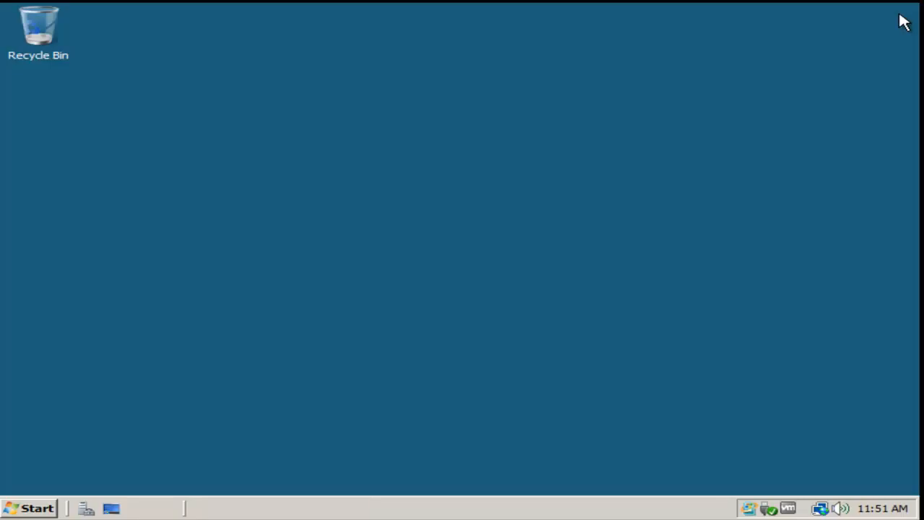
Set the Pegasus picture from C:\Backgrounds as the desktop background via Personalize
right_click(420, 216)
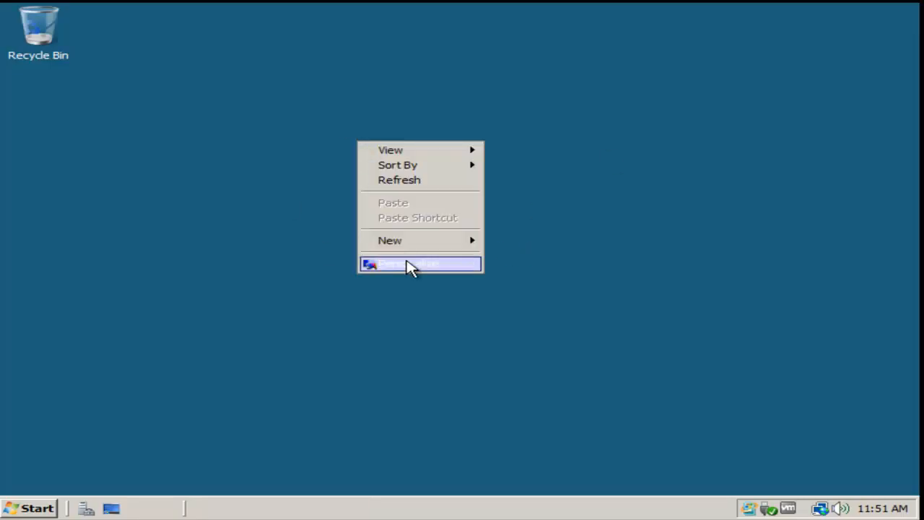
click(420, 263)
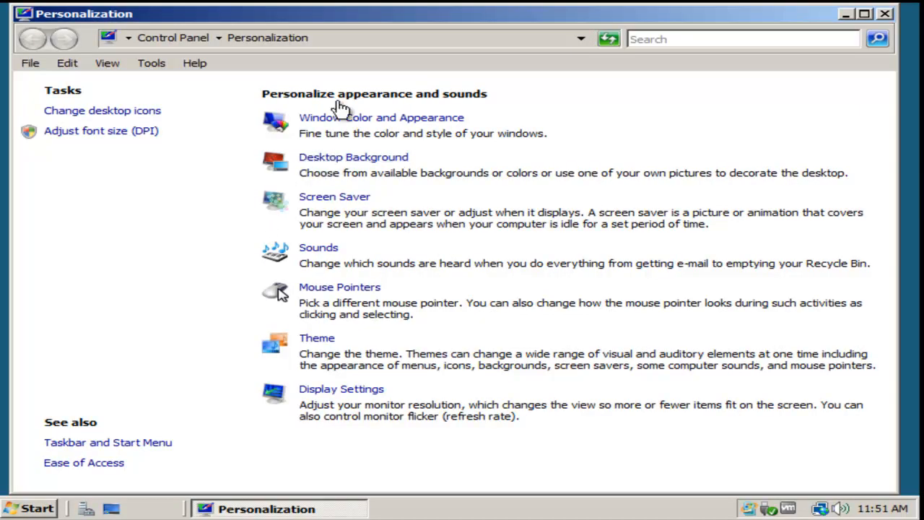
click(355, 157)
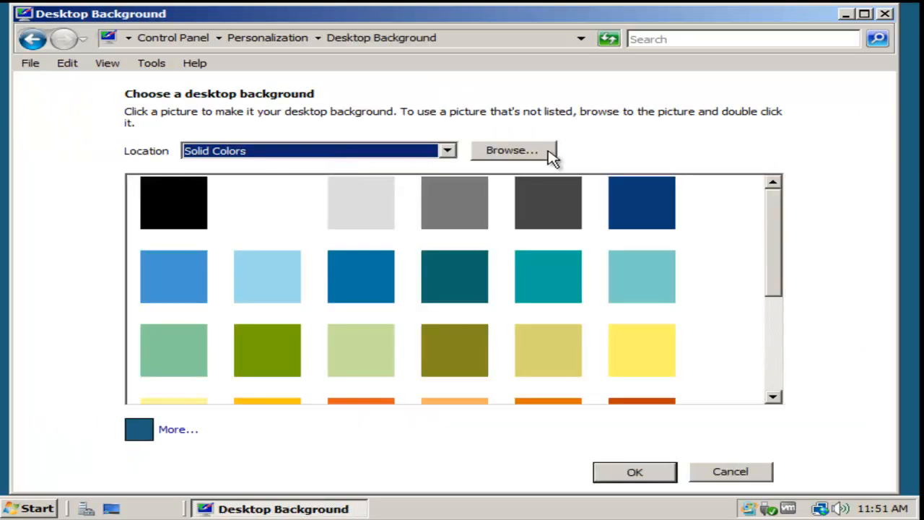
click(512, 150)
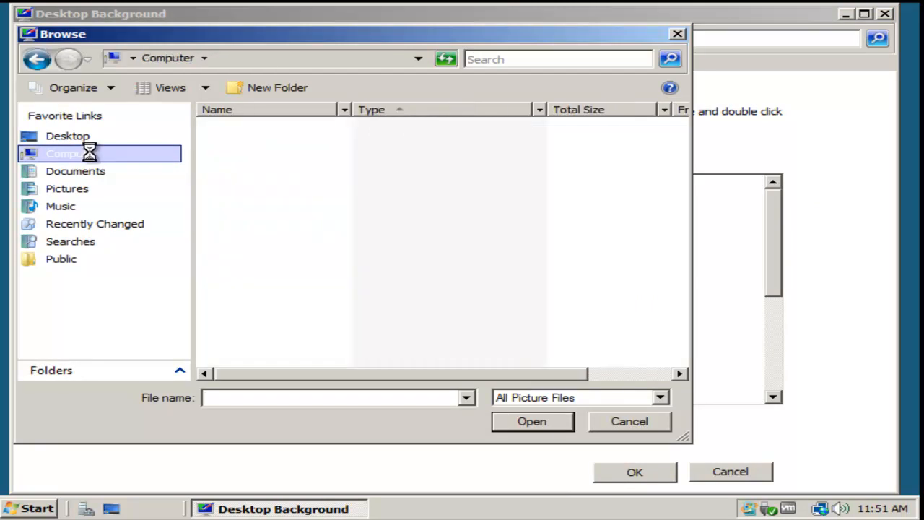
double_click(72, 153)
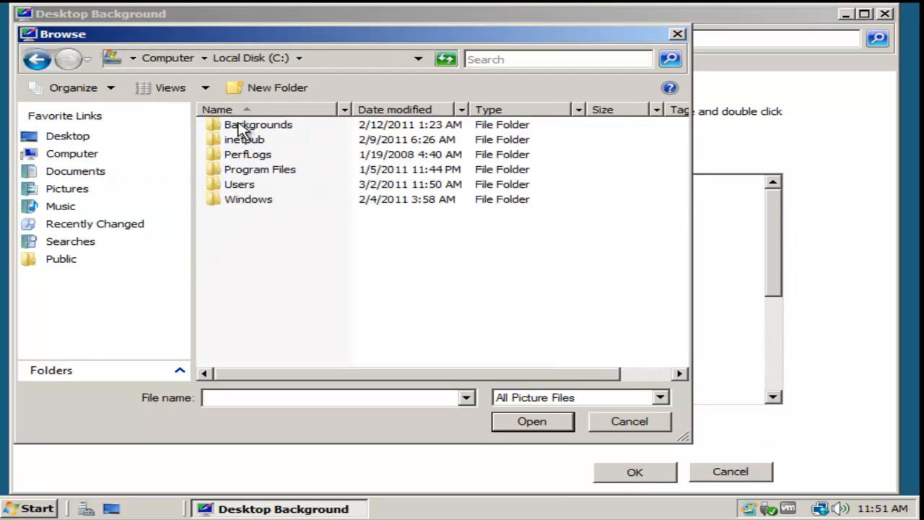
mouse_move(285, 128)
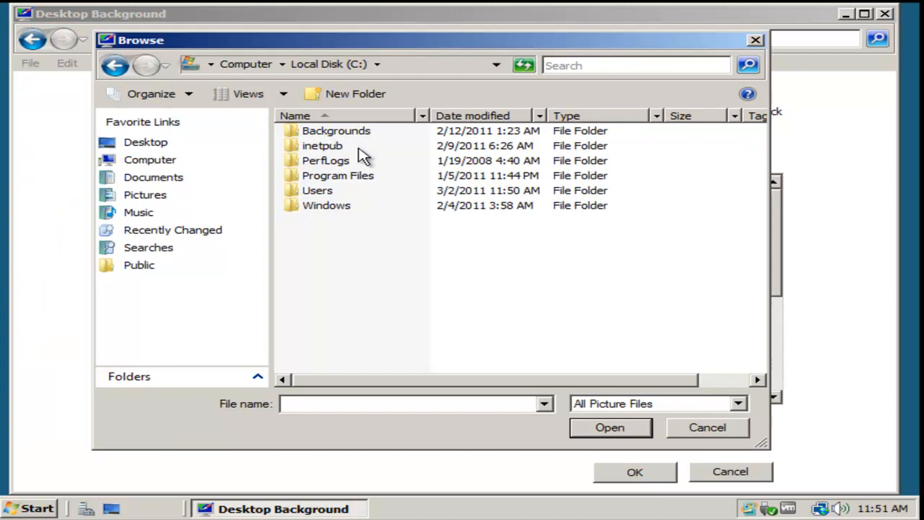
double_click(336, 131)
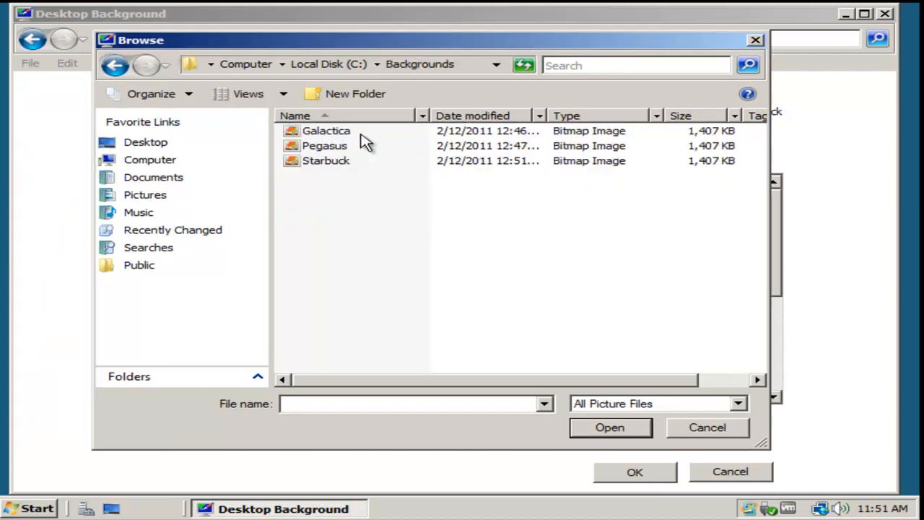
click(324, 145)
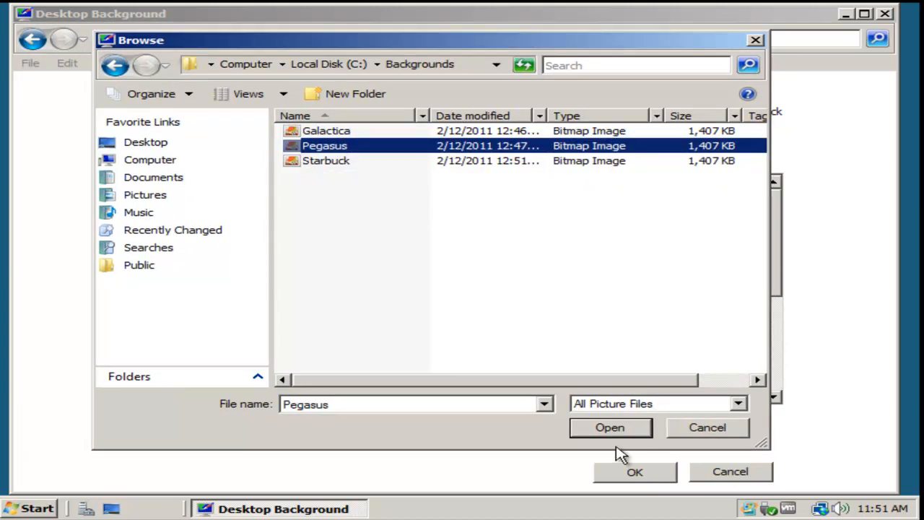
click(610, 428)
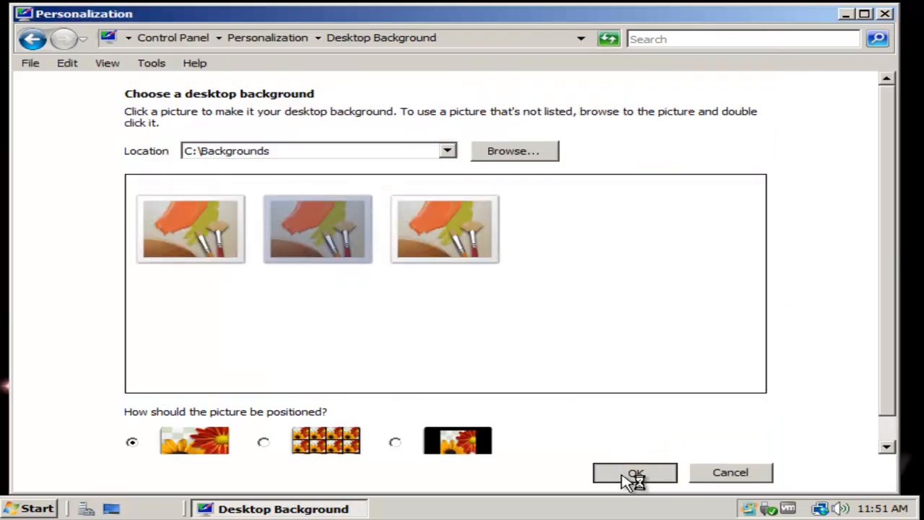
click(636, 472)
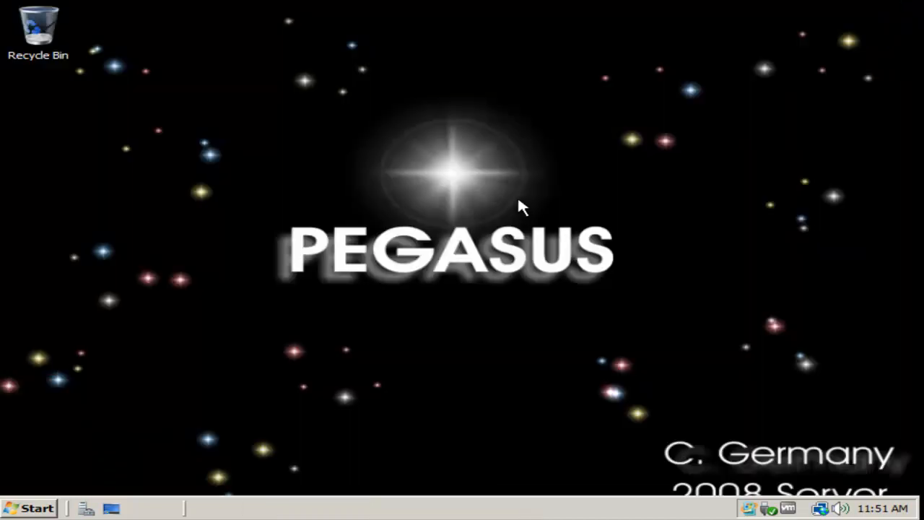
mouse_move(636, 153)
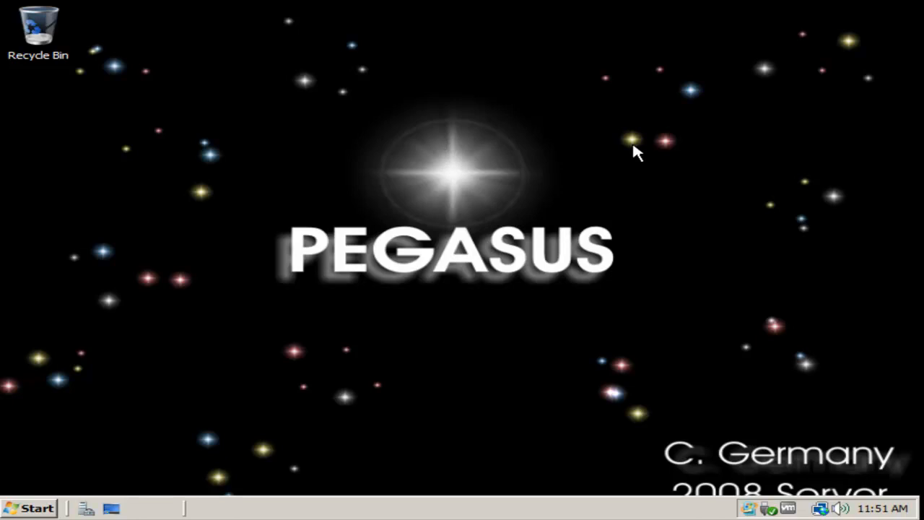
click(37, 508)
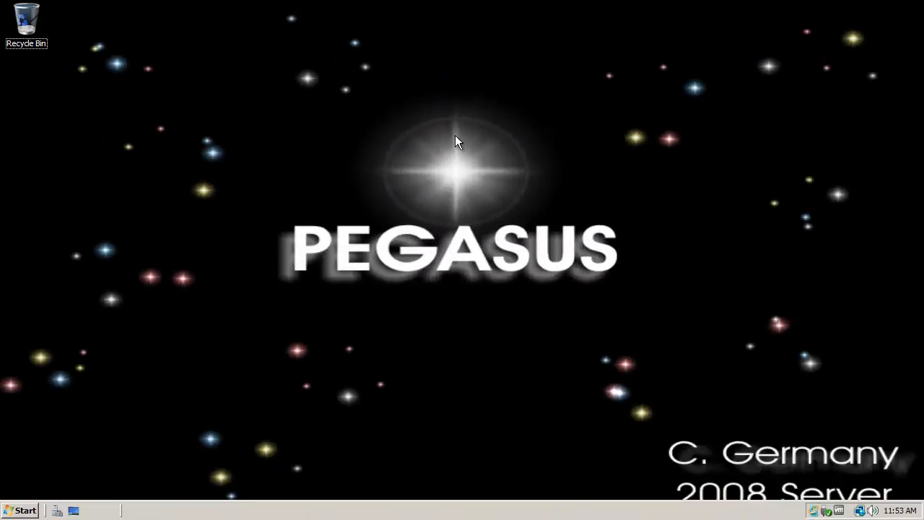
mouse_move(310, 133)
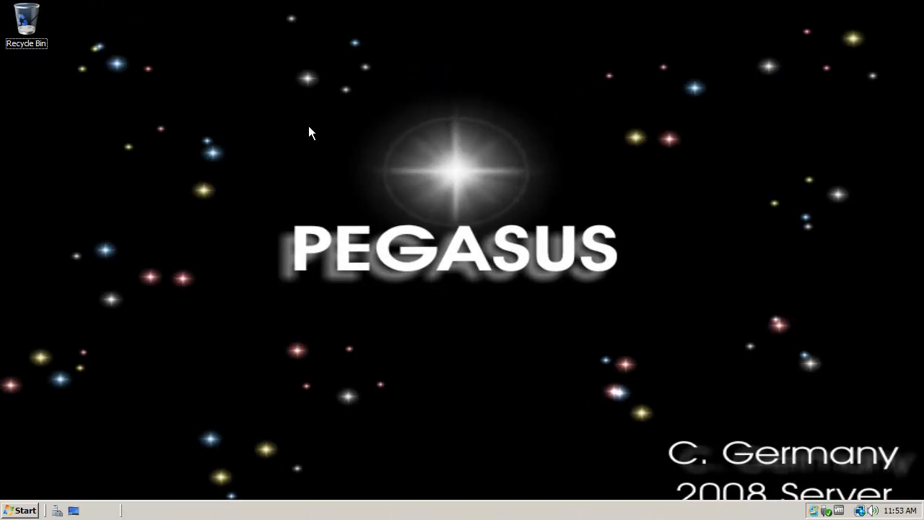
mouse_move(355, 139)
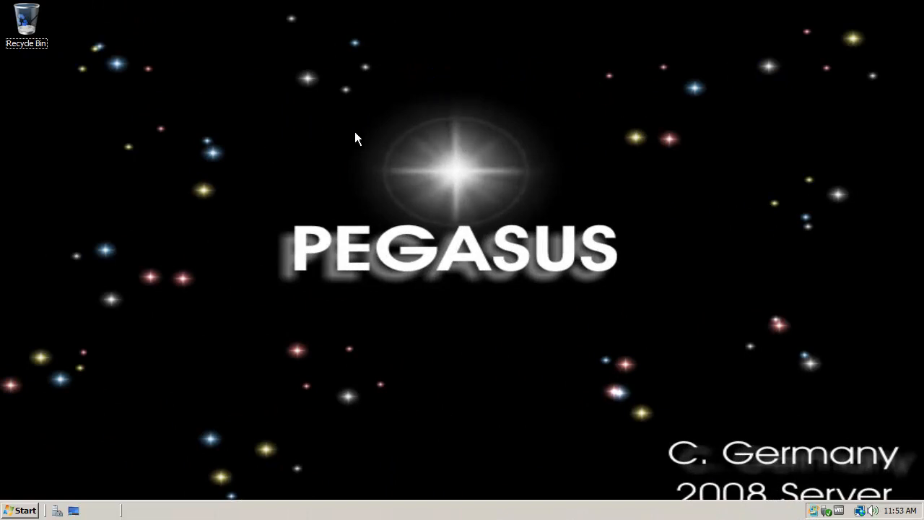
mouse_move(385, 133)
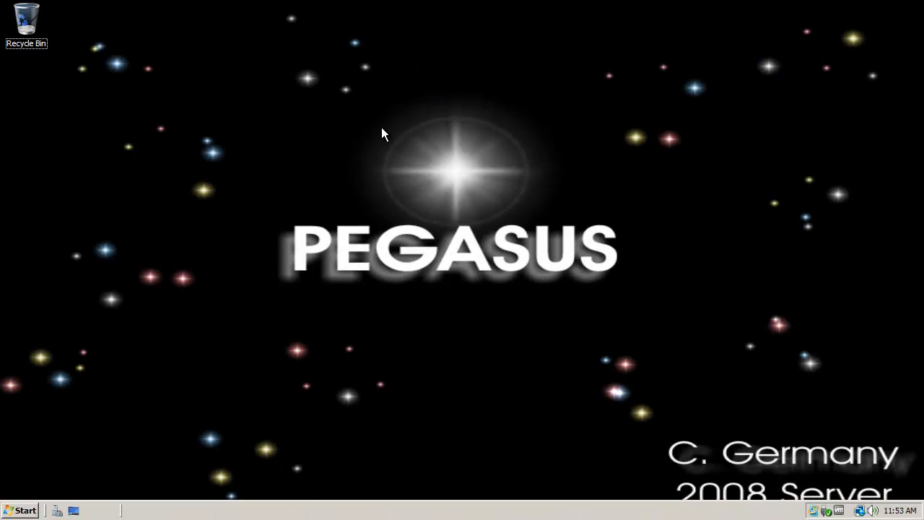
mouse_move(390, 136)
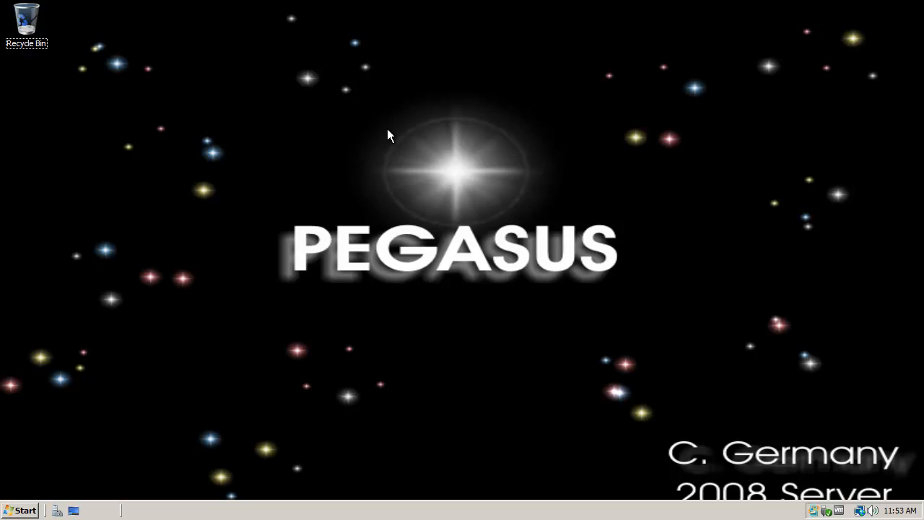
mouse_move(24, 508)
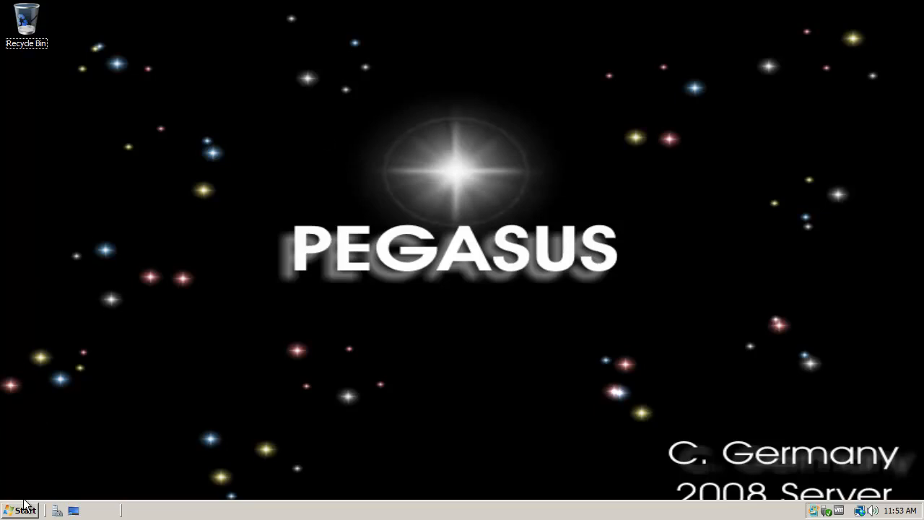
Launch Server Manager from the Start menu and start Add Roles from the Roles summary
click(23, 508)
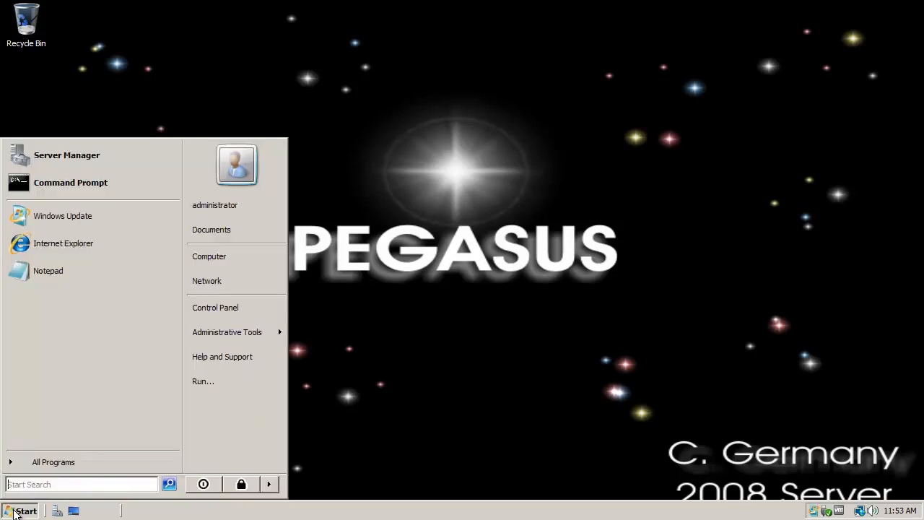
click(227, 332)
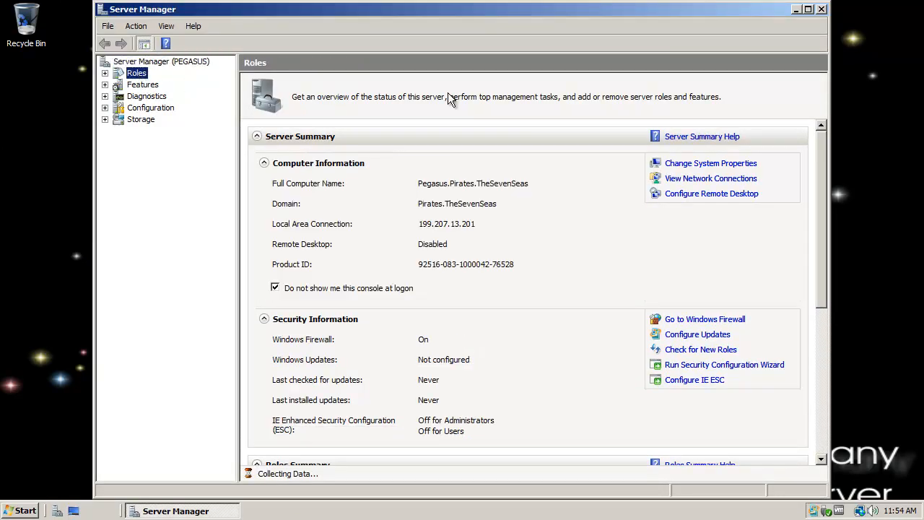
click(136, 73)
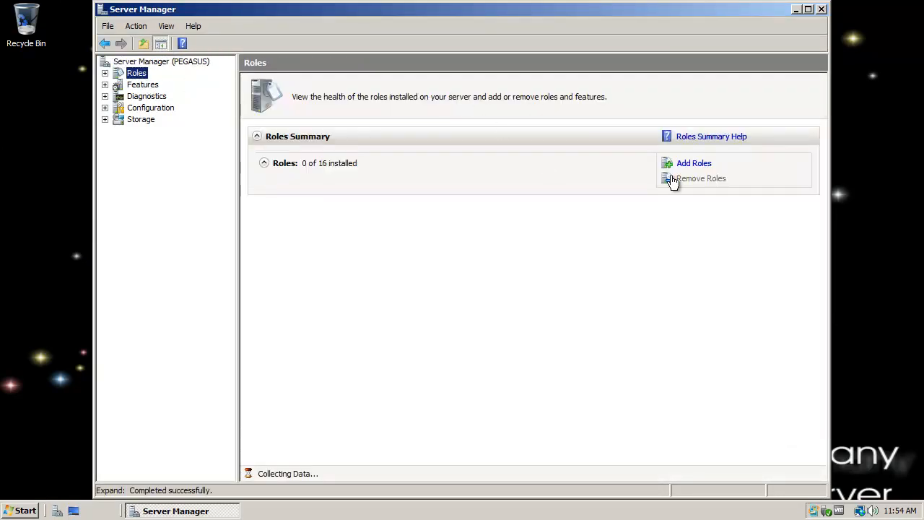
click(694, 163)
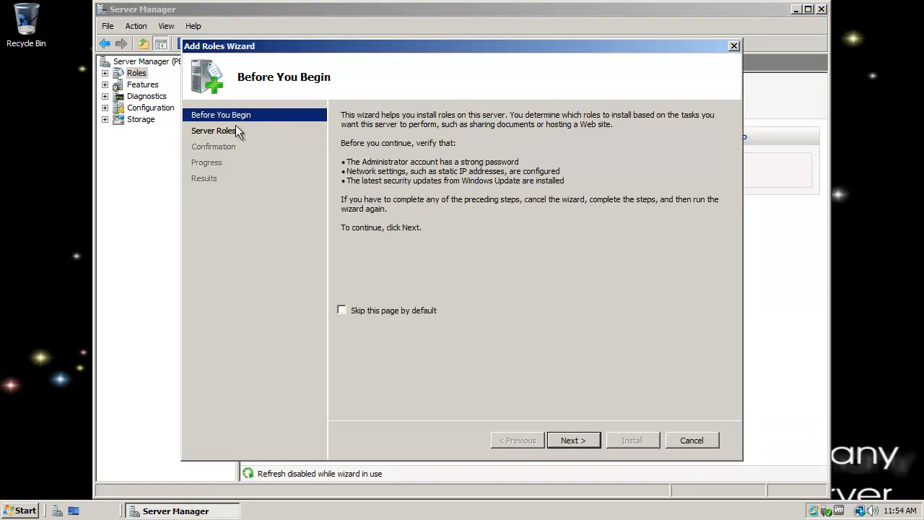
Tick Active Directory Certificate Services on Select Server Roles and continue through its introduction
click(573, 440)
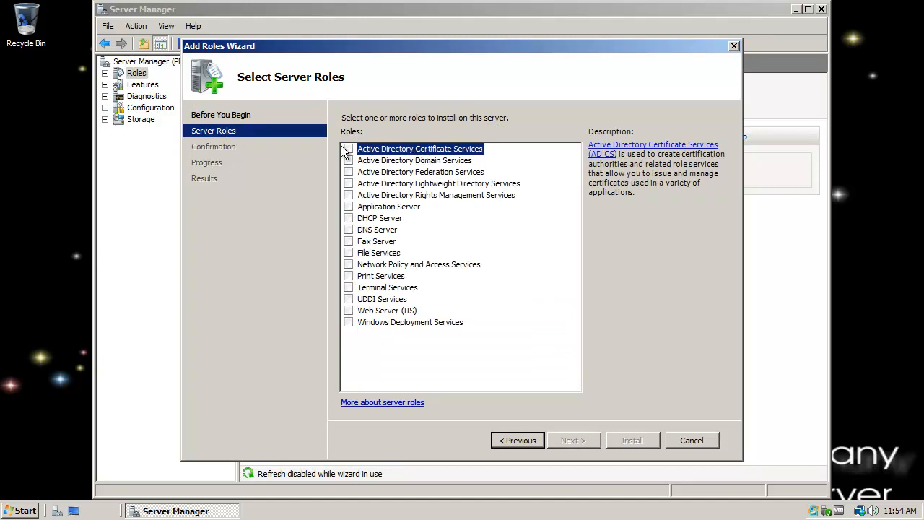
click(348, 148)
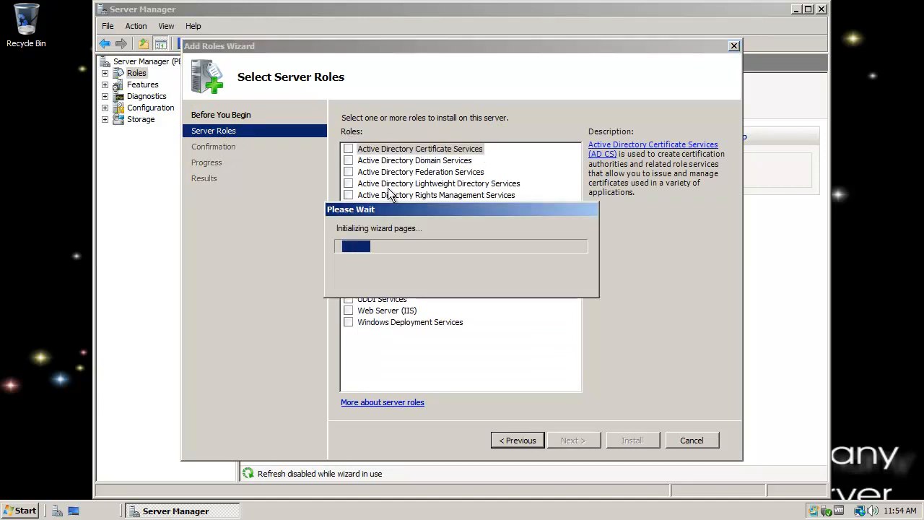
click(348, 148)
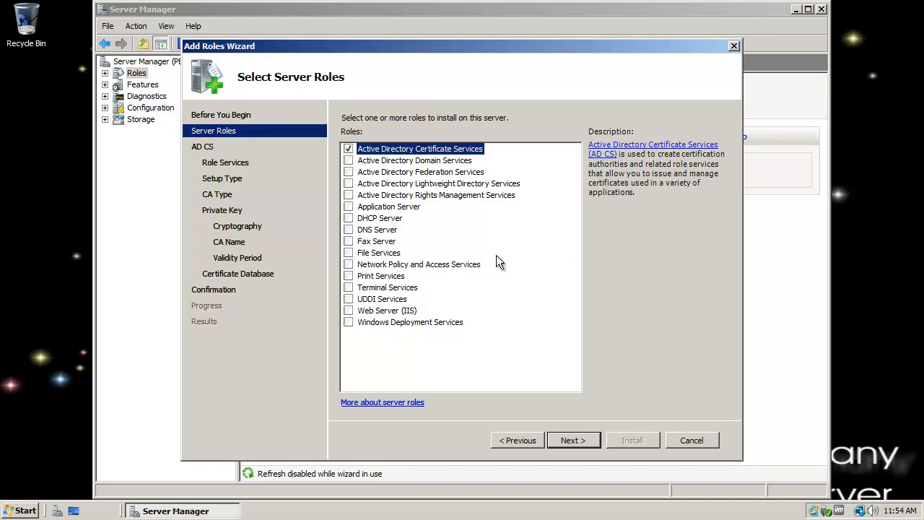
click(573, 440)
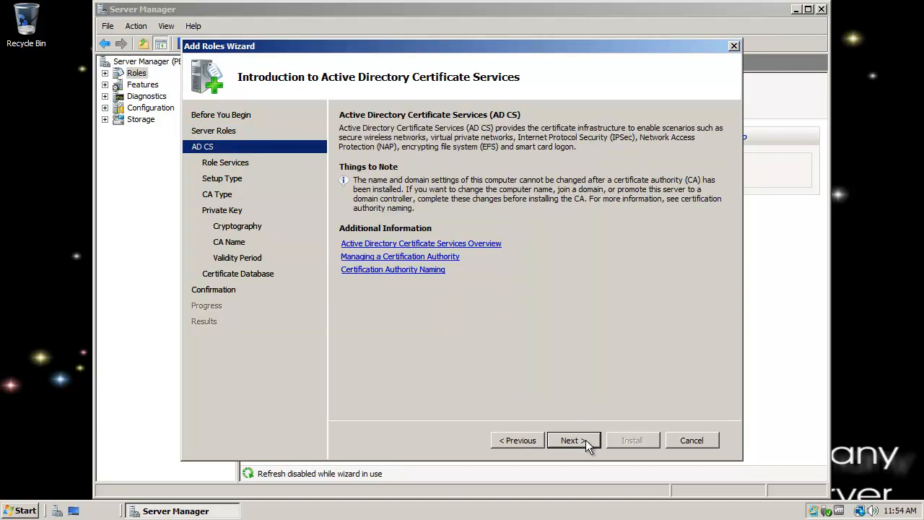
click(573, 440)
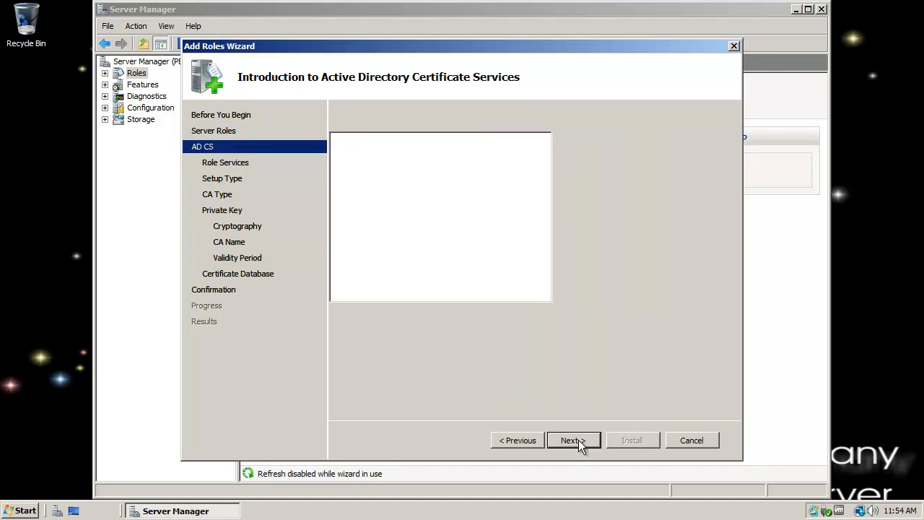
Add Web Enrollment and Online Responder; Network Device Enrollment Service errors and stays unchecked
click(573, 440)
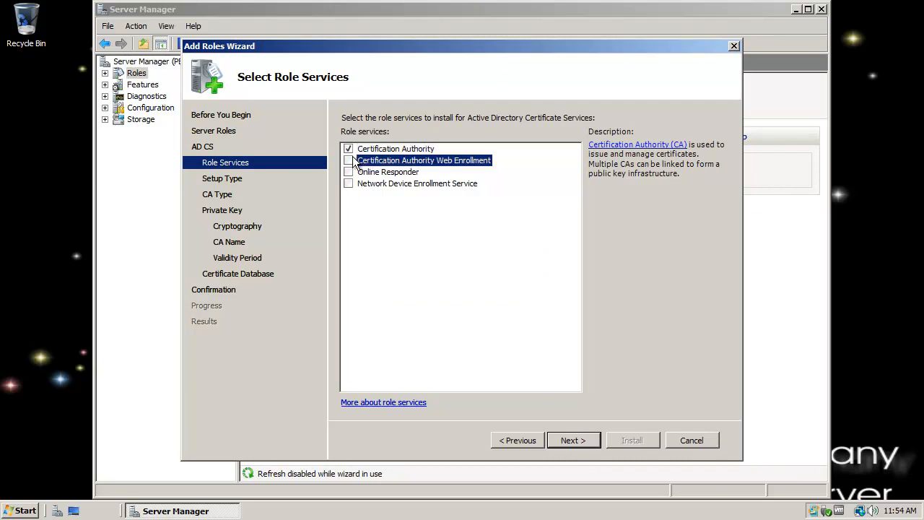
click(348, 160)
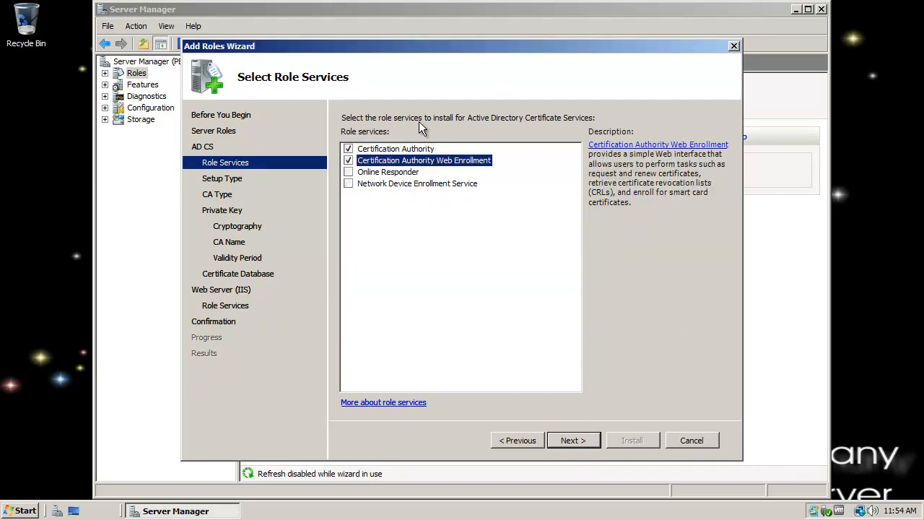
click(349, 172)
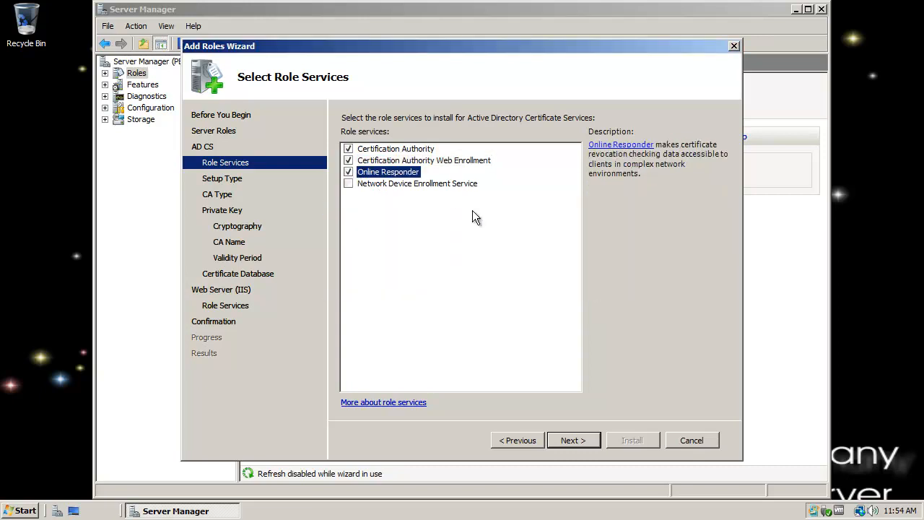
mouse_move(432, 190)
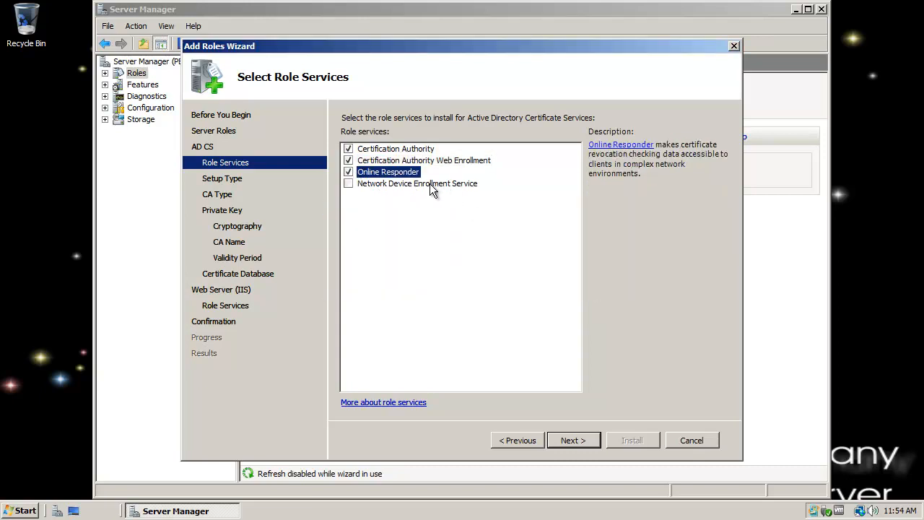
mouse_move(462, 186)
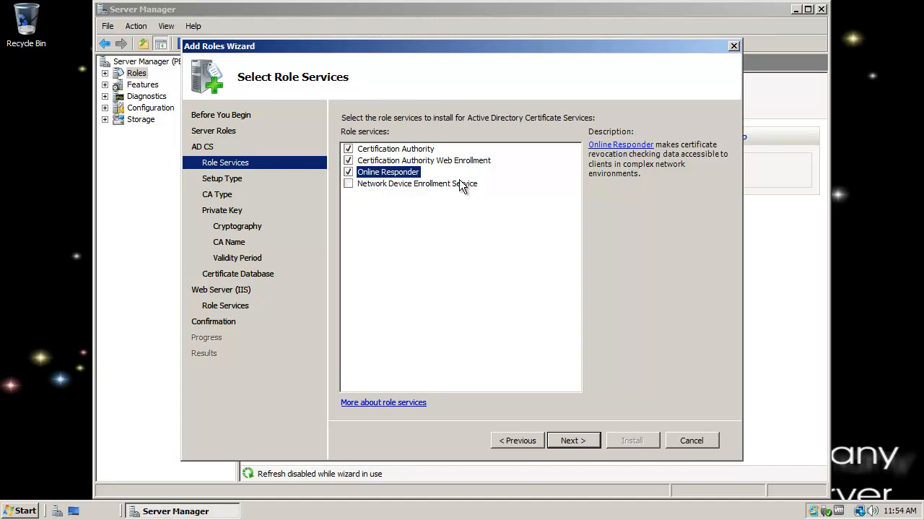
mouse_move(455, 191)
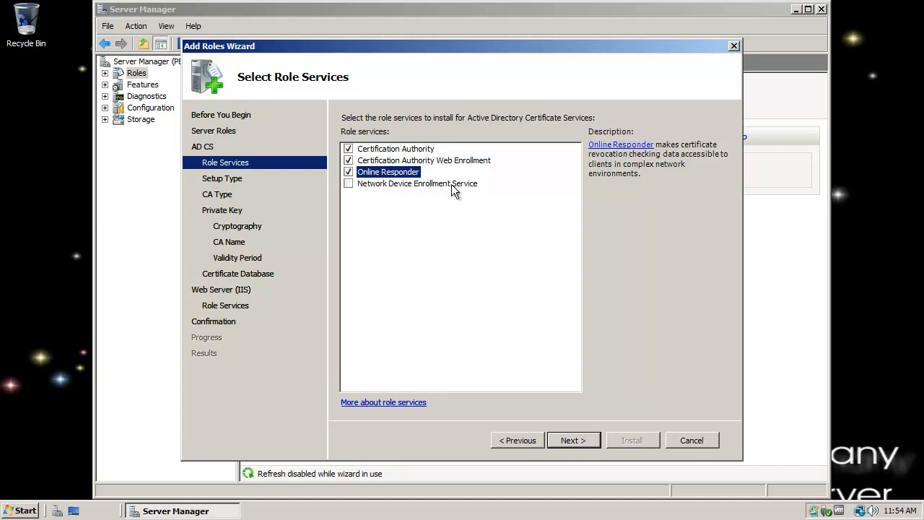
click(348, 183)
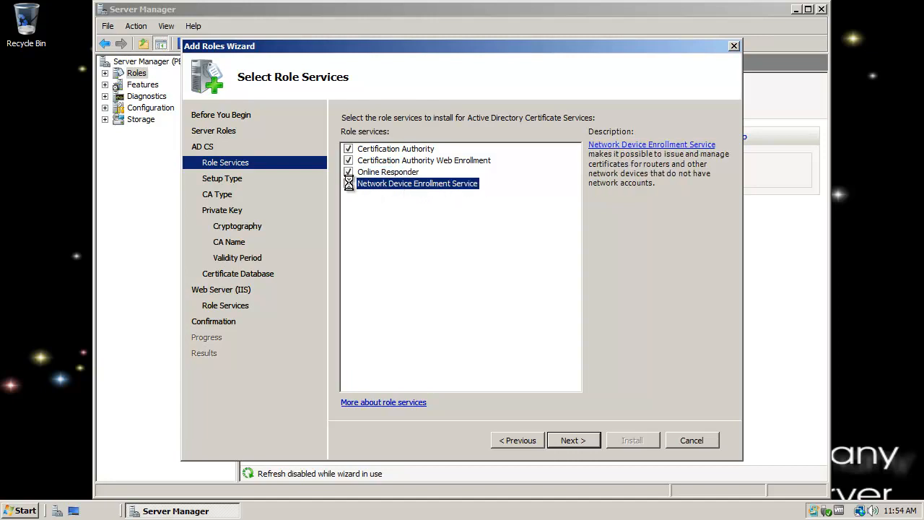
click(348, 182)
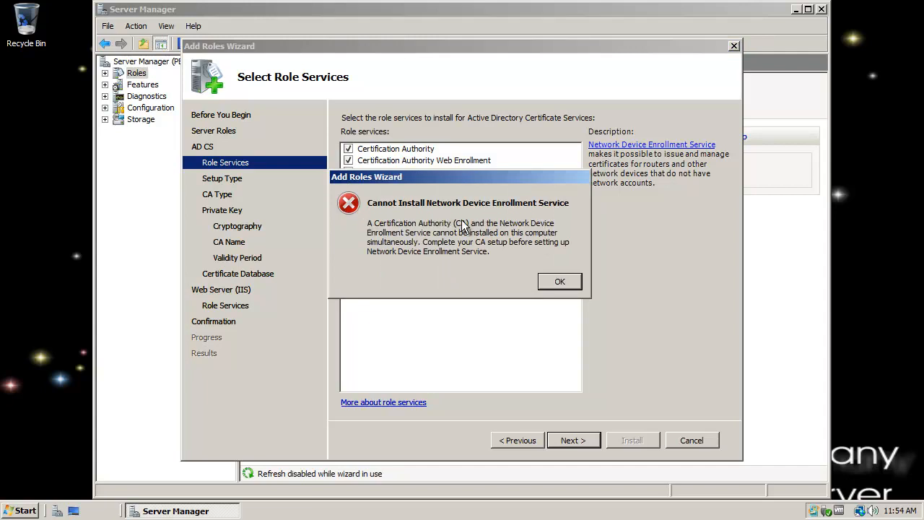
click(559, 281)
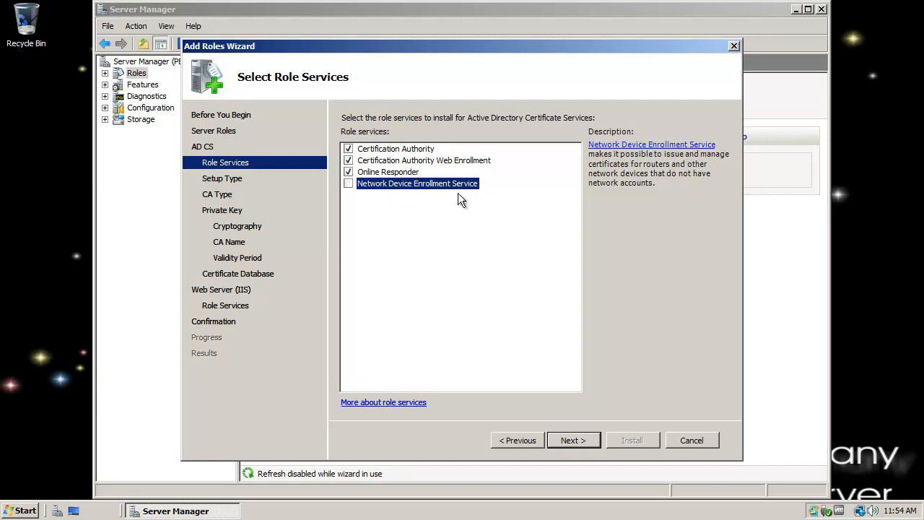
mouse_move(451, 191)
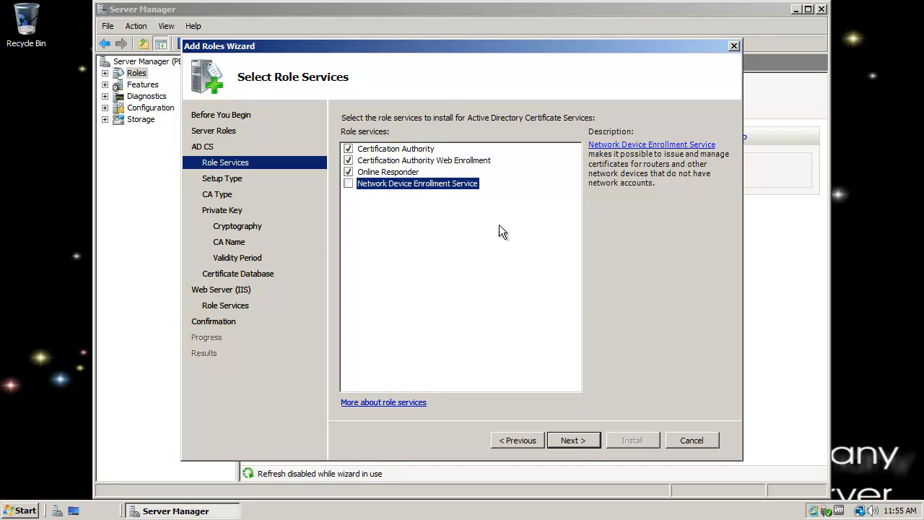
On Specify Setup Type, try Standalone, then return to Enterprise
click(573, 439)
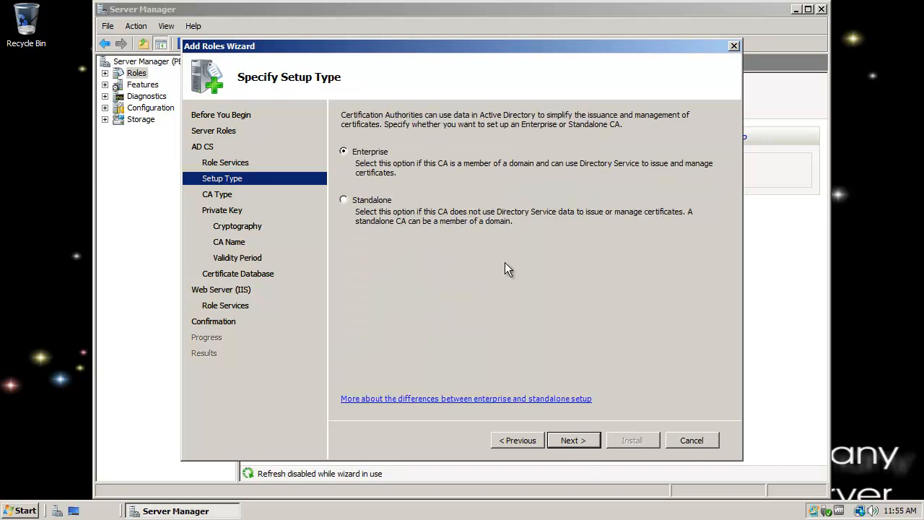
mouse_move(372, 153)
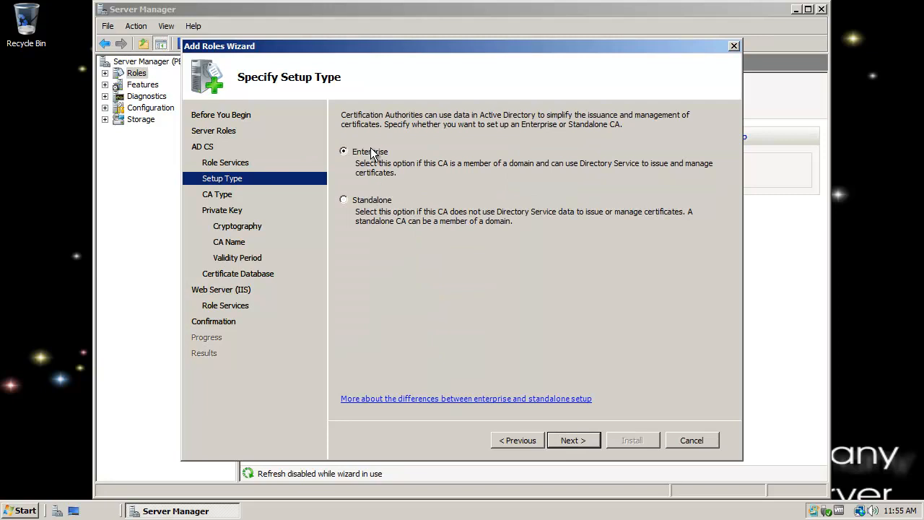
click(343, 200)
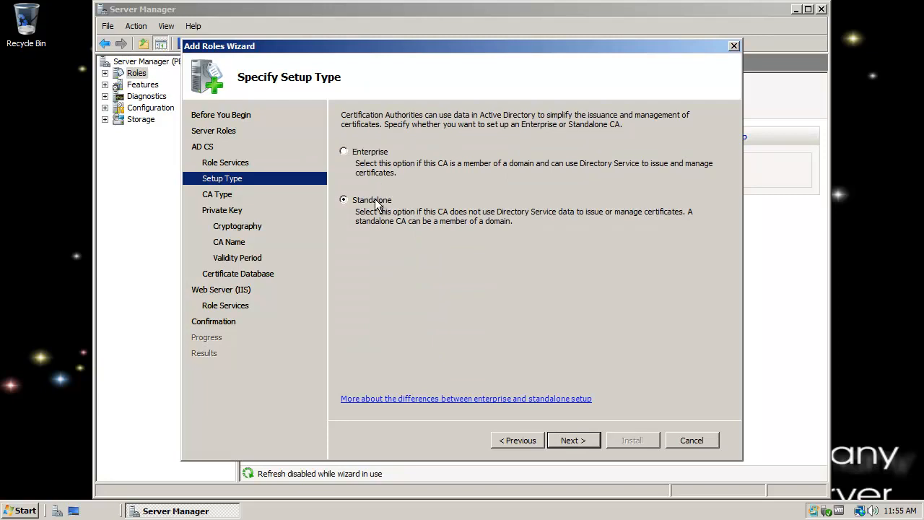
mouse_move(377, 166)
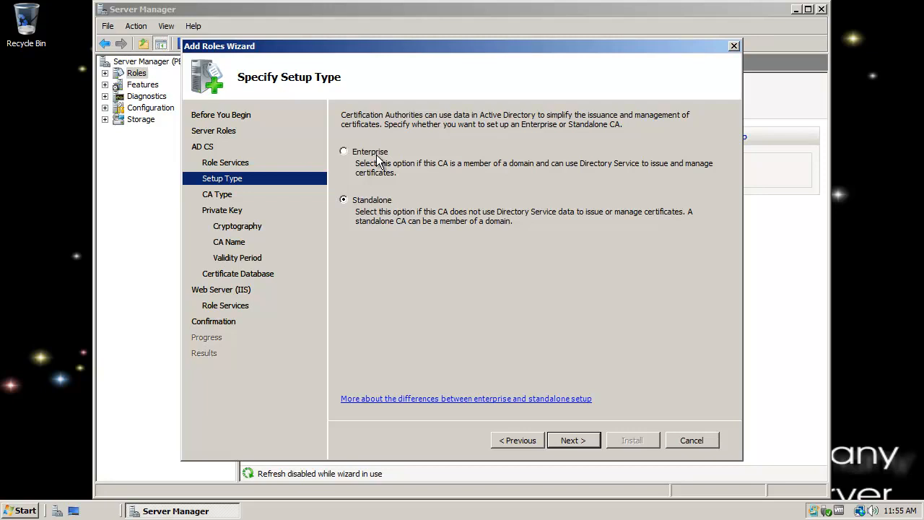
click(344, 152)
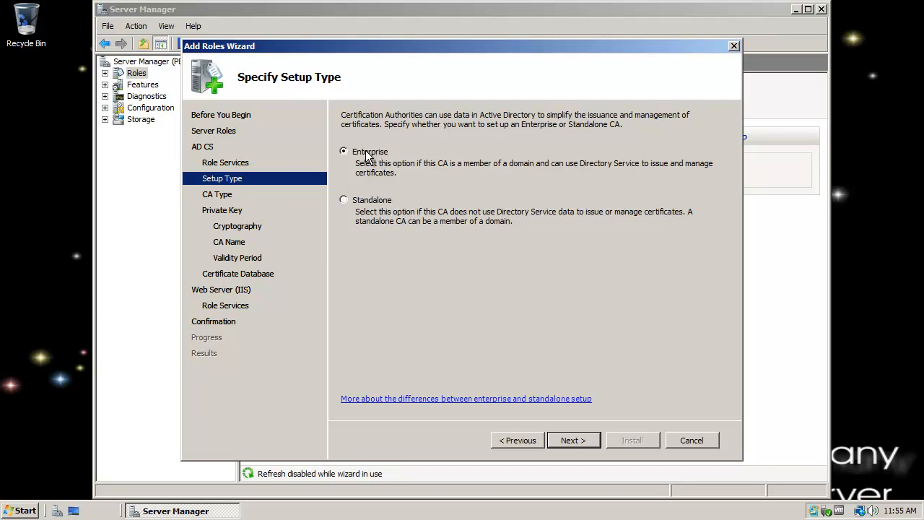
mouse_move(449, 157)
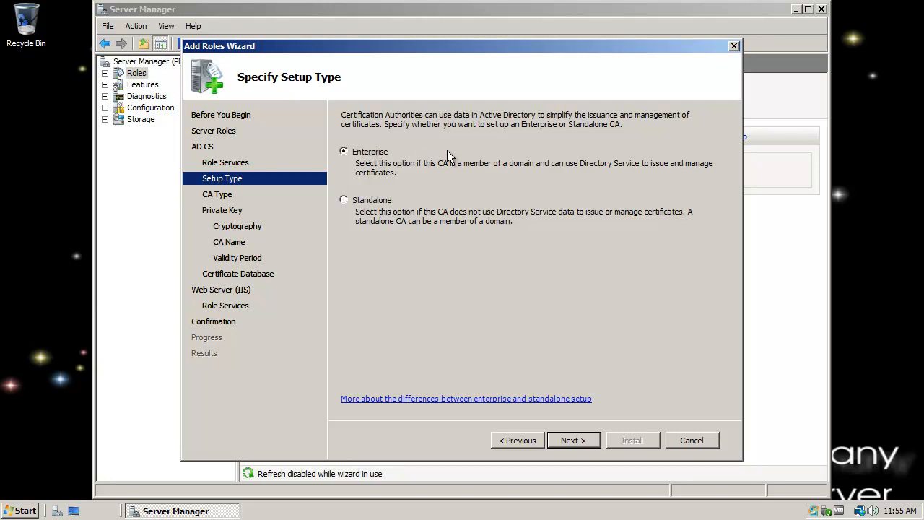
mouse_move(438, 155)
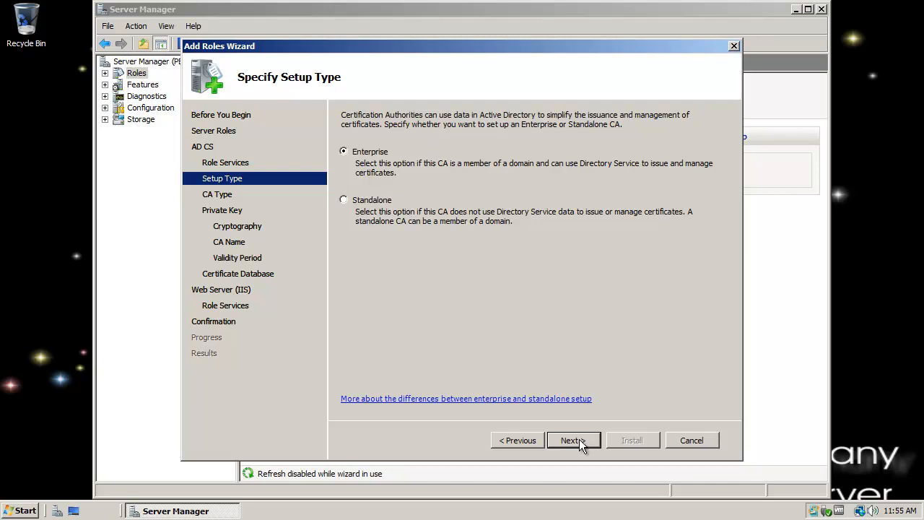
Keep Root CA on Specify CA Type and continue to Set Up Private Key
click(573, 439)
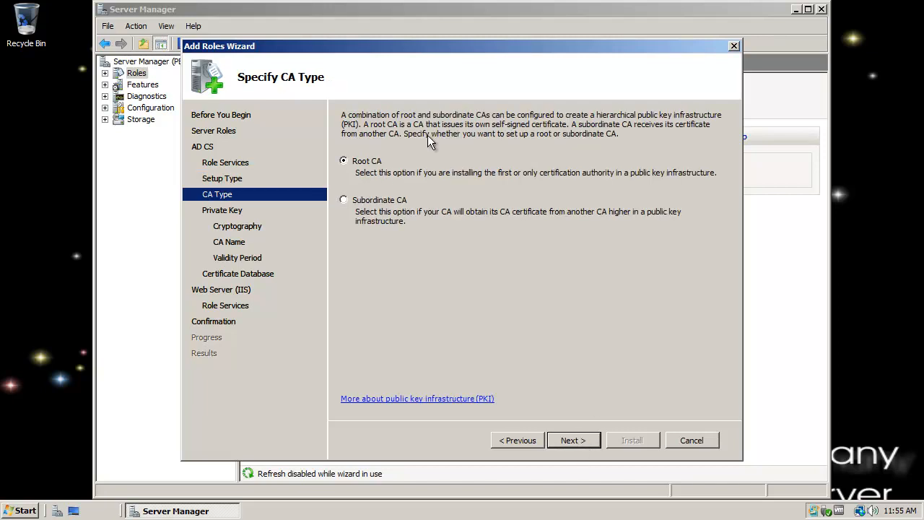
mouse_move(447, 207)
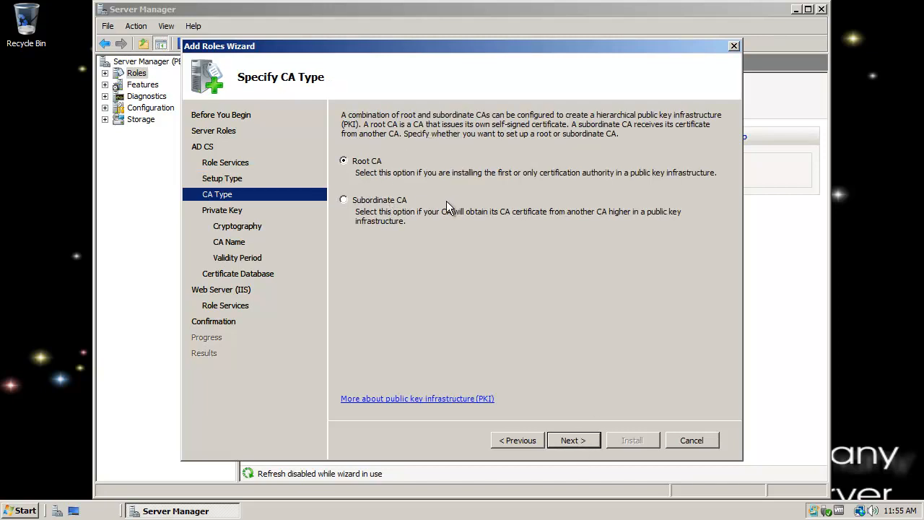
mouse_move(442, 177)
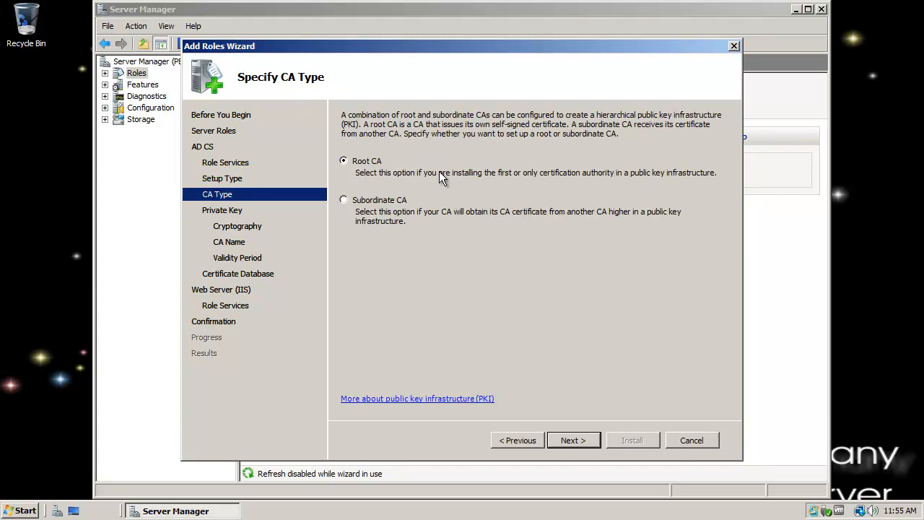
mouse_move(438, 226)
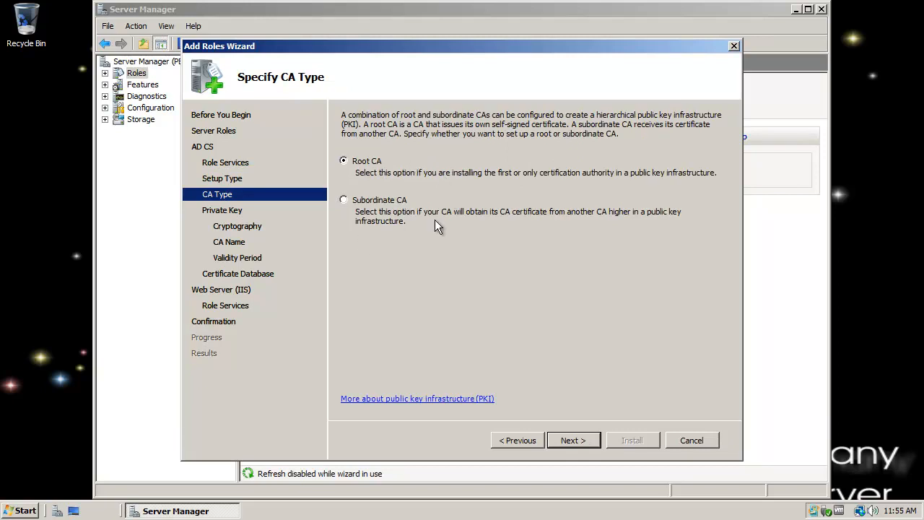
mouse_move(406, 177)
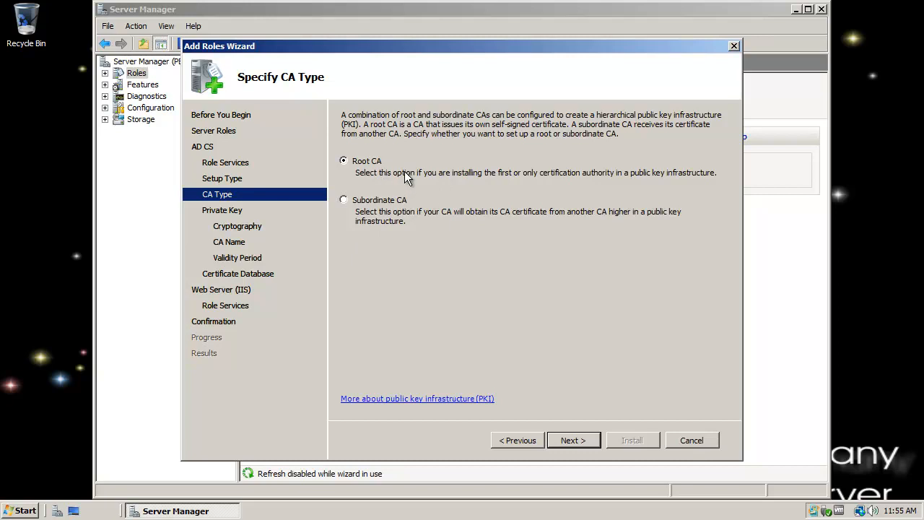
mouse_move(392, 169)
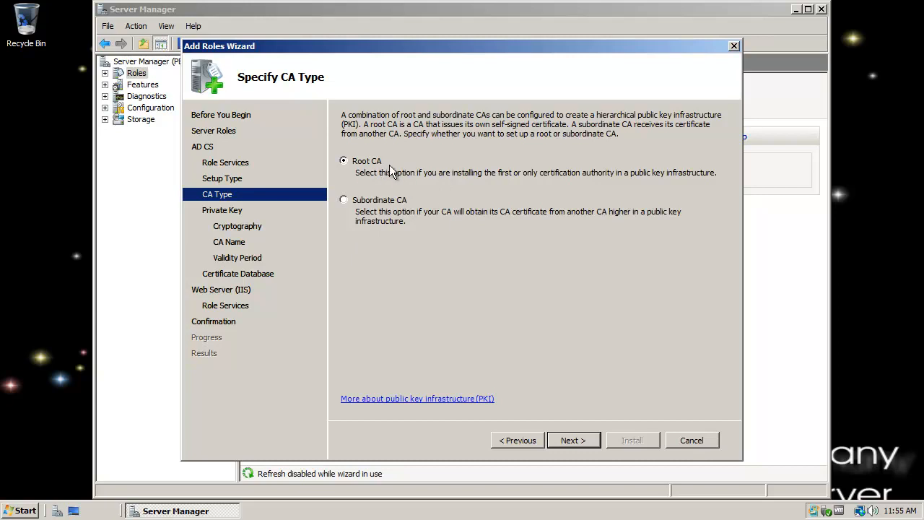
mouse_move(396, 196)
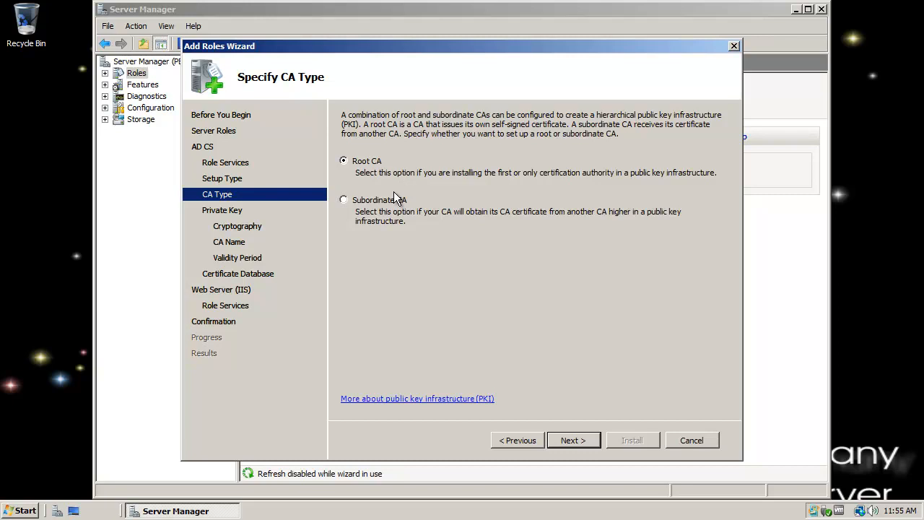
mouse_move(462, 198)
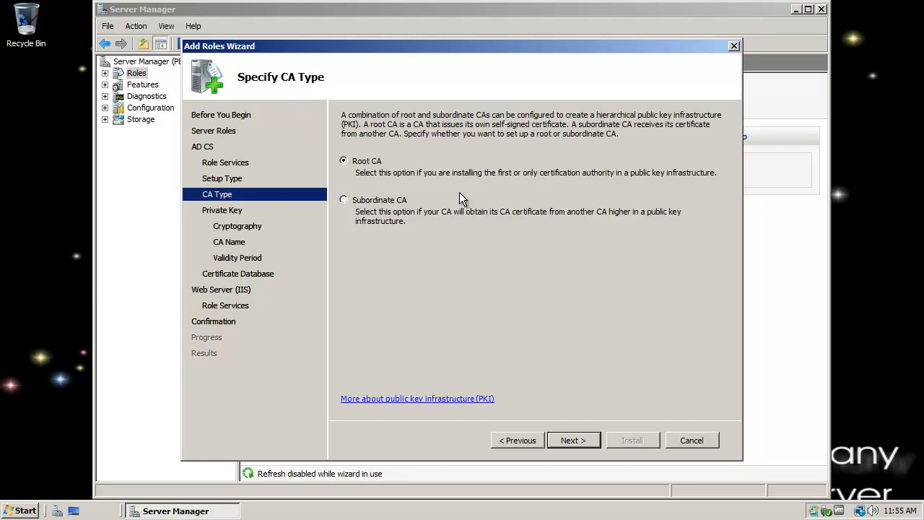
mouse_move(408, 48)
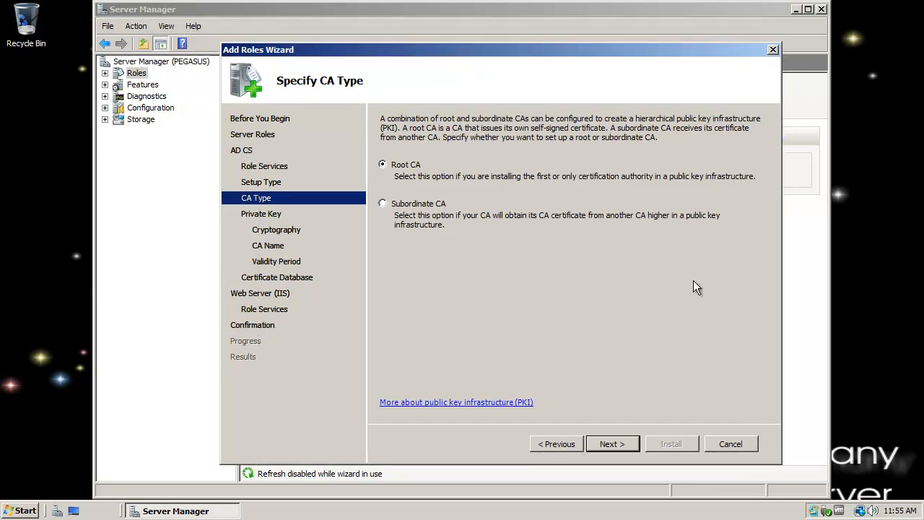
mouse_move(633, 443)
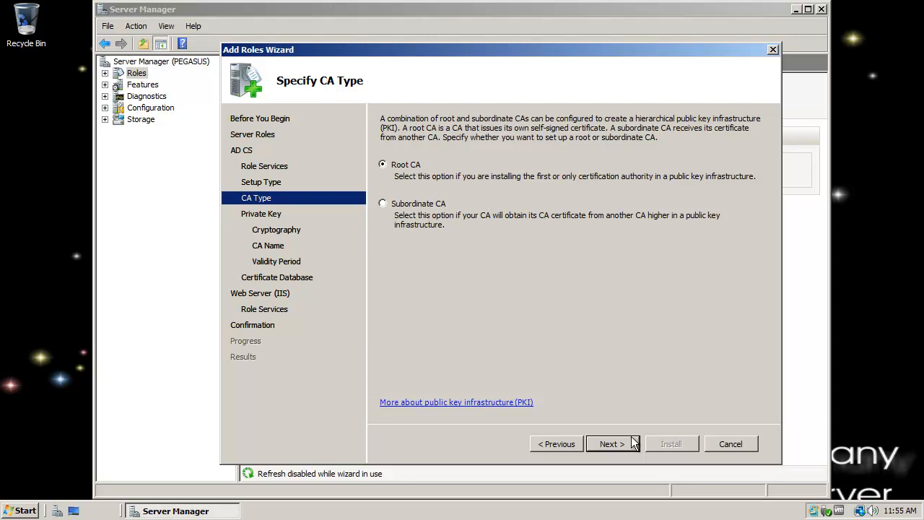
click(611, 443)
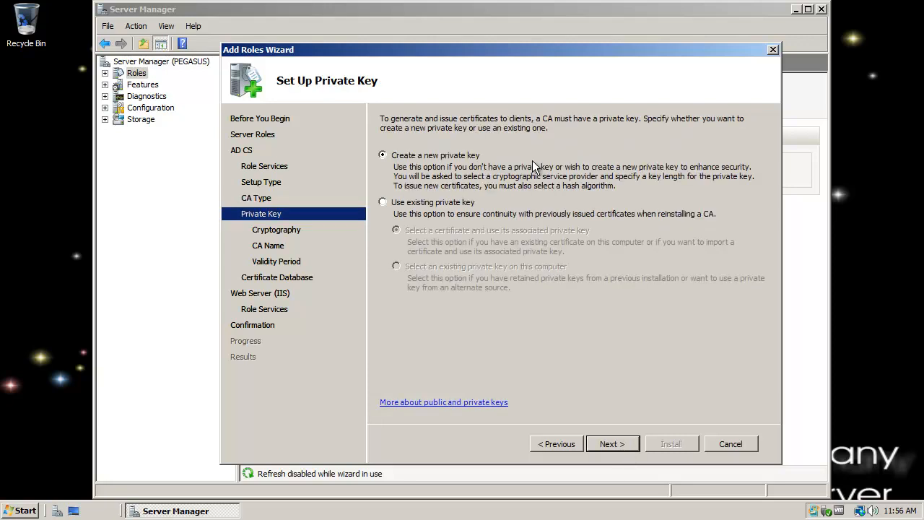
mouse_move(504, 186)
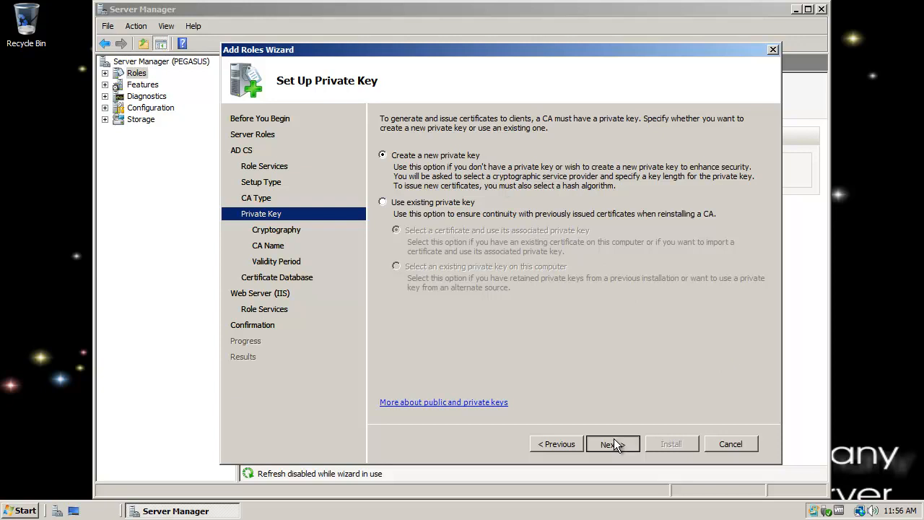
Reach Configure Cryptography and review its options, keeping sha1 hashing and a 2048-bit key
click(612, 444)
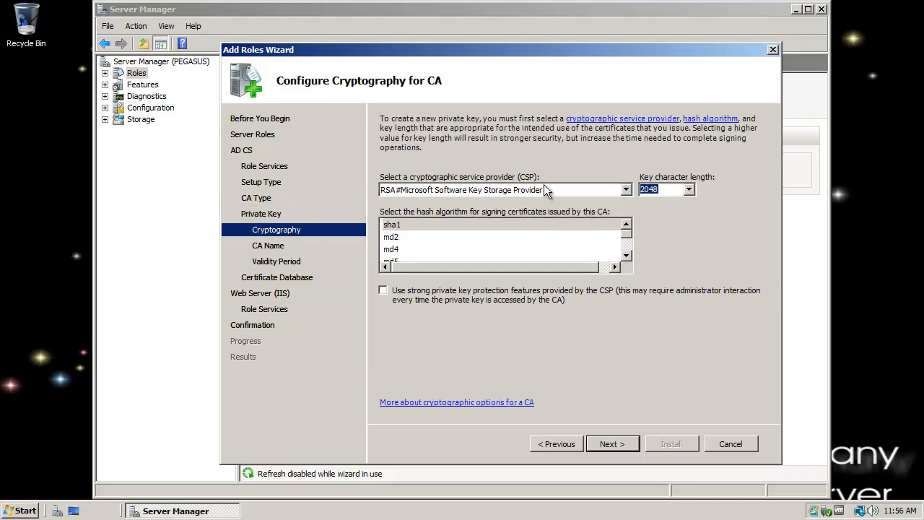
mouse_move(398, 205)
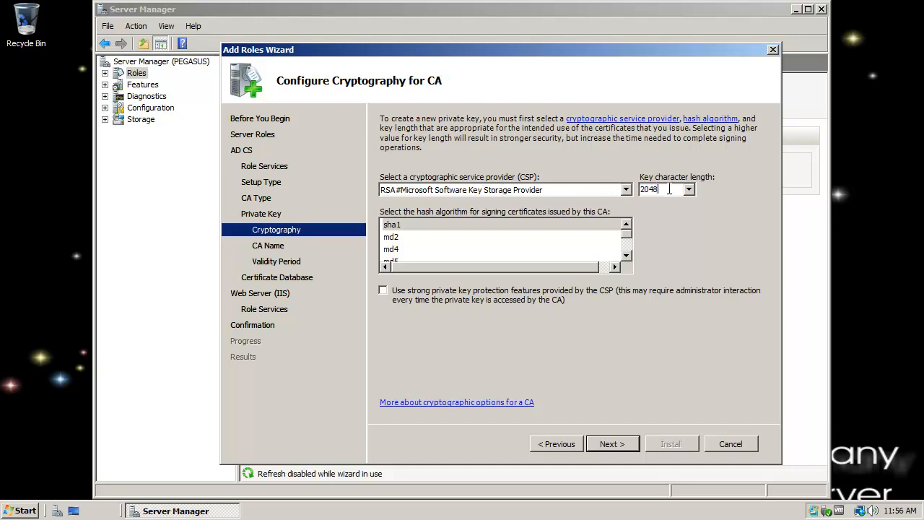
mouse_move(640, 235)
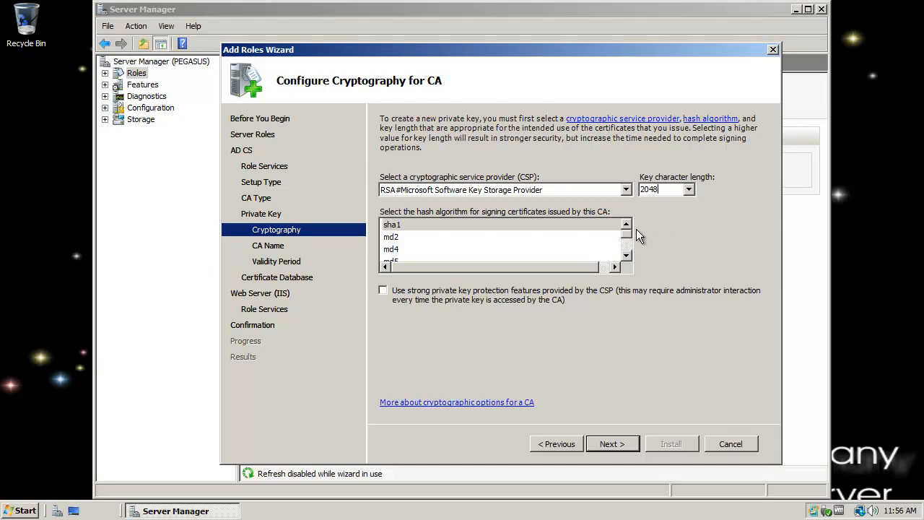
click(625, 248)
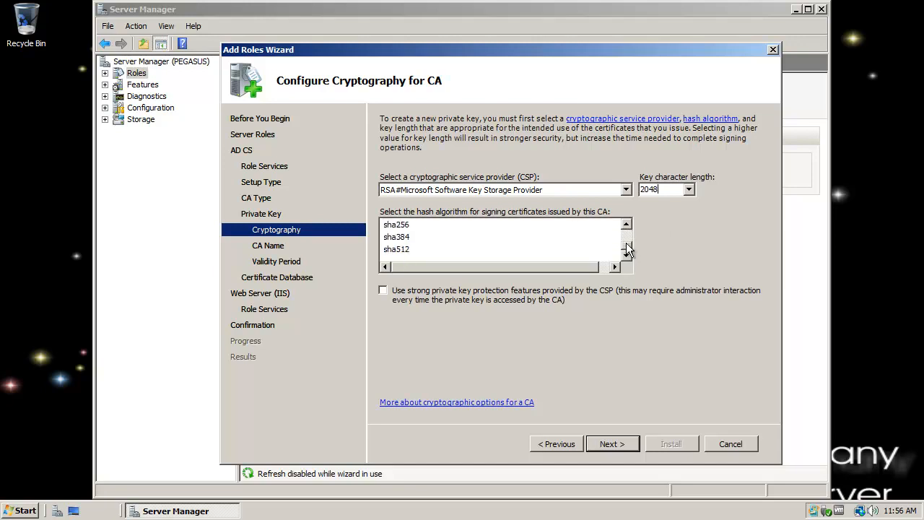
click(626, 250)
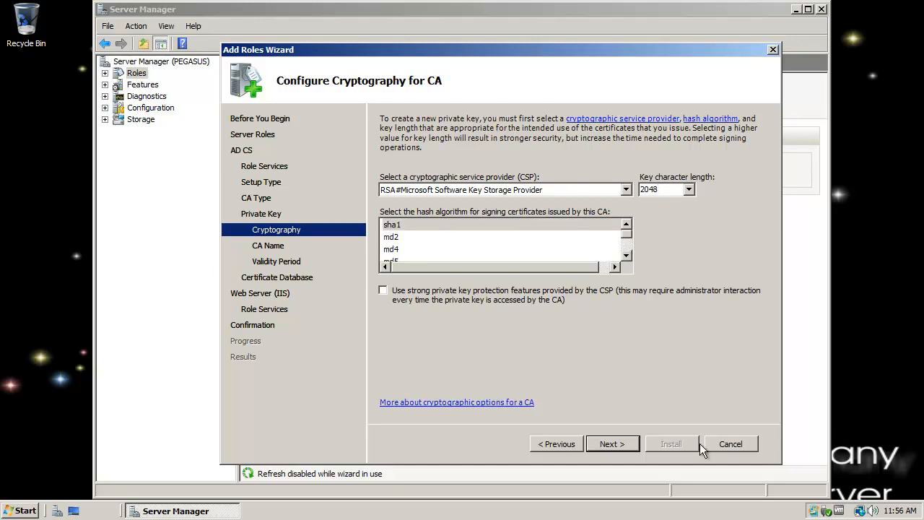
click(689, 189)
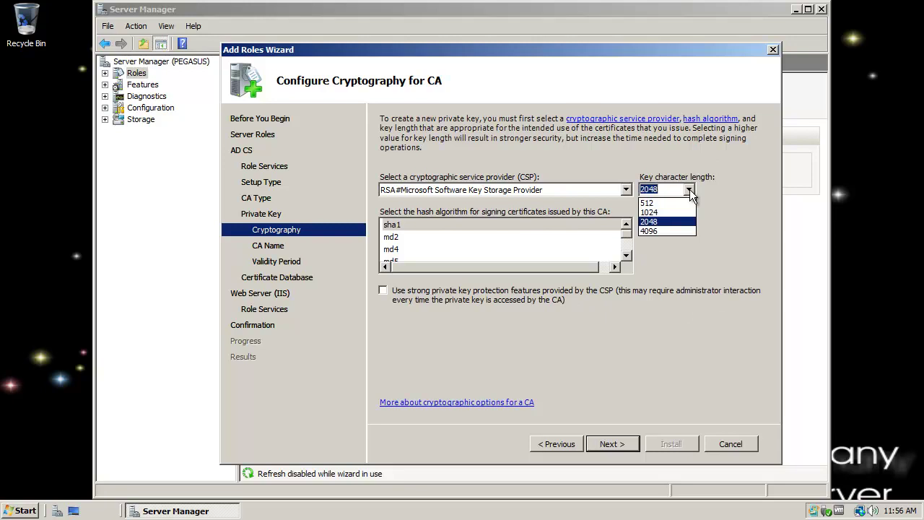
mouse_move(669, 64)
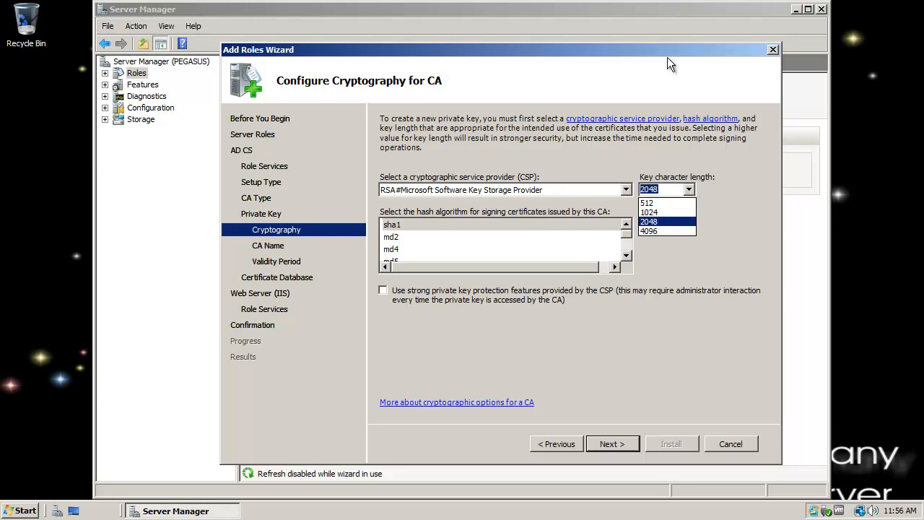
click(661, 220)
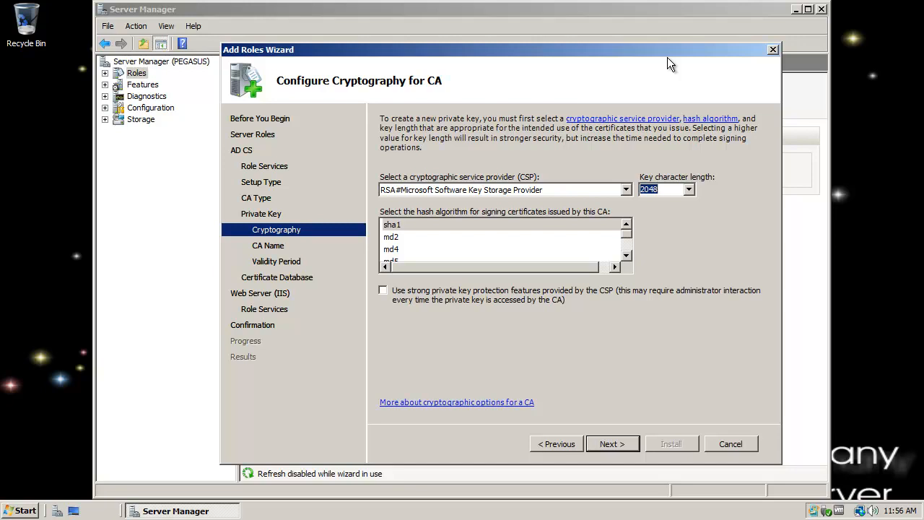
mouse_move(699, 112)
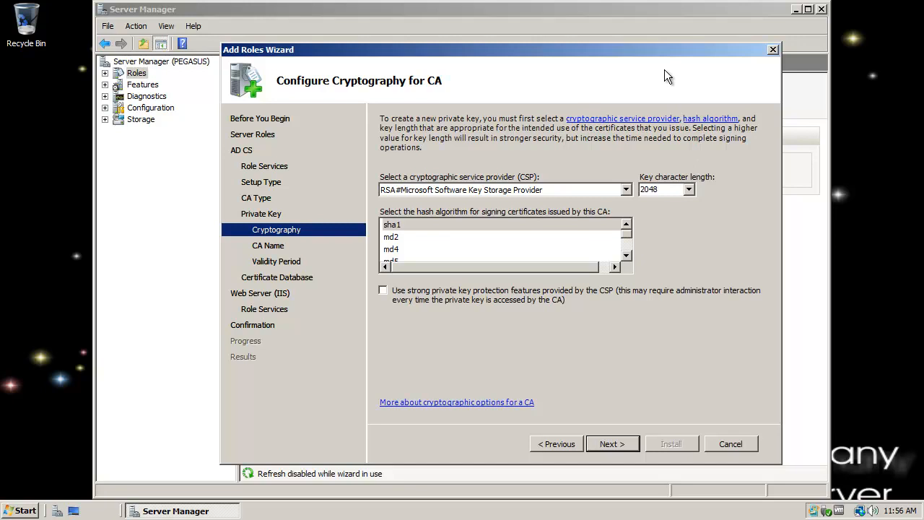
mouse_move(644, 80)
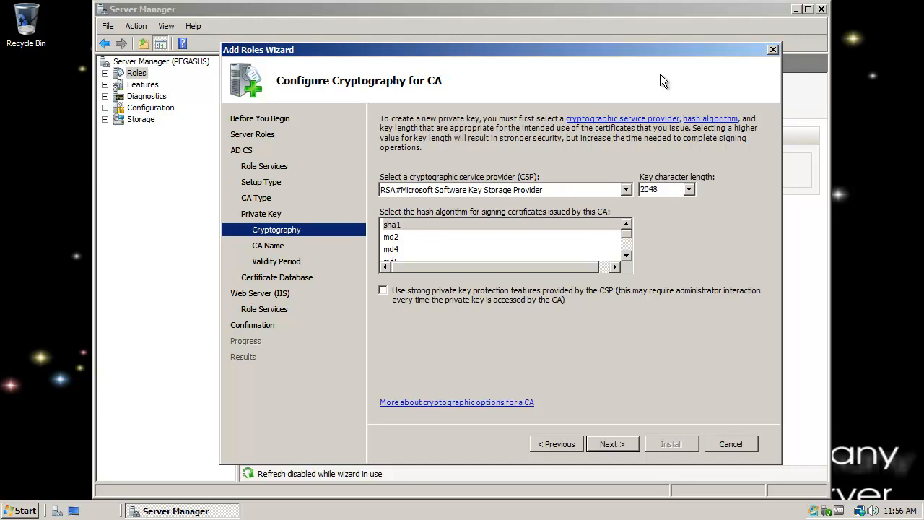
mouse_move(671, 82)
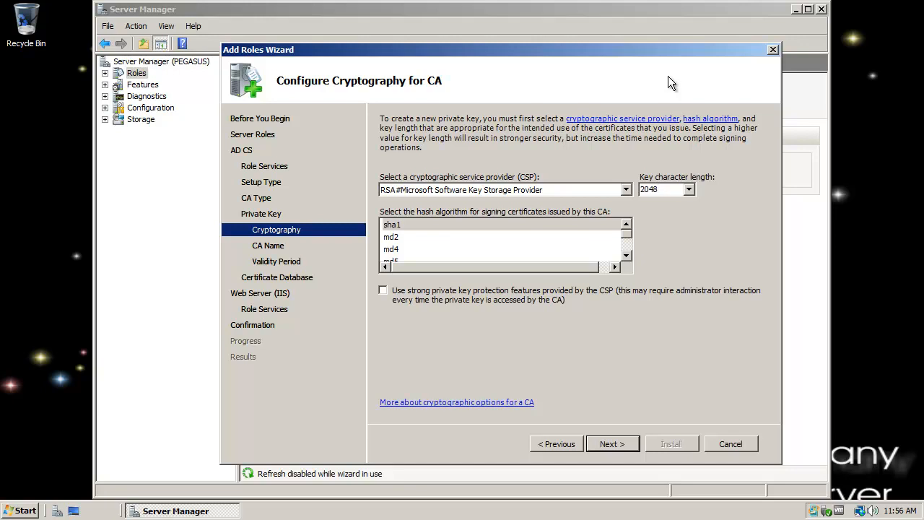
mouse_move(601, 57)
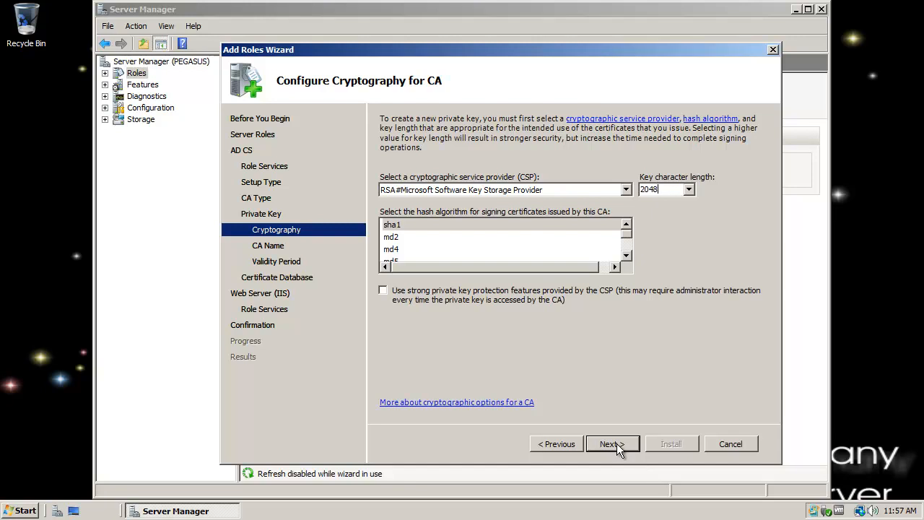
mouse_move(623, 457)
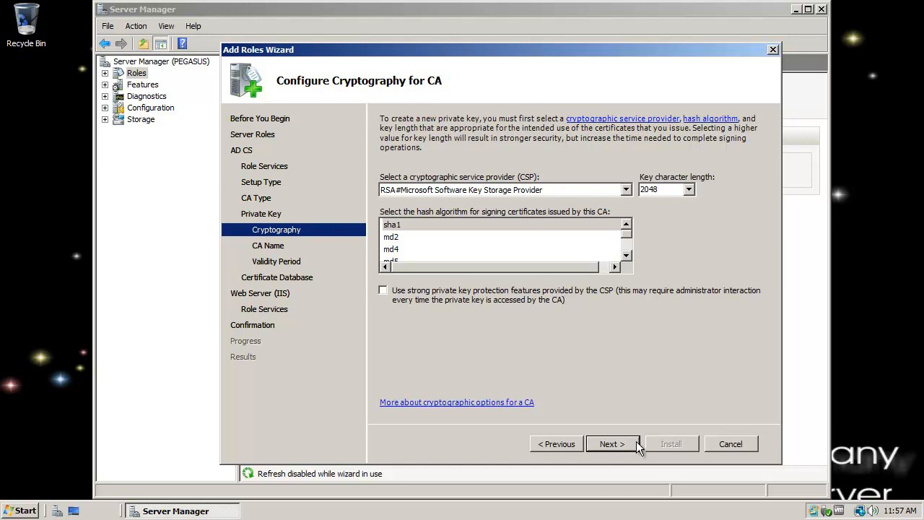
Accept the cryptography settings and the CA name Pirates-PEGASUS-CA
click(612, 443)
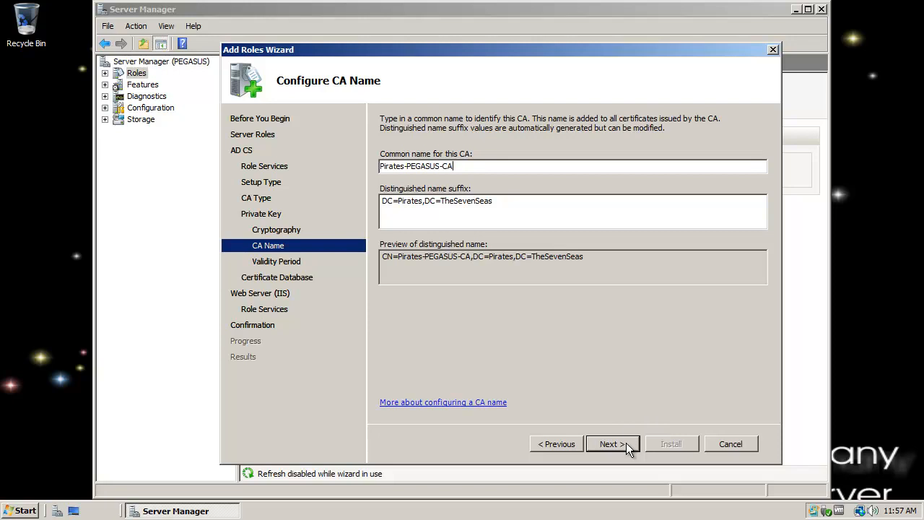
click(612, 443)
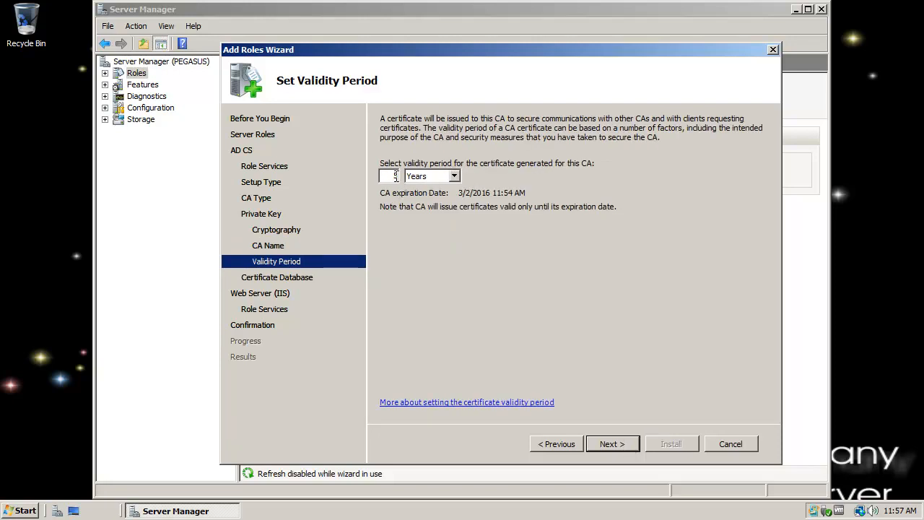
mouse_move(459, 188)
text(2)
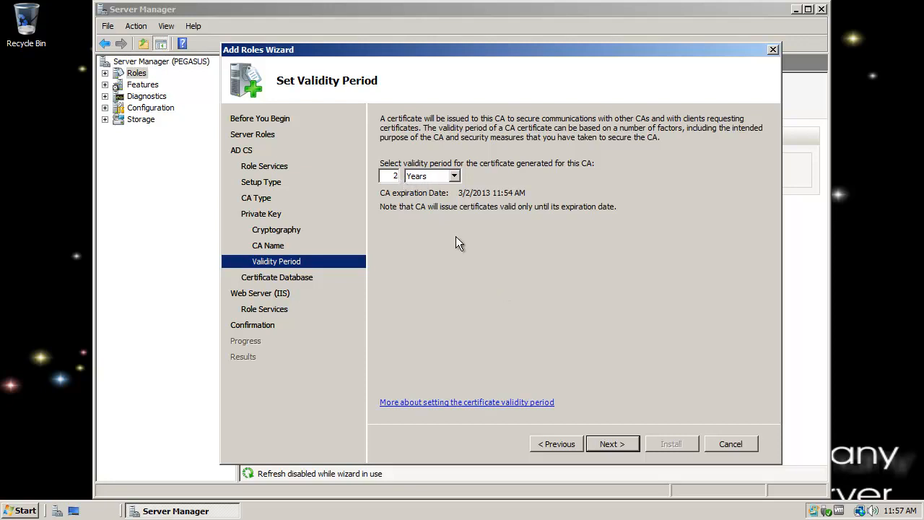
mouse_move(430, 126)
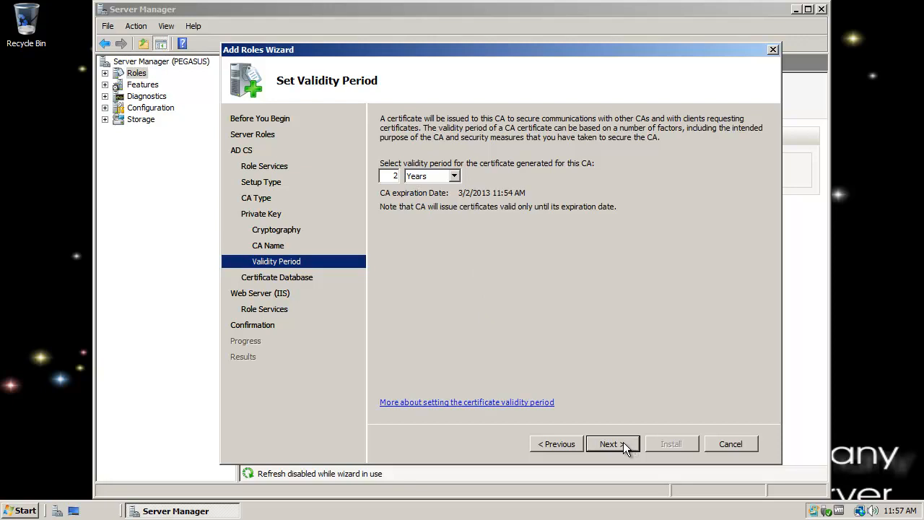
Accept the 2-year CA validity period and continue to the certificate database locations
click(612, 444)
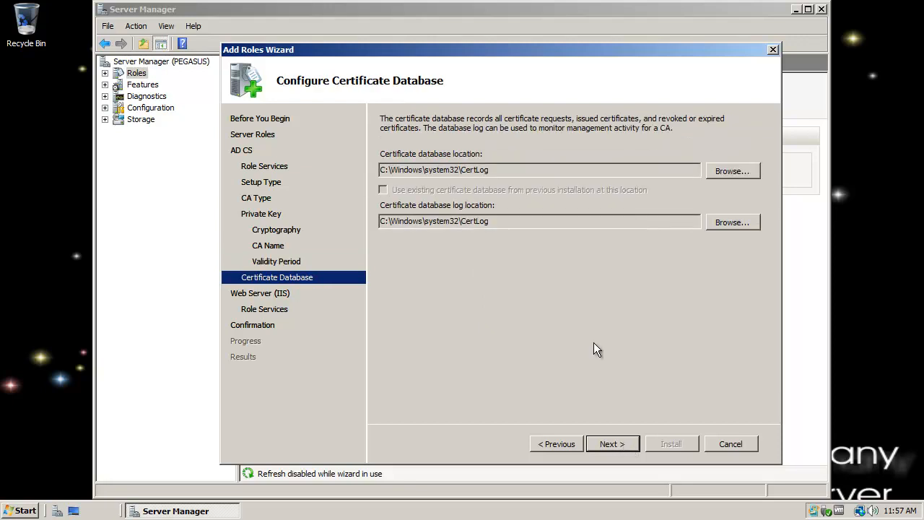
mouse_move(513, 52)
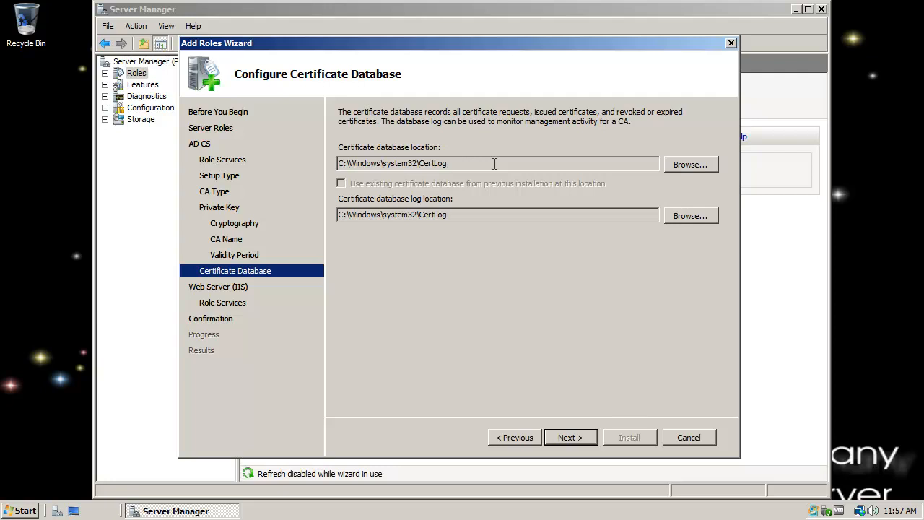
mouse_move(495, 167)
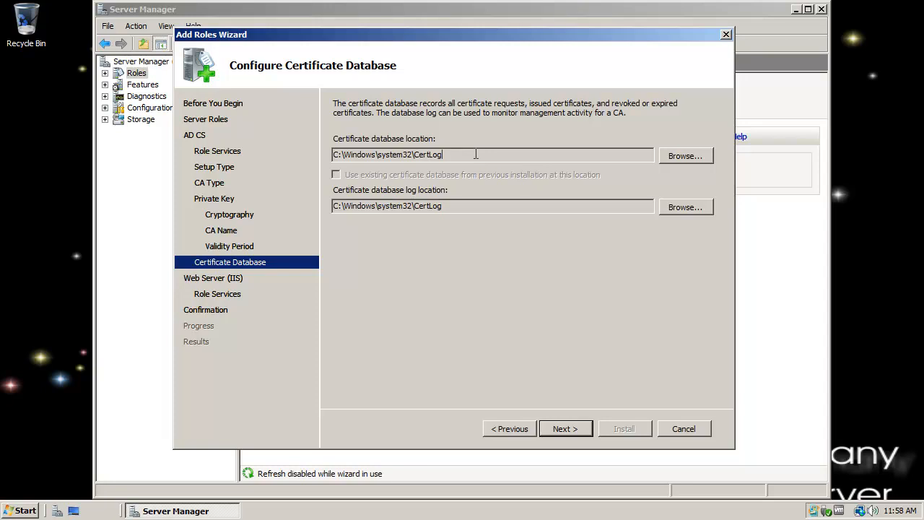
mouse_move(495, 150)
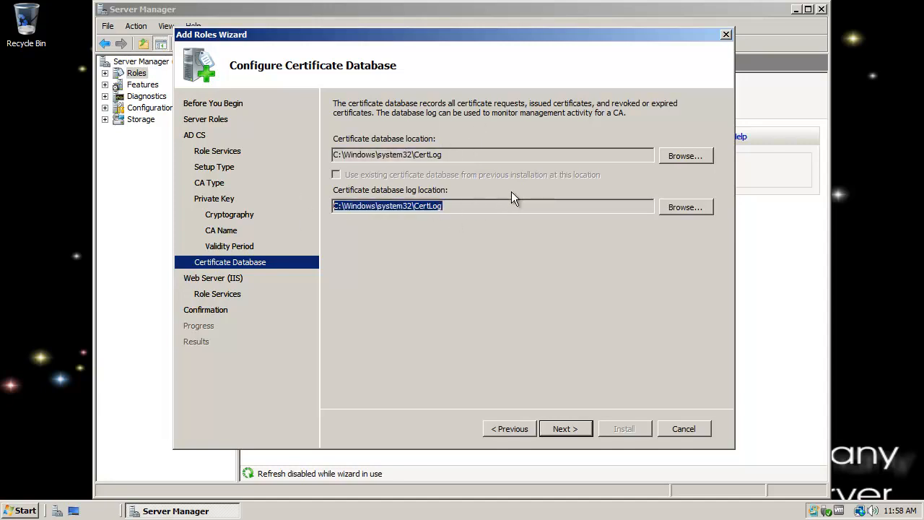
Keep the default CertLog database paths and default Web Server (IIS) role services
click(566, 428)
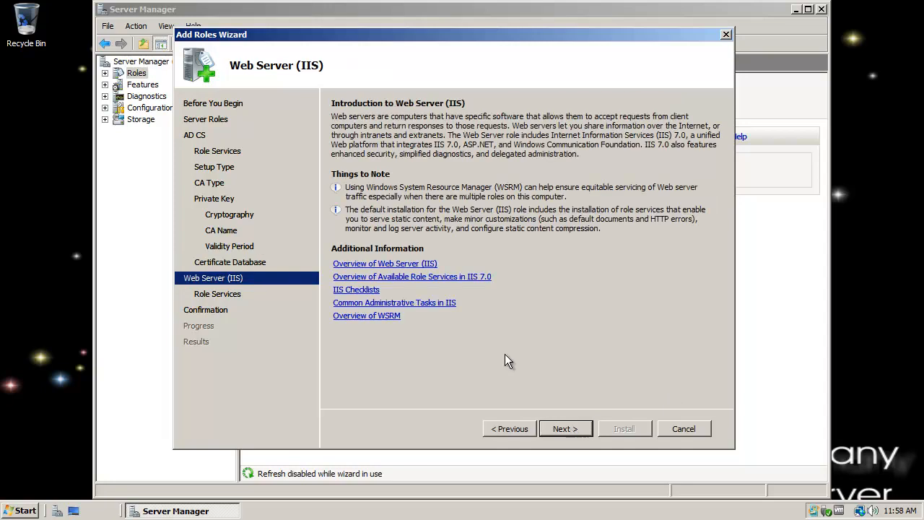
click(565, 428)
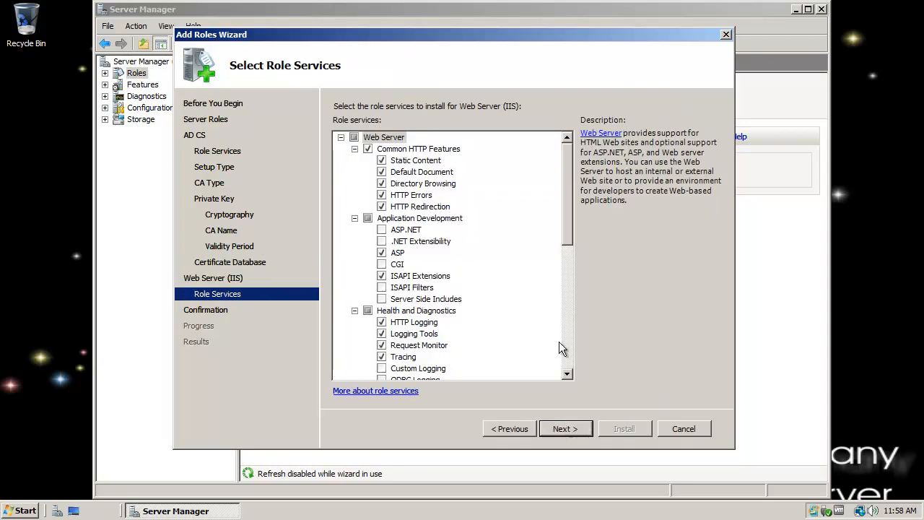
scroll(down, 3)
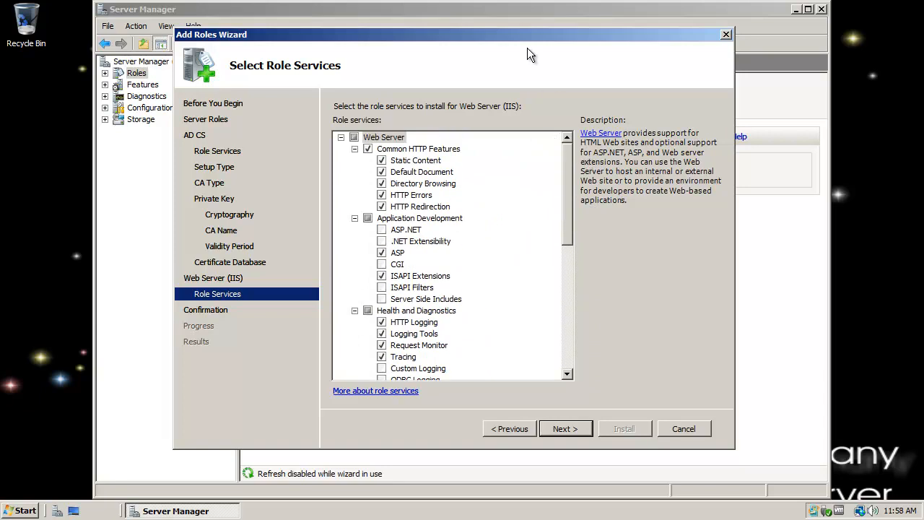
mouse_move(569, 151)
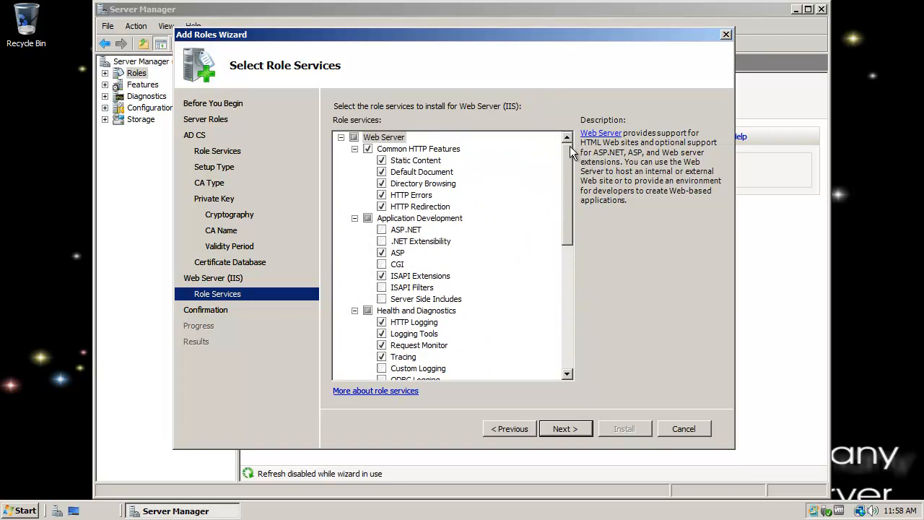
mouse_move(643, 217)
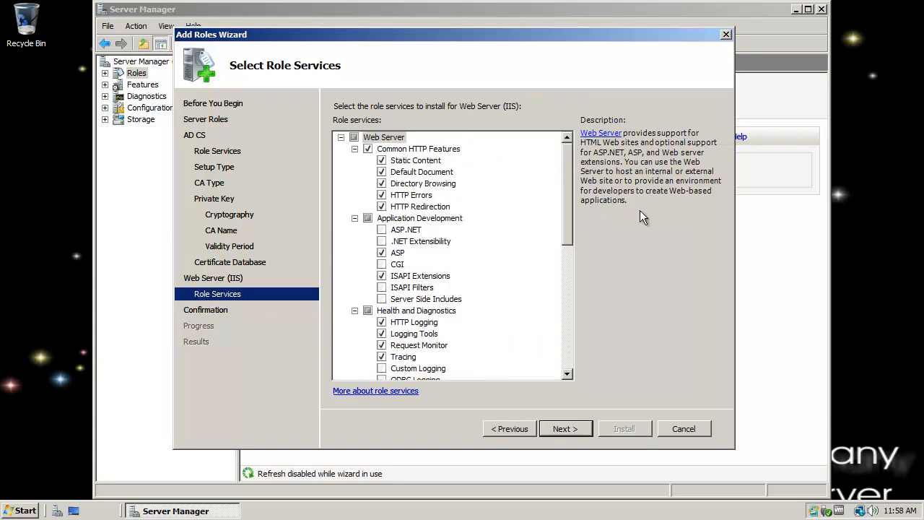
scroll(down, 3)
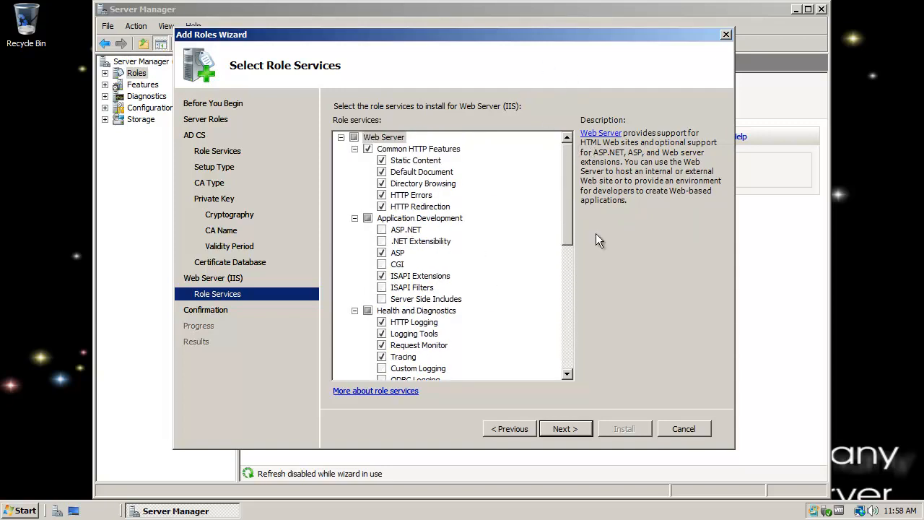
click(565, 428)
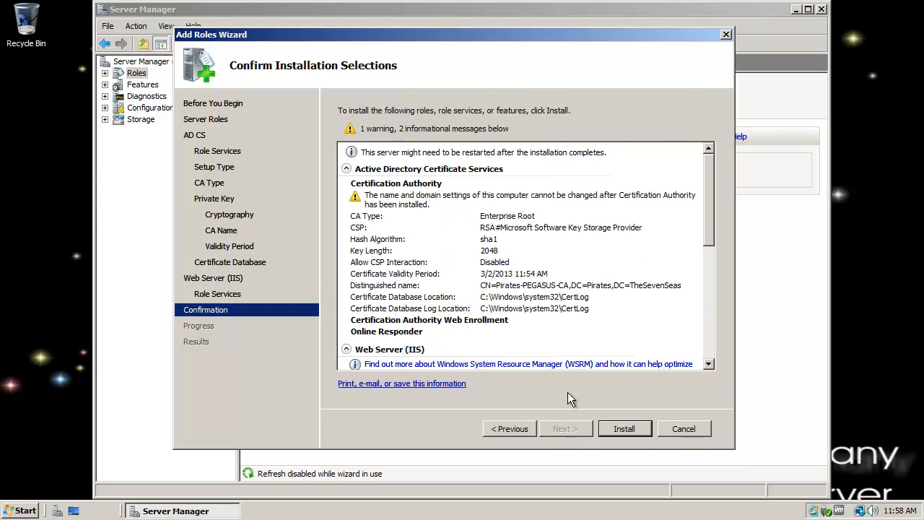
Install the AD CS and Web Server (IIS) roles until both report success
click(624, 428)
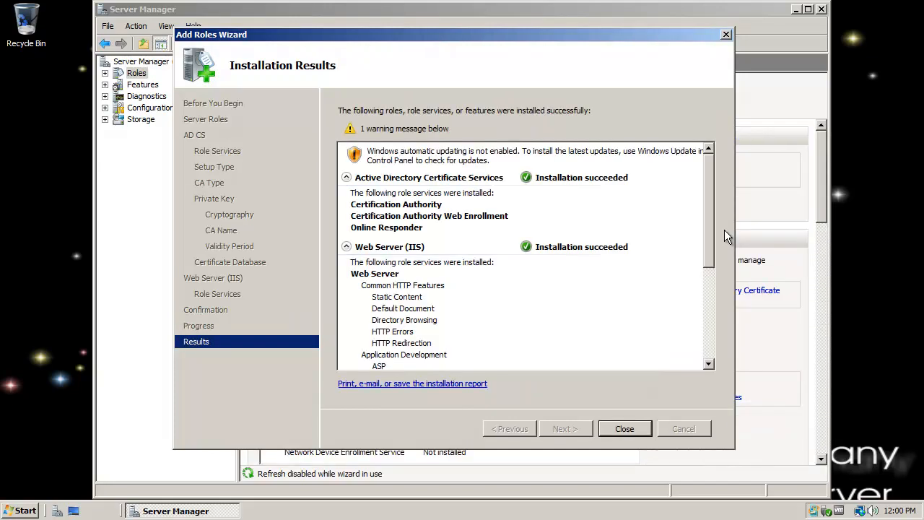
mouse_move(642, 258)
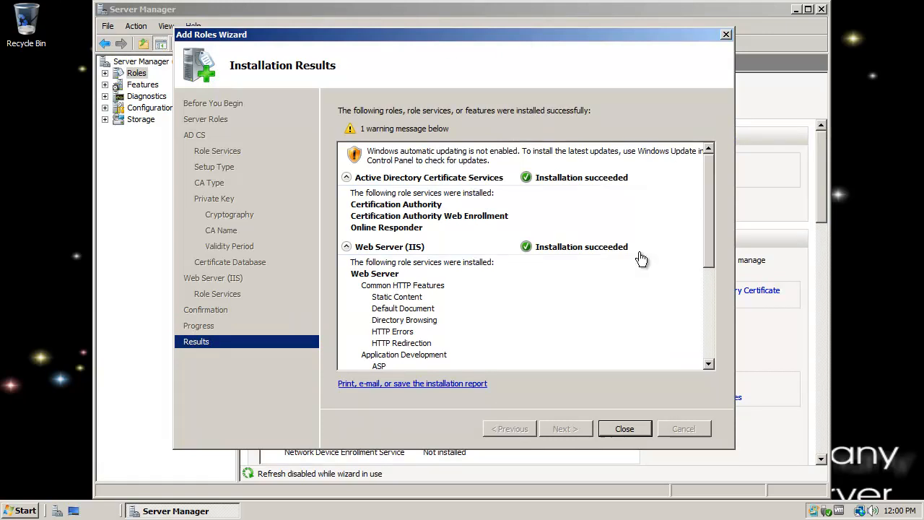
Close the finished Add Roles Wizard and Server Manager
click(624, 428)
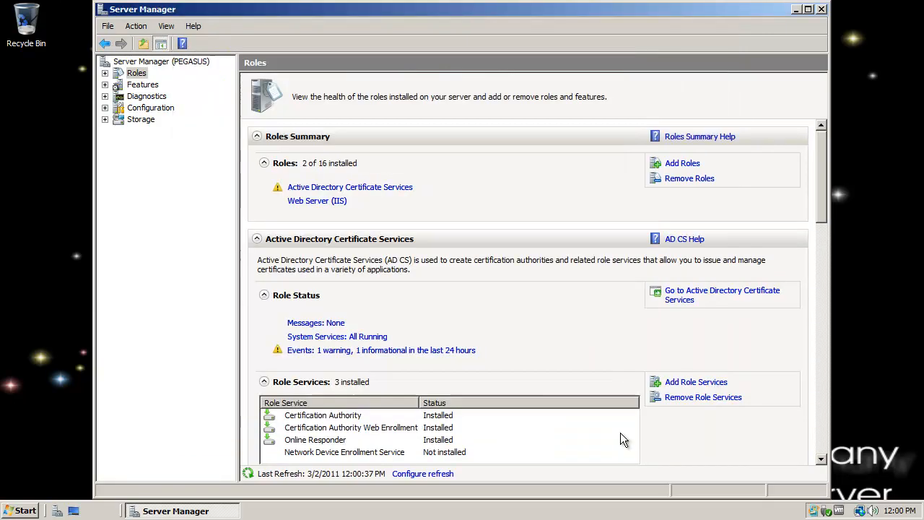
mouse_move(821, 14)
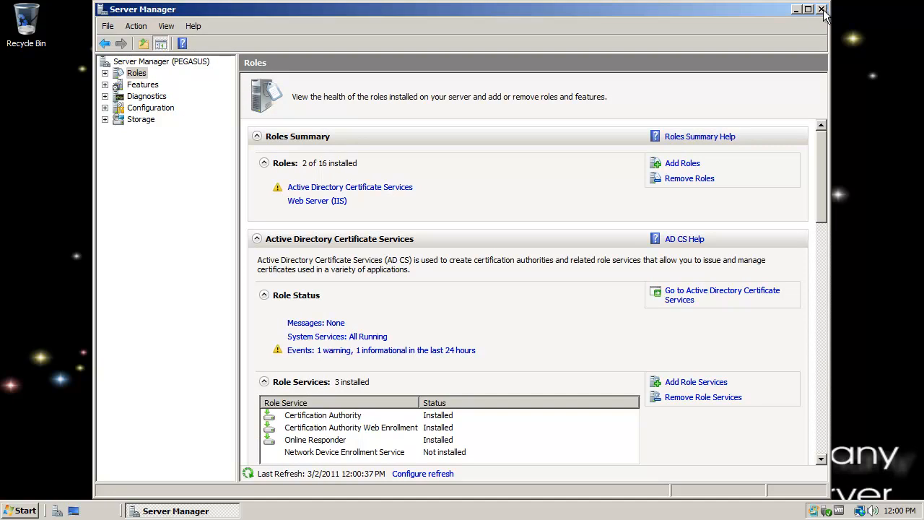
click(819, 11)
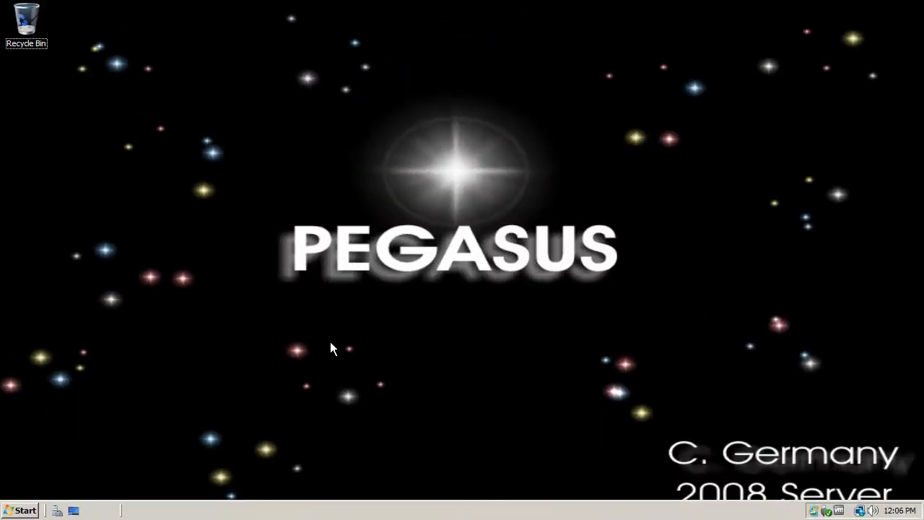
mouse_move(196, 390)
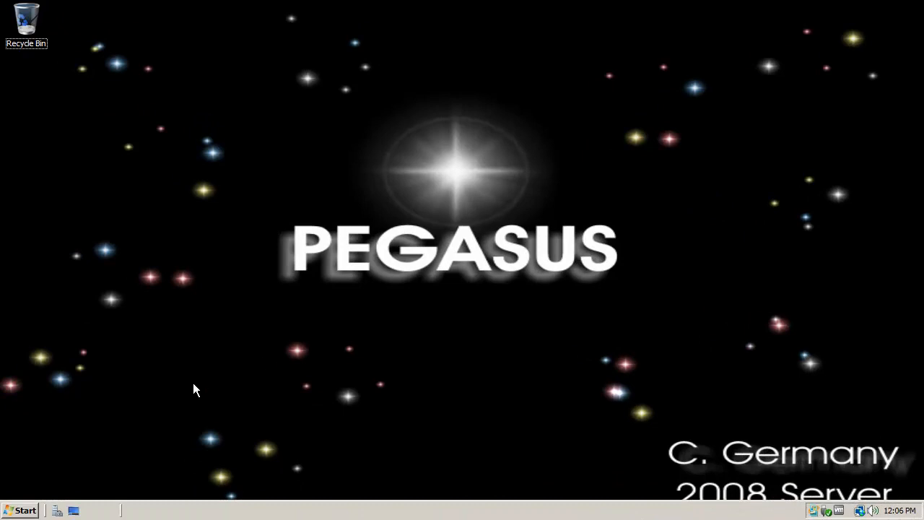
mouse_move(49, 493)
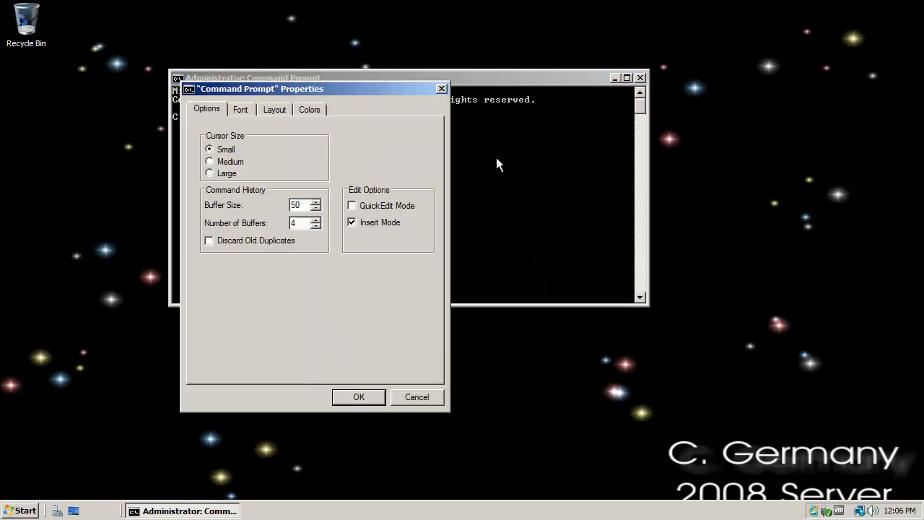
Set the Command Prompt screen background to white in the Colors settings
click(309, 109)
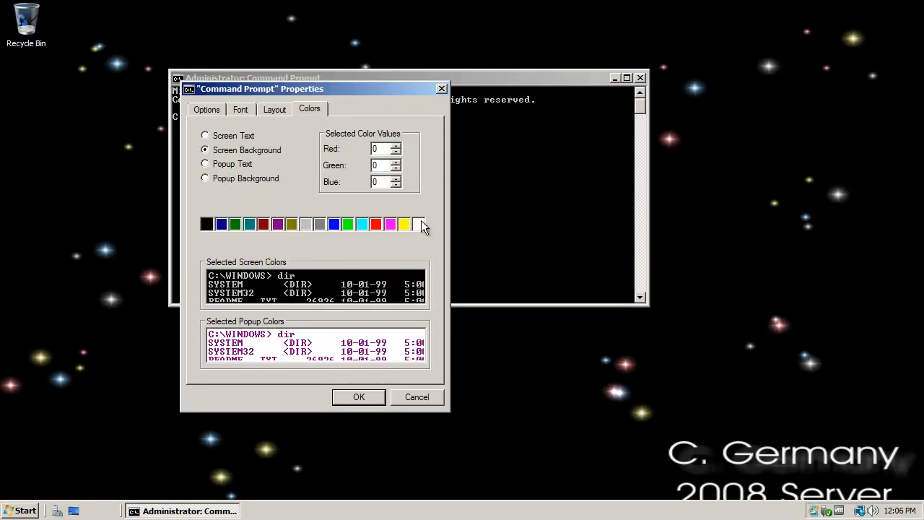
click(205, 135)
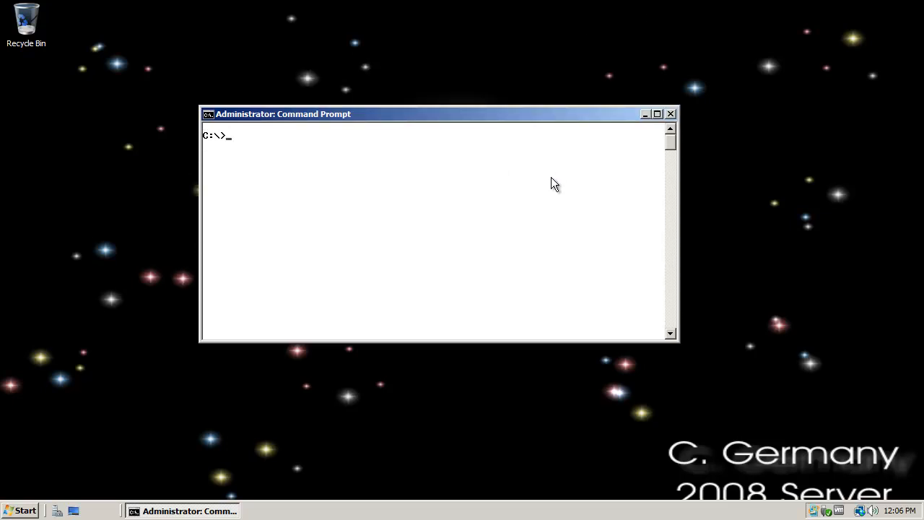
Run gpupdate /force, then enter certutil -viewstore CA
text(gpupdate /for)
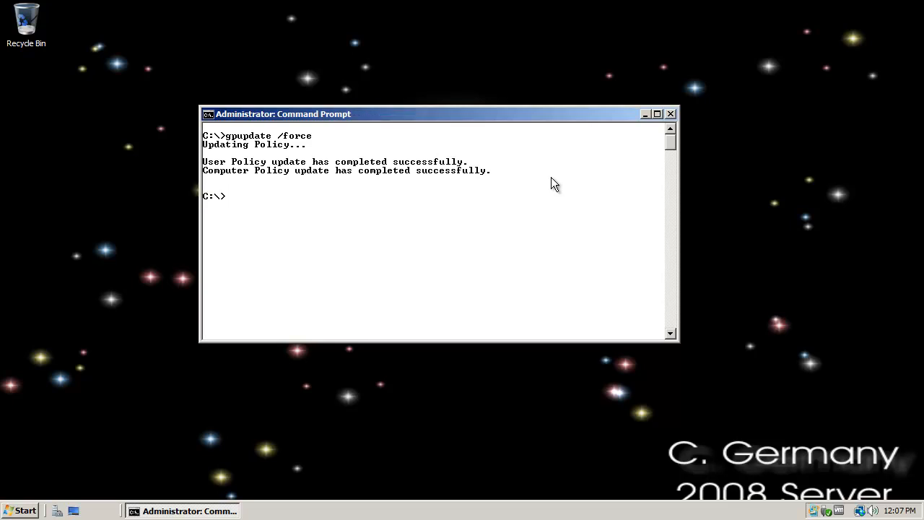
text(c)
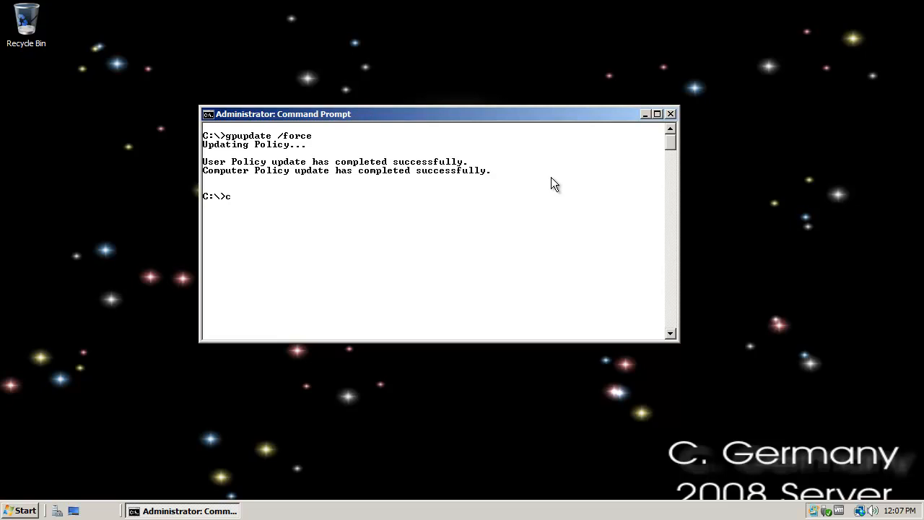
text(ertutil -viewstore)
text(CA)
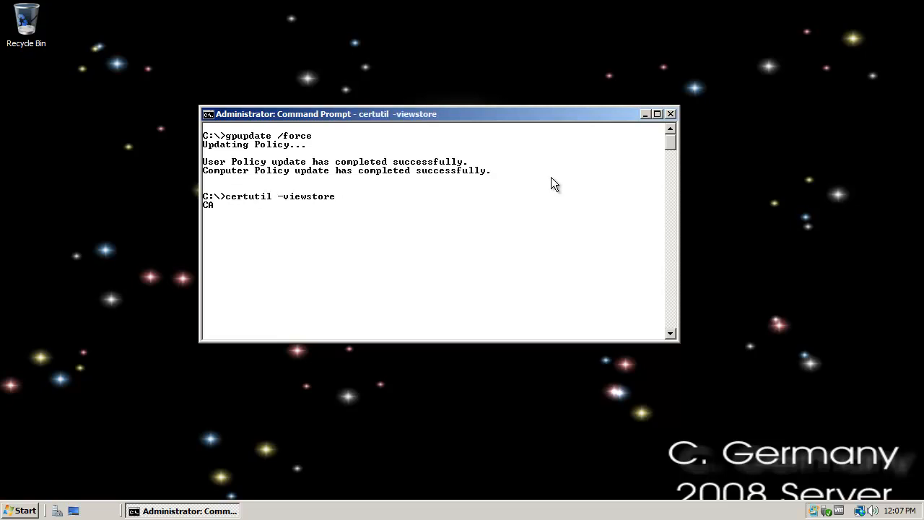
Show the CA store list centred, widen Issued to, and select Pirates-PEGASUS-CA
key(Return)
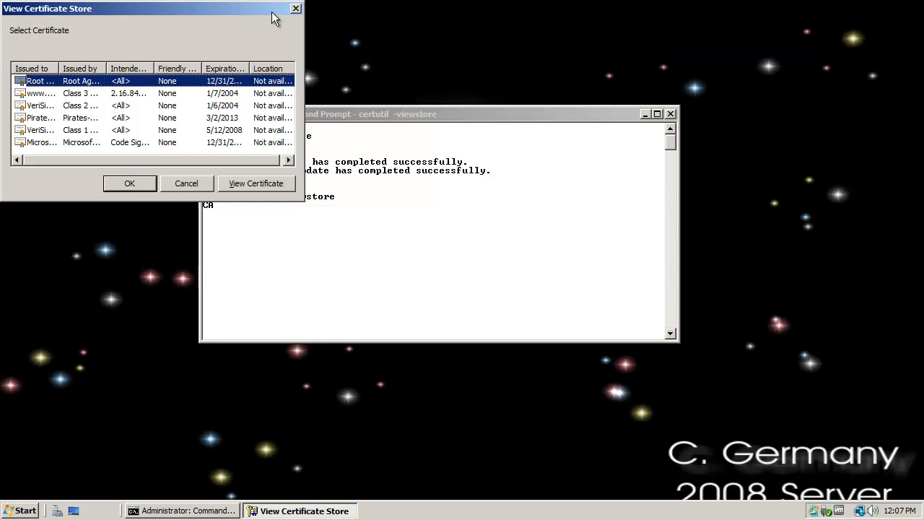
drag(148, 8, 361, 144)
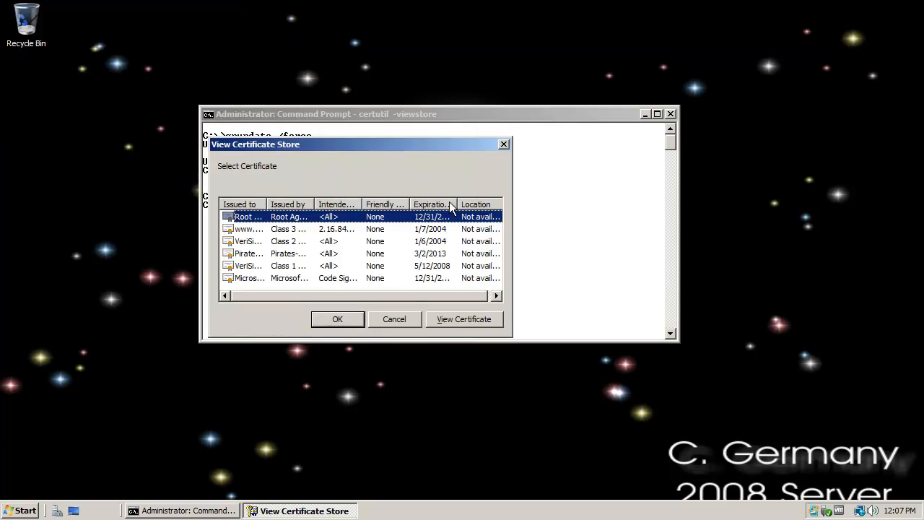
drag(267, 203, 297, 204)
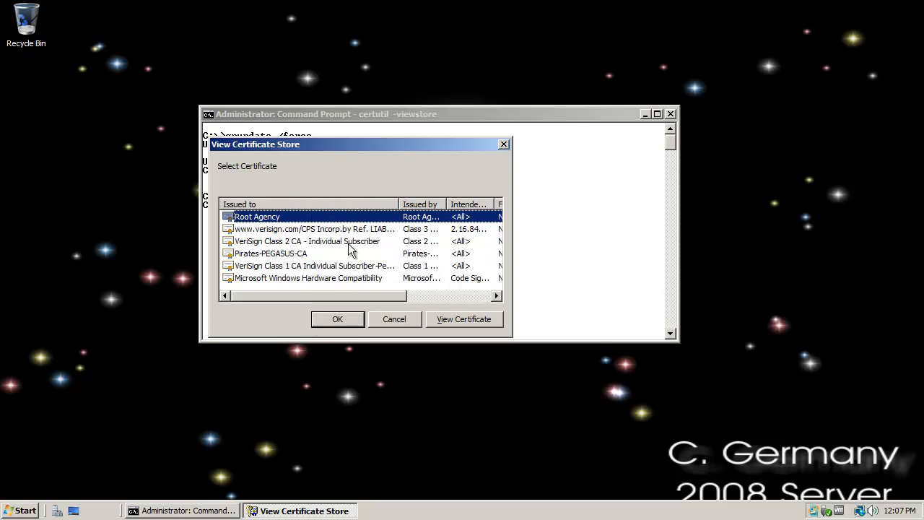
click(271, 253)
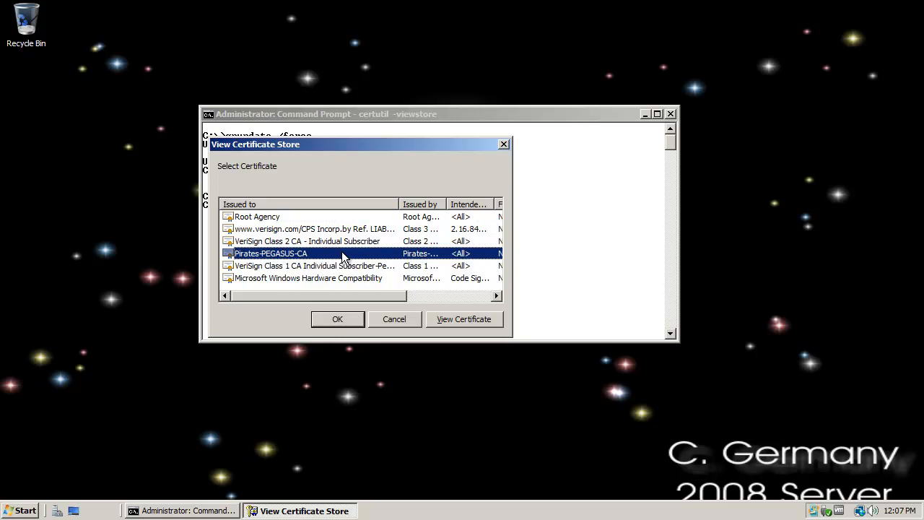
mouse_move(310, 257)
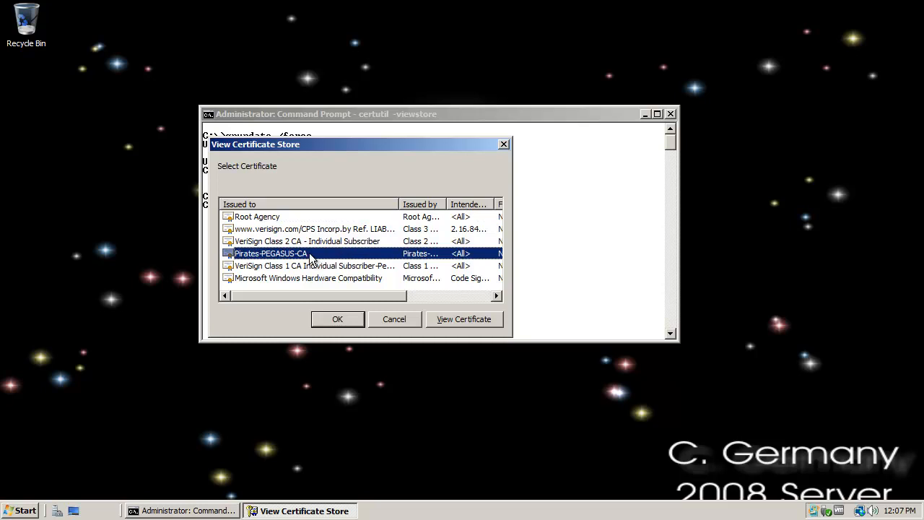
mouse_move(274, 254)
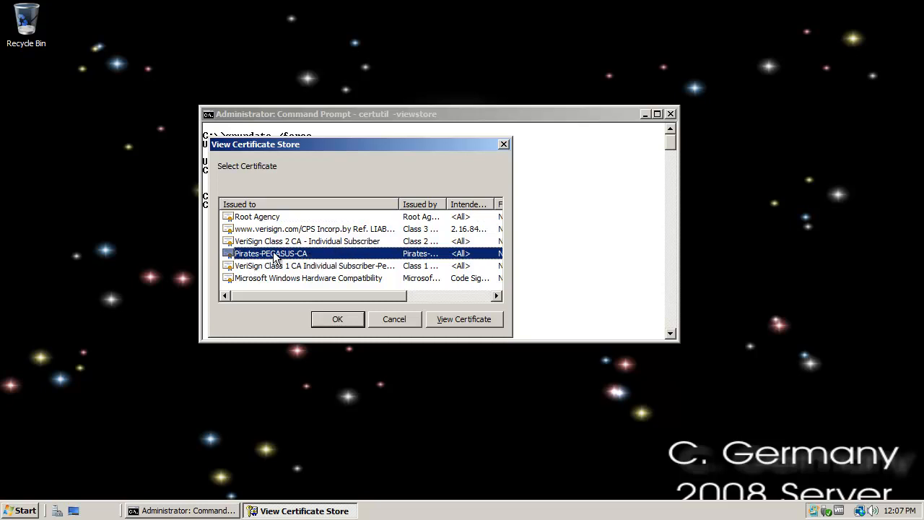
mouse_move(445, 311)
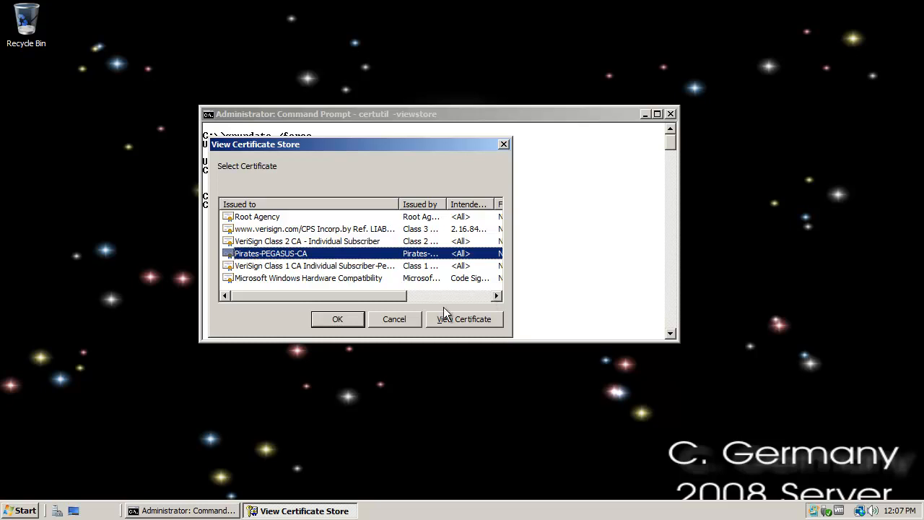
View Pirates-PEGASUS-CA's details fields and its certification path showing the certificate is OK
click(465, 319)
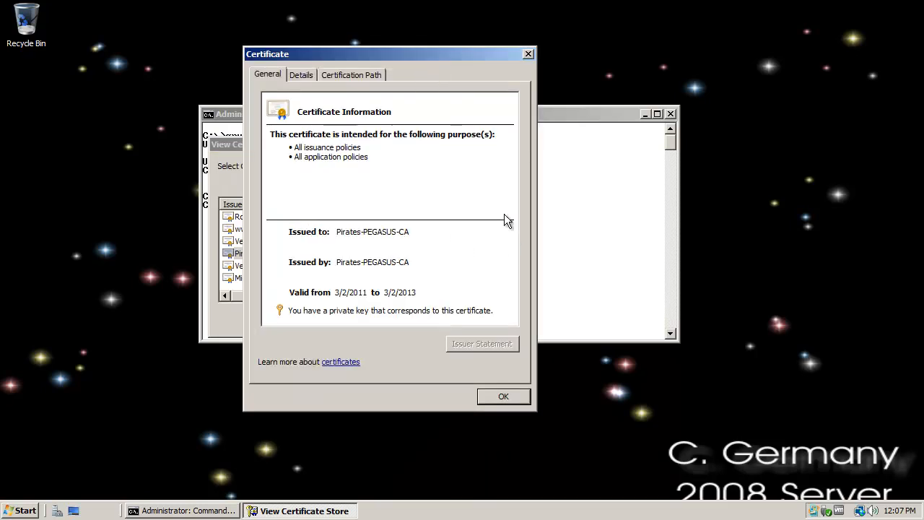
click(301, 74)
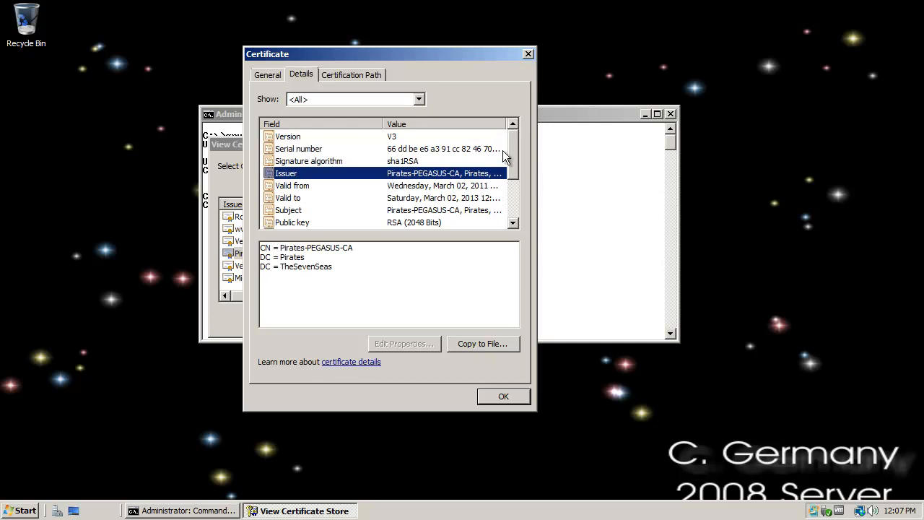
scroll(down, 3)
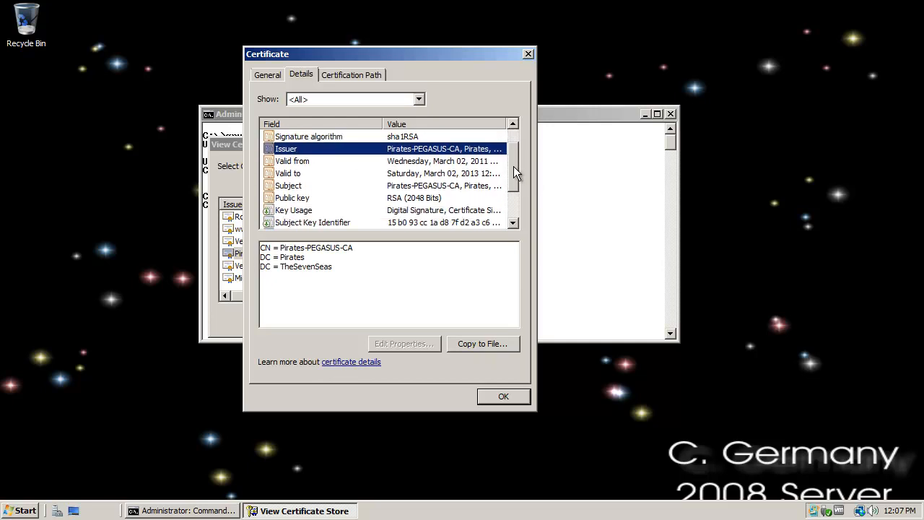
click(351, 74)
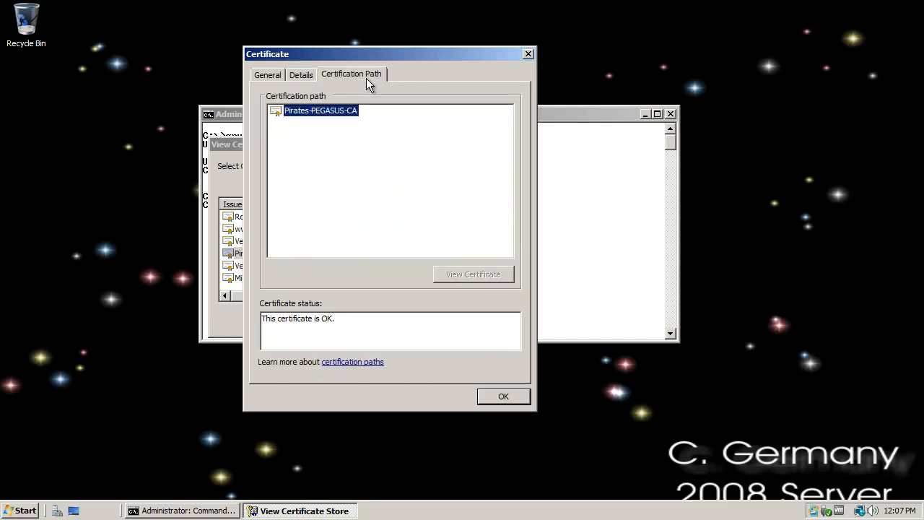
mouse_move(438, 89)
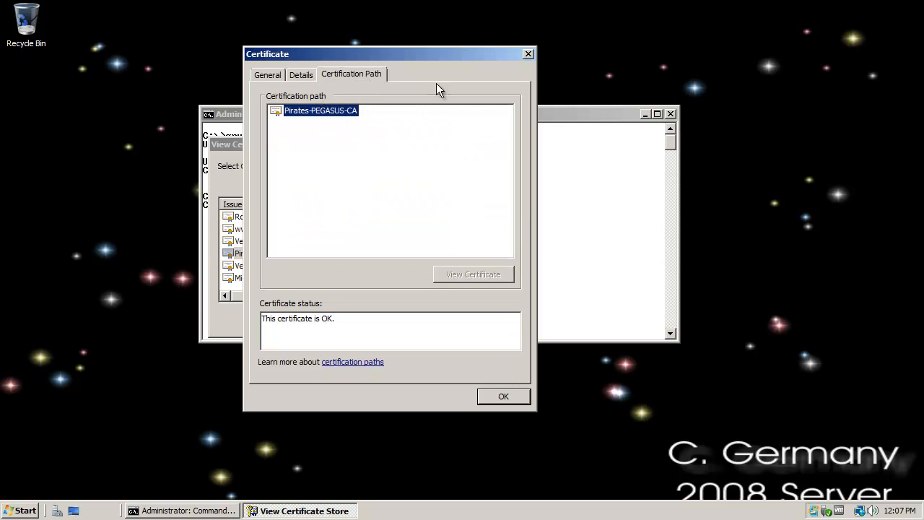
mouse_move(403, 115)
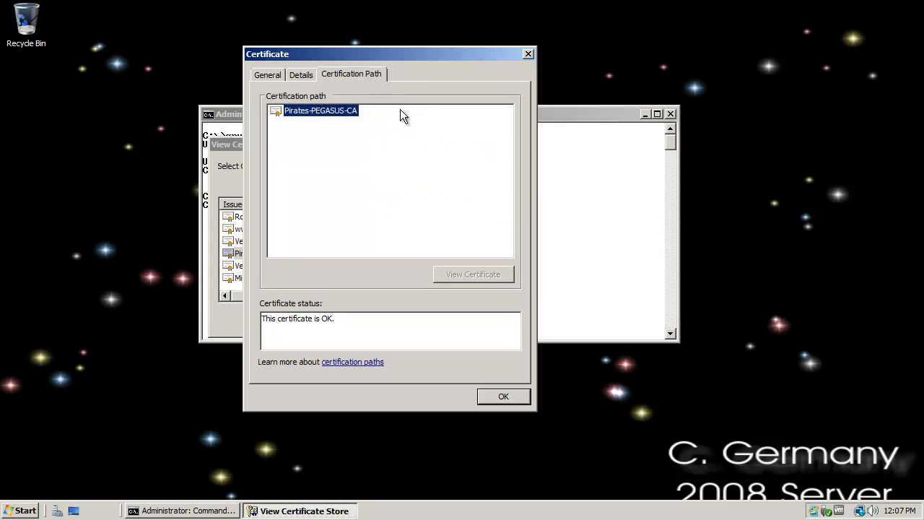
mouse_move(425, 203)
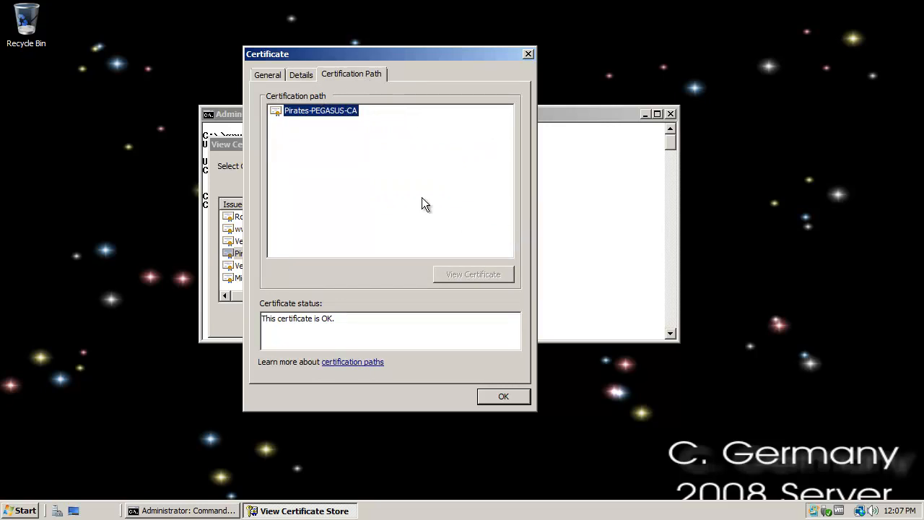
mouse_move(419, 189)
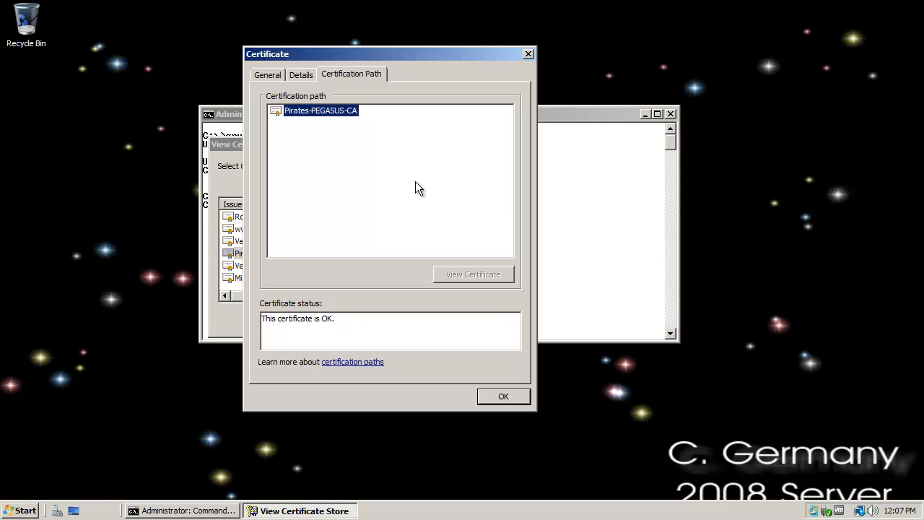
mouse_move(446, 288)
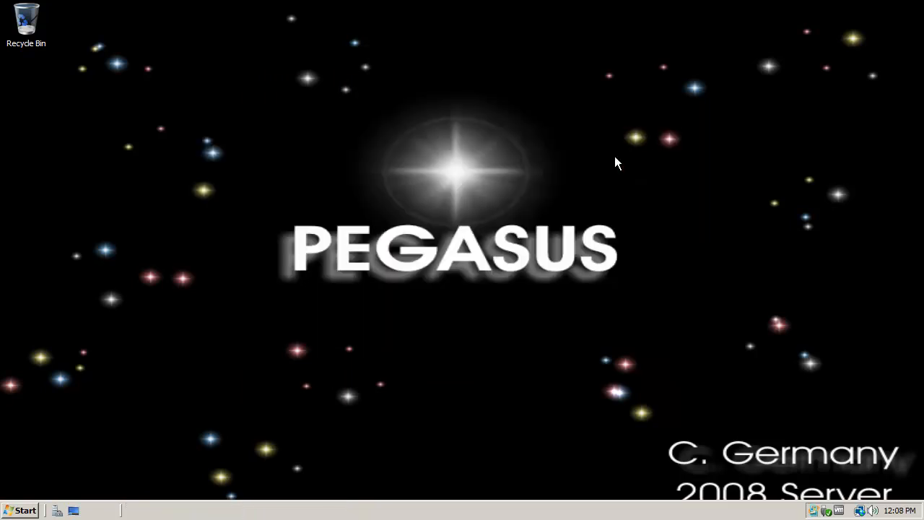
Launch MMC and add Certificates snap-ins for the local computer
click(25, 504)
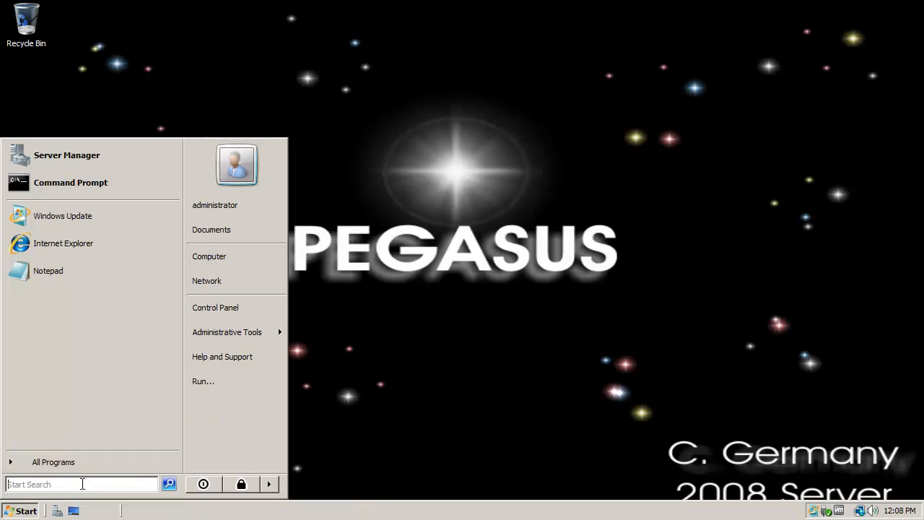
text(m)
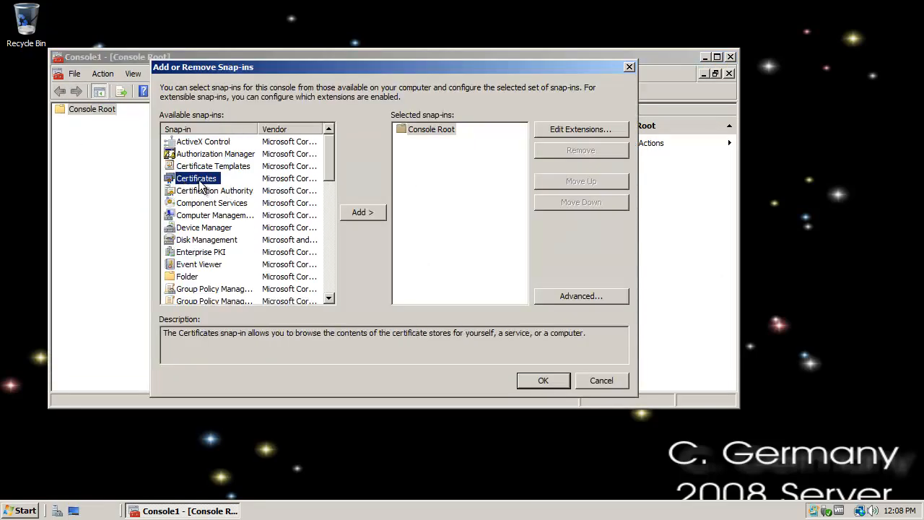
click(362, 212)
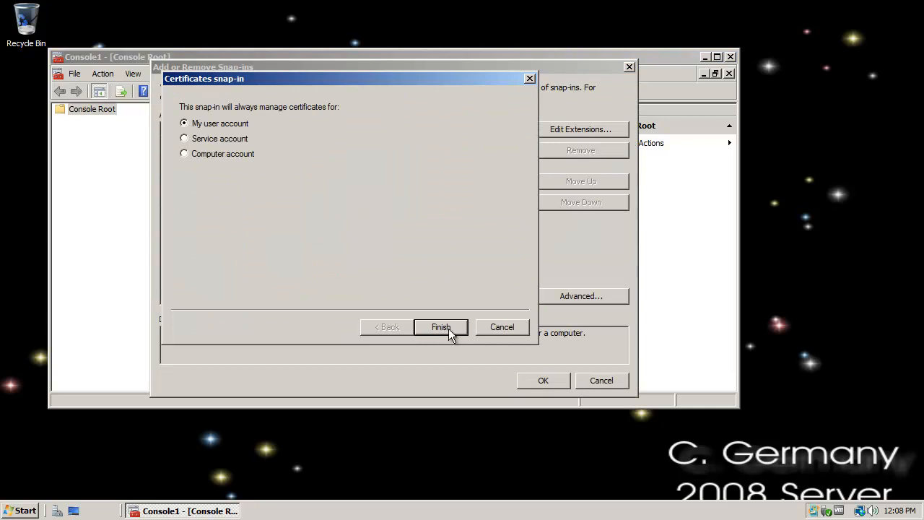
mouse_move(369, 215)
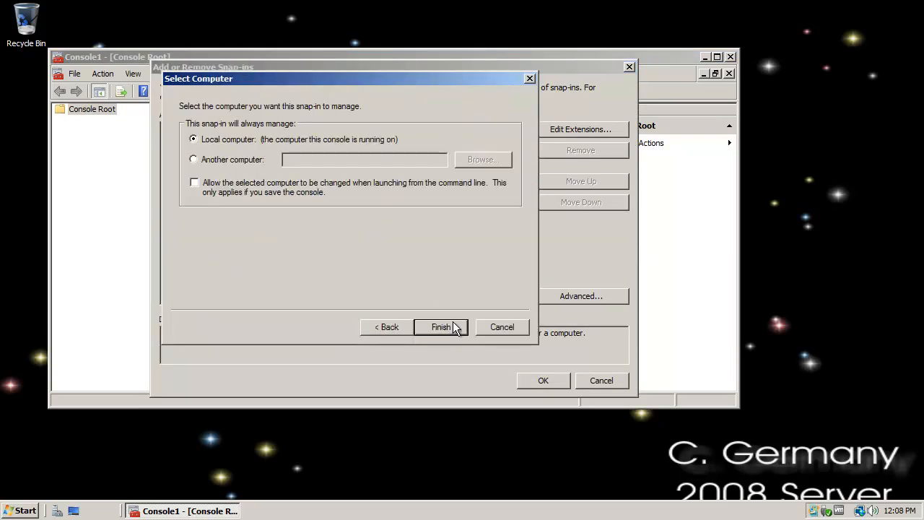
click(441, 327)
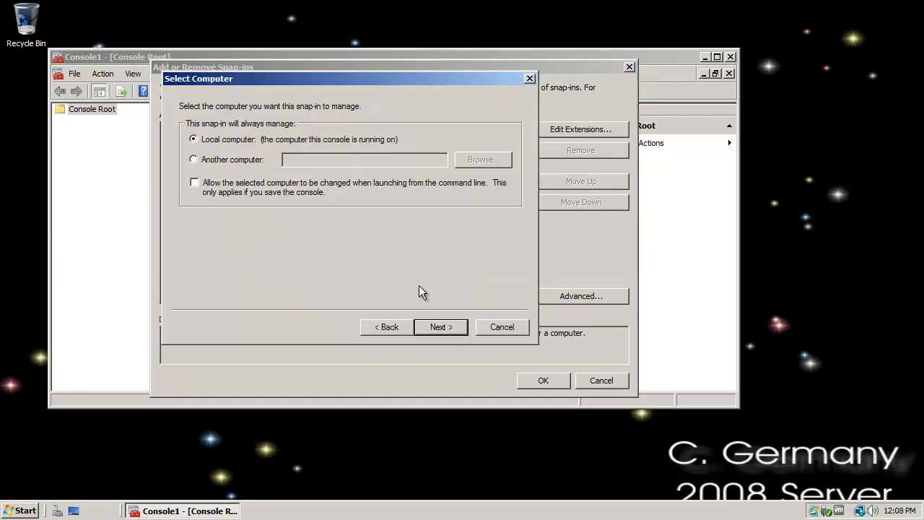
click(440, 327)
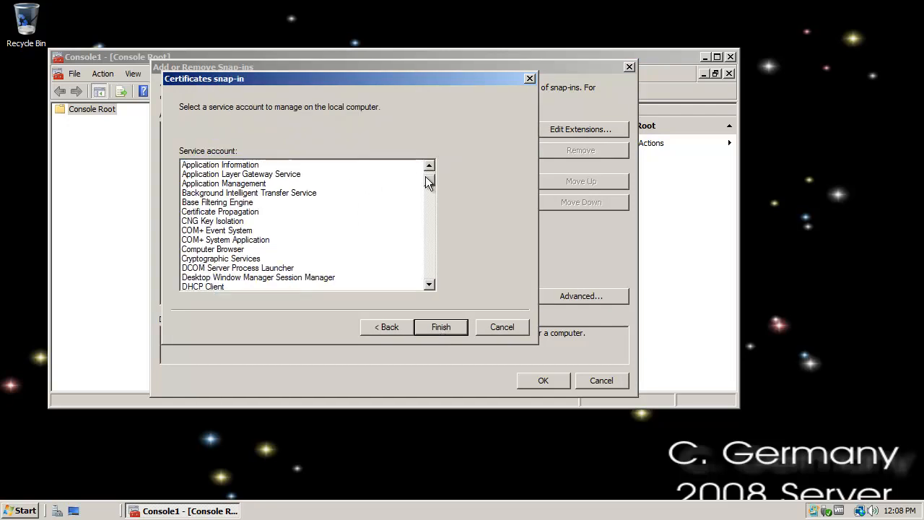
Add a Certificates snap-in for the Active Directory Certificate Services service account
click(429, 165)
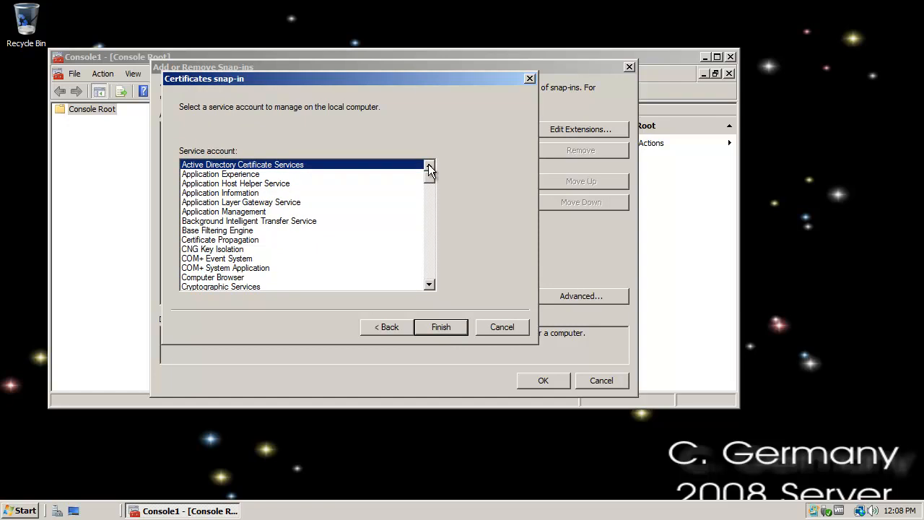
click(217, 230)
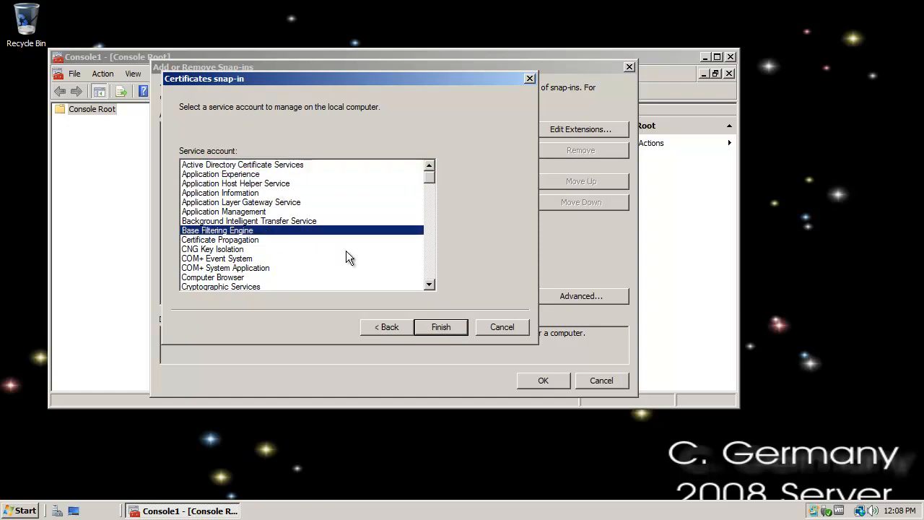
scroll(down, 3)
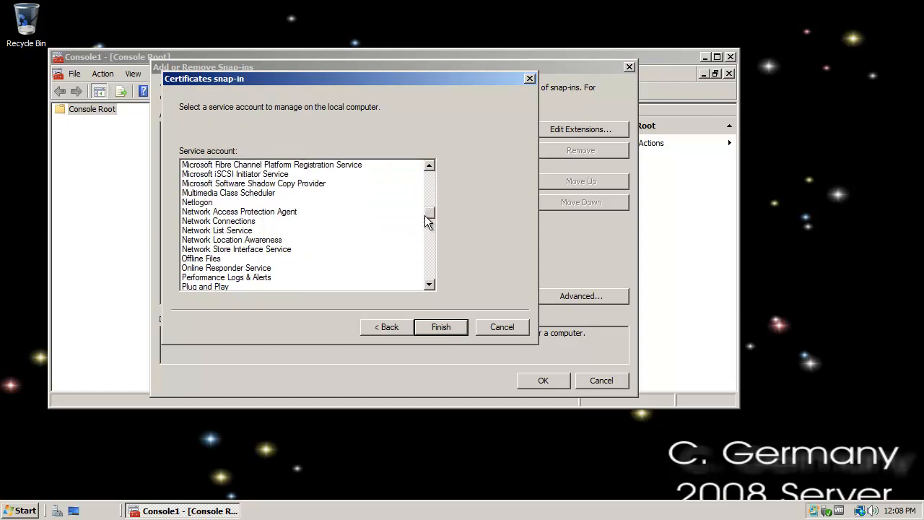
scroll(down, 3)
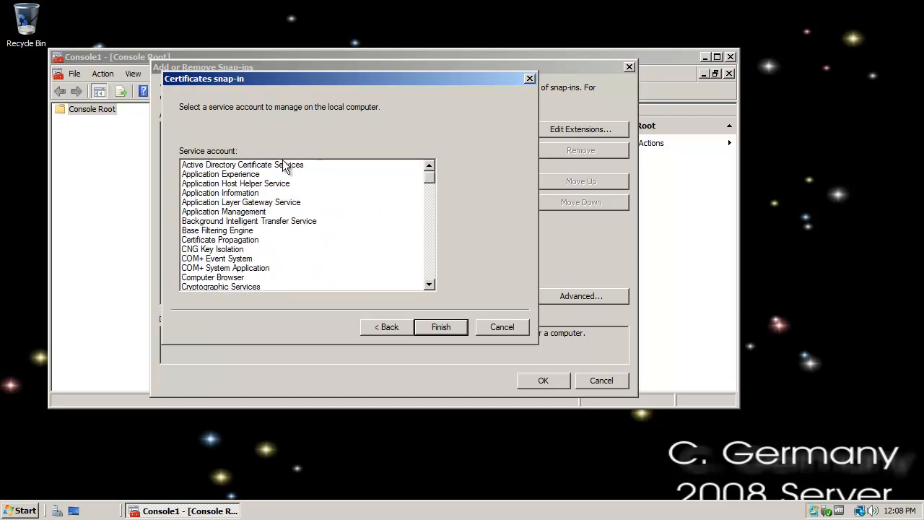
click(440, 327)
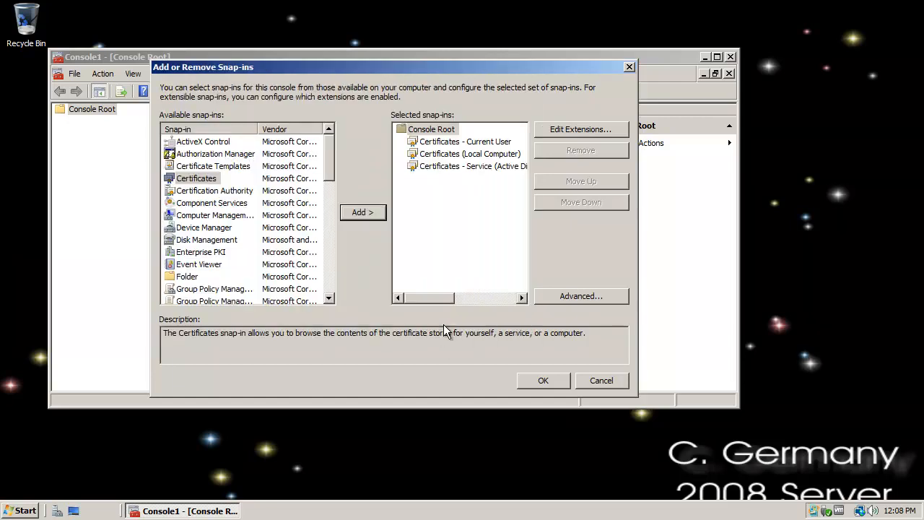
Apply the snap-ins and find Pirates-PEGASUS-CA in the user's Trusted Root store
click(543, 381)
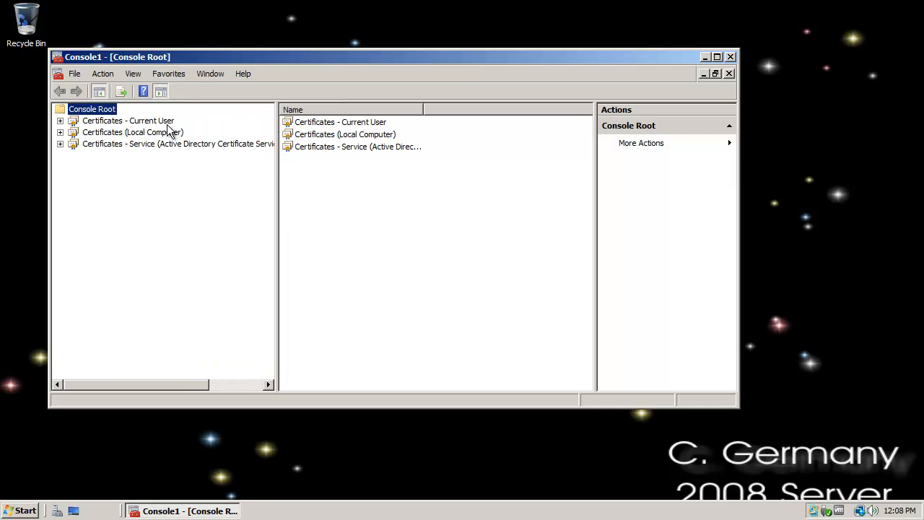
click(60, 120)
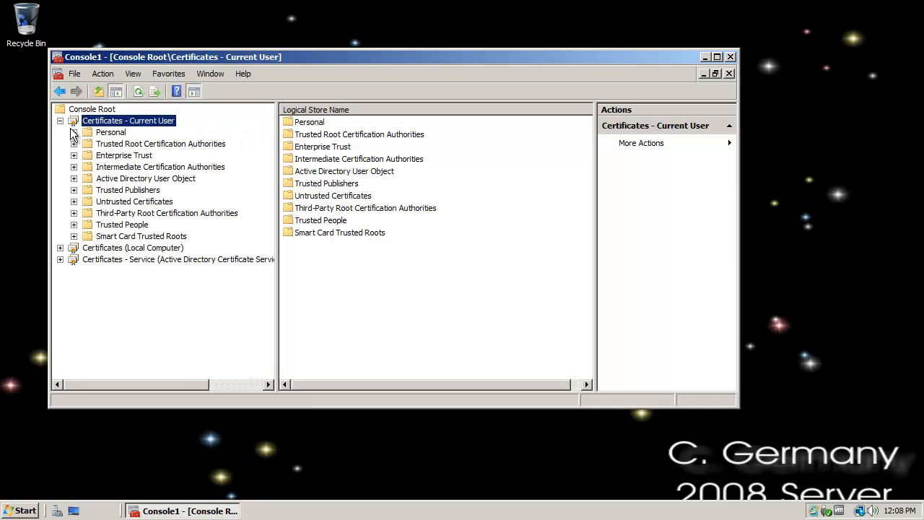
click(110, 132)
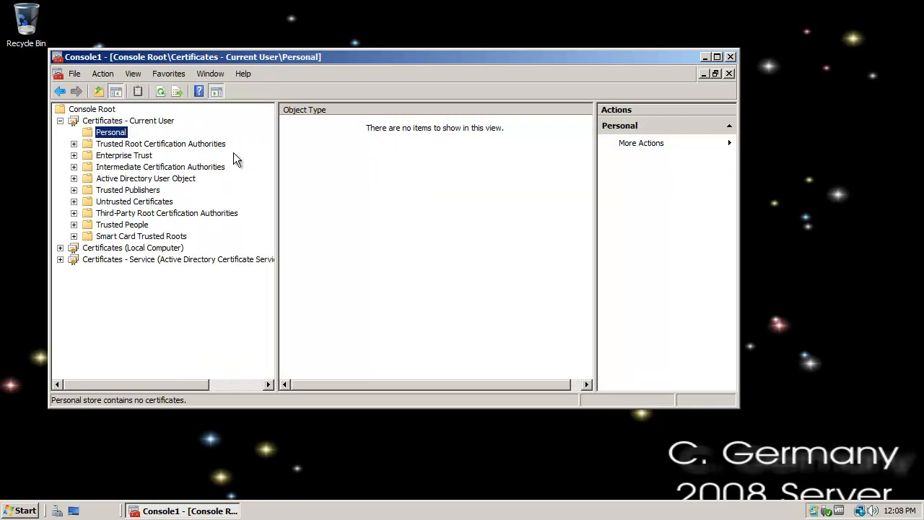
mouse_move(161, 239)
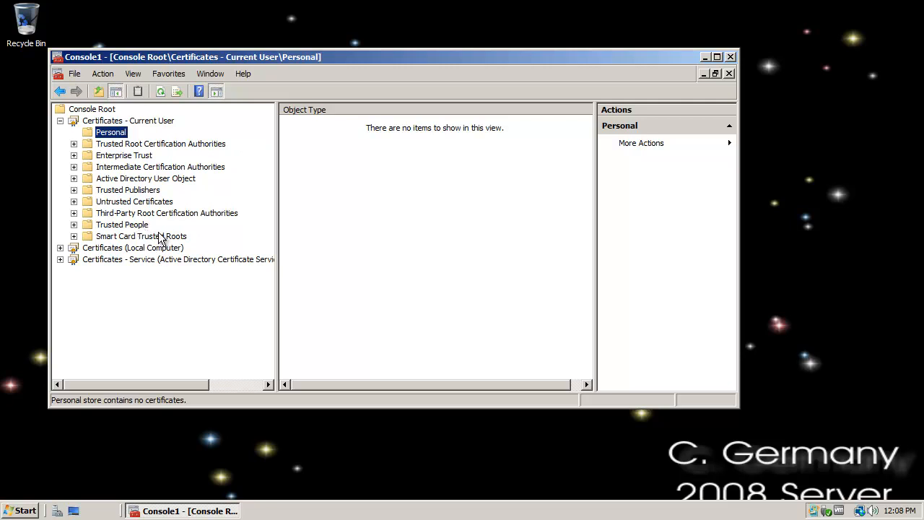
click(160, 143)
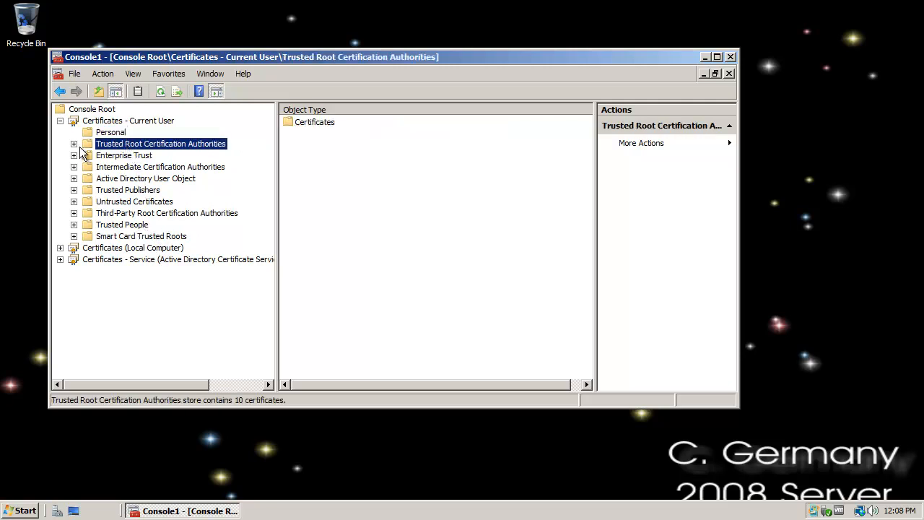
click(74, 144)
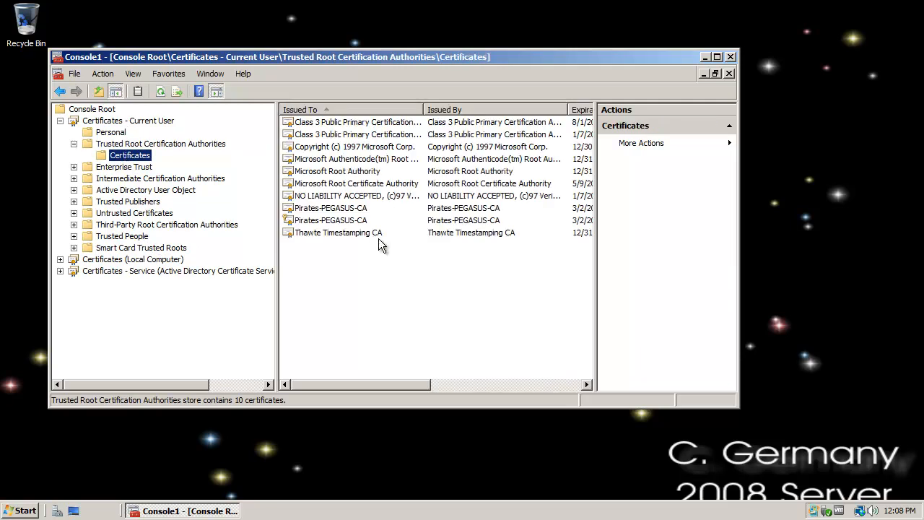
click(331, 220)
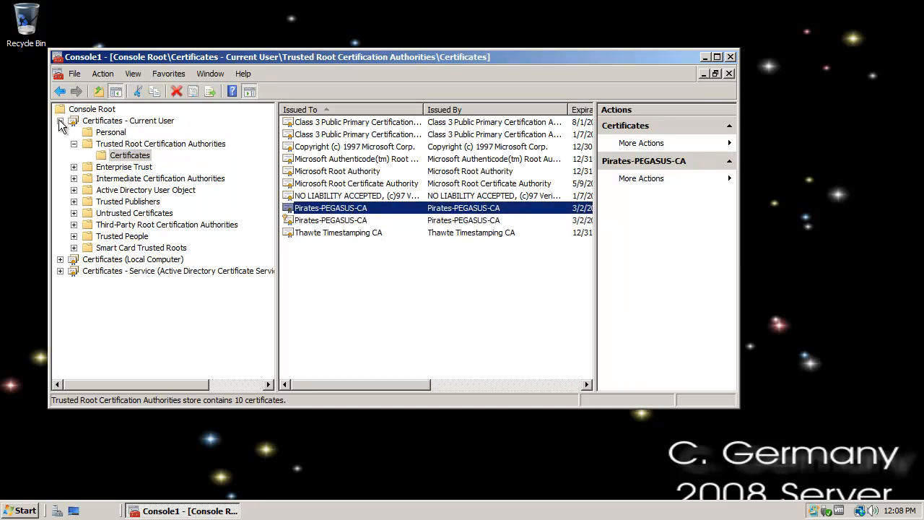
Browse the local computer's Personal and root stores, then expand the AD CS service stores
click(133, 132)
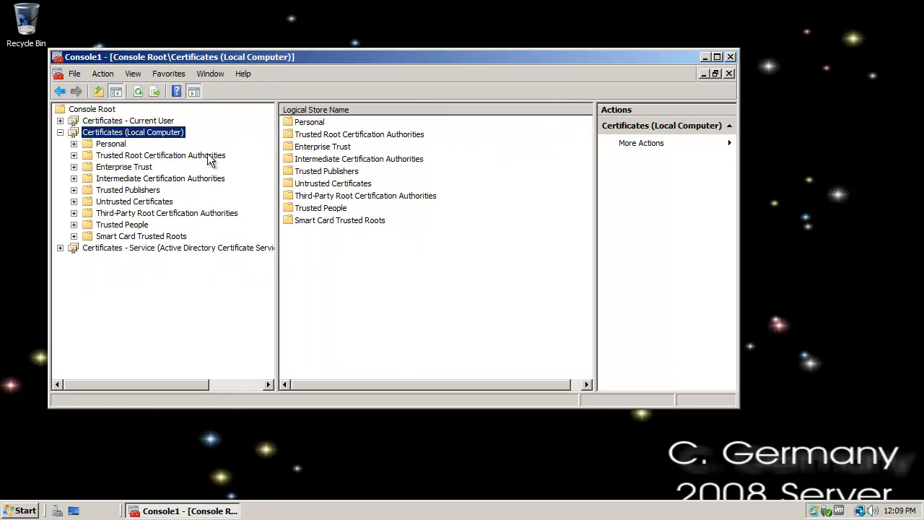
click(73, 144)
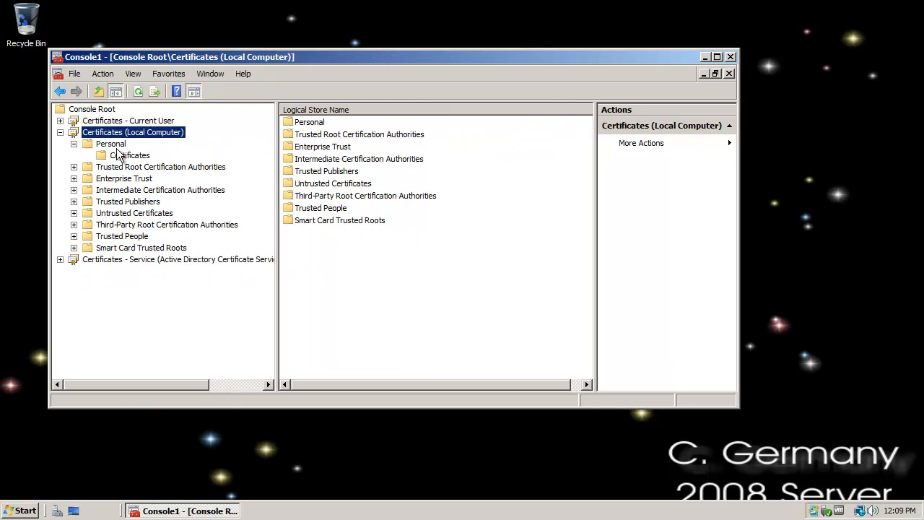
click(128, 155)
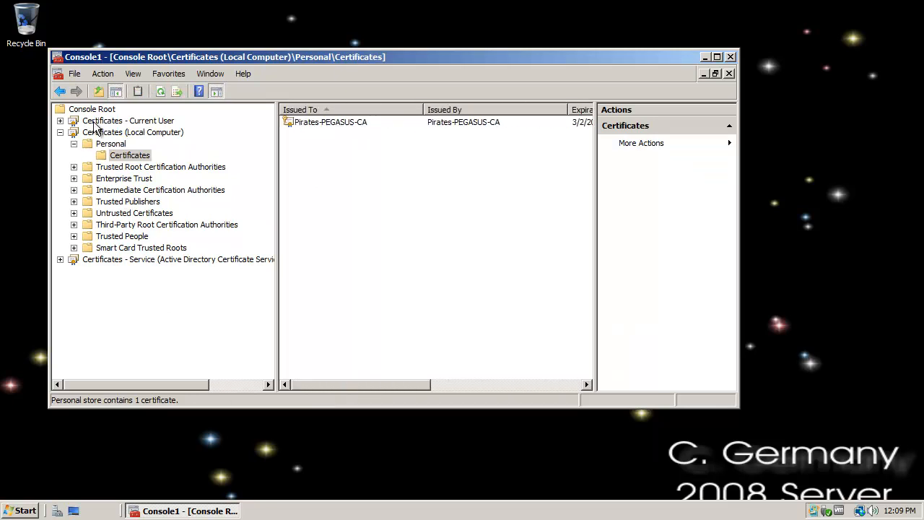
click(166, 225)
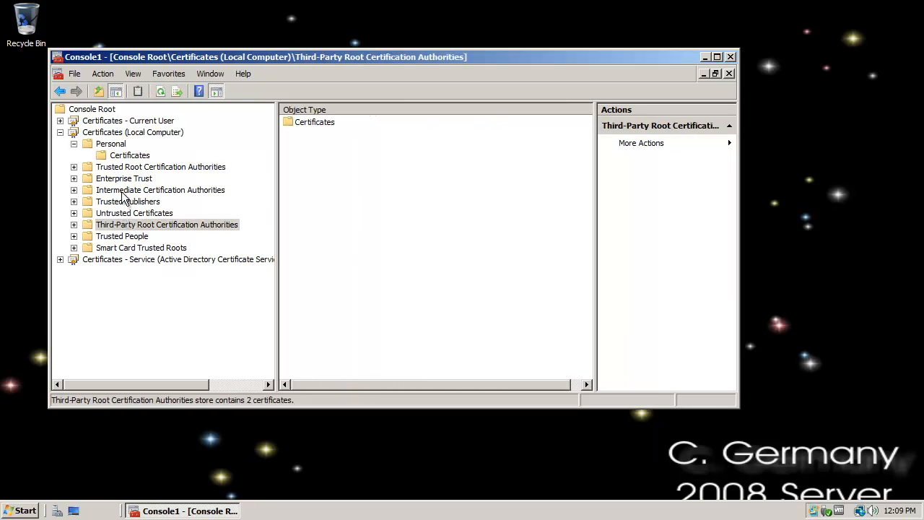
click(130, 178)
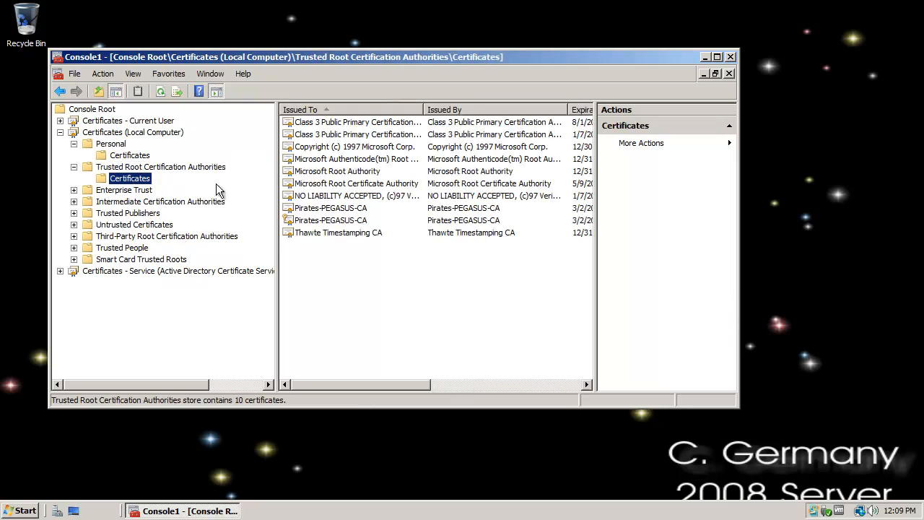
click(60, 132)
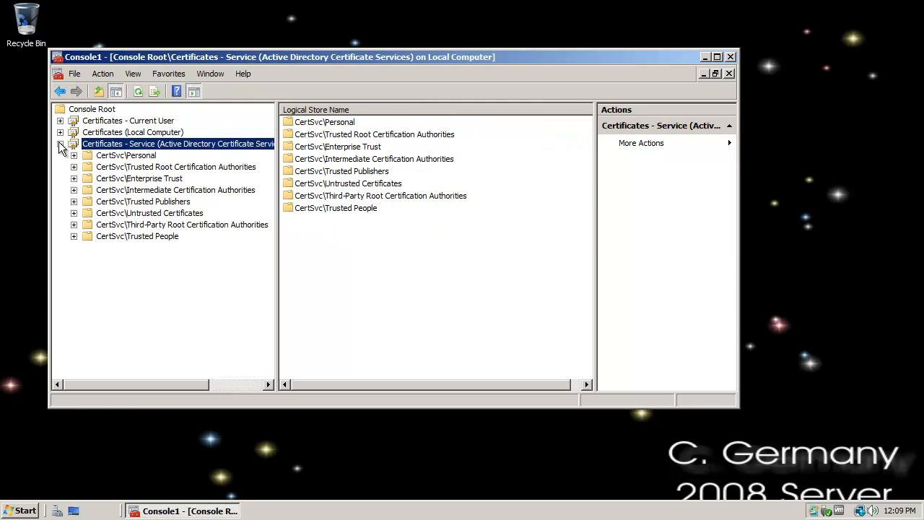
Widen the tree pane and browse the AD CS service's CertSvc Personal and Trusted Root certificates
click(61, 144)
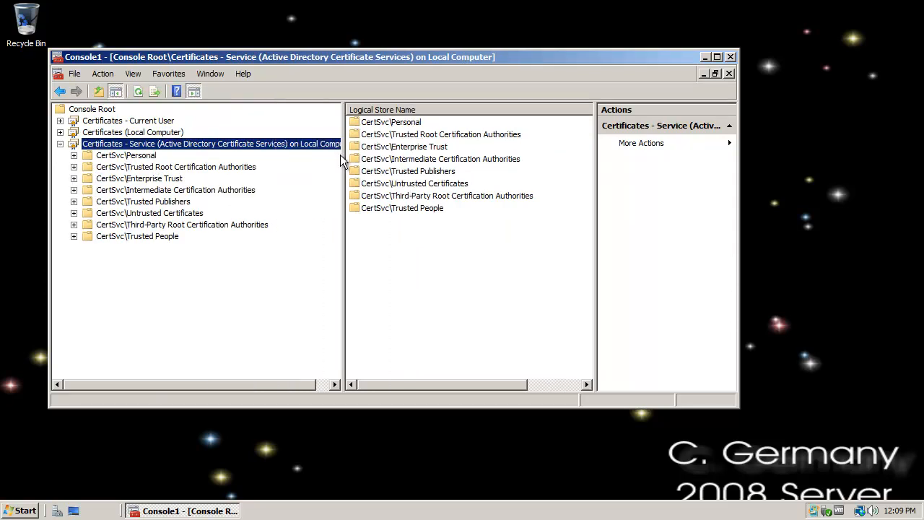
drag(345, 216, 390, 216)
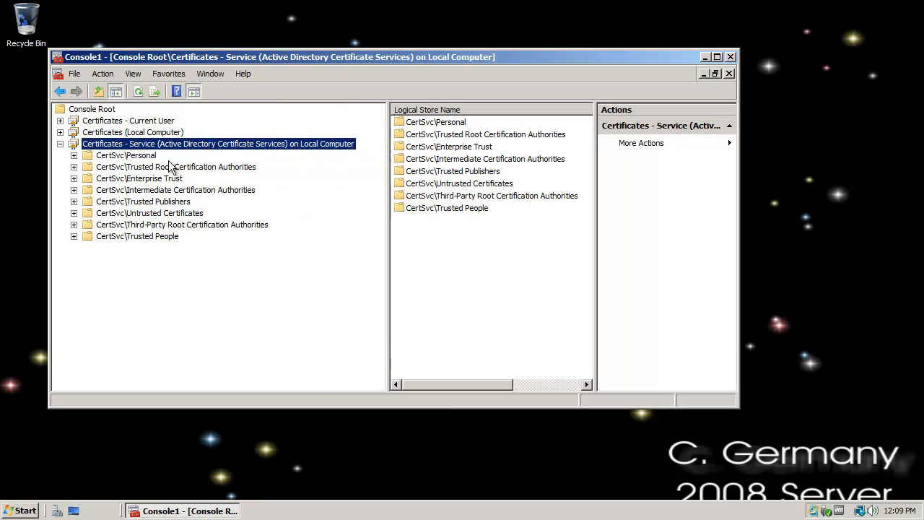
click(126, 155)
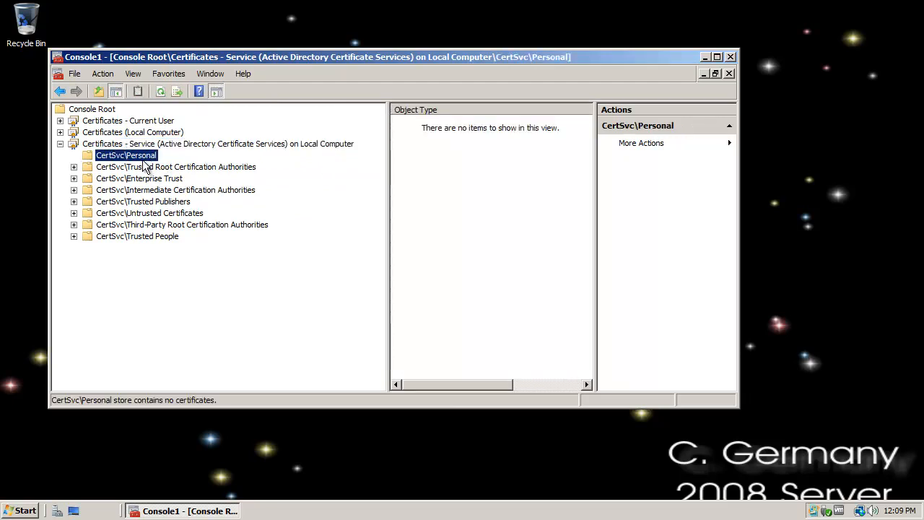
click(175, 166)
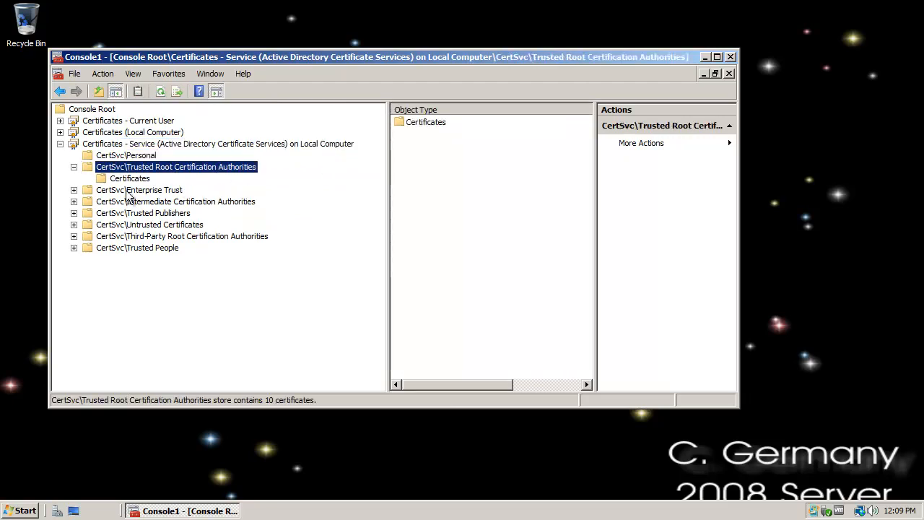
click(130, 178)
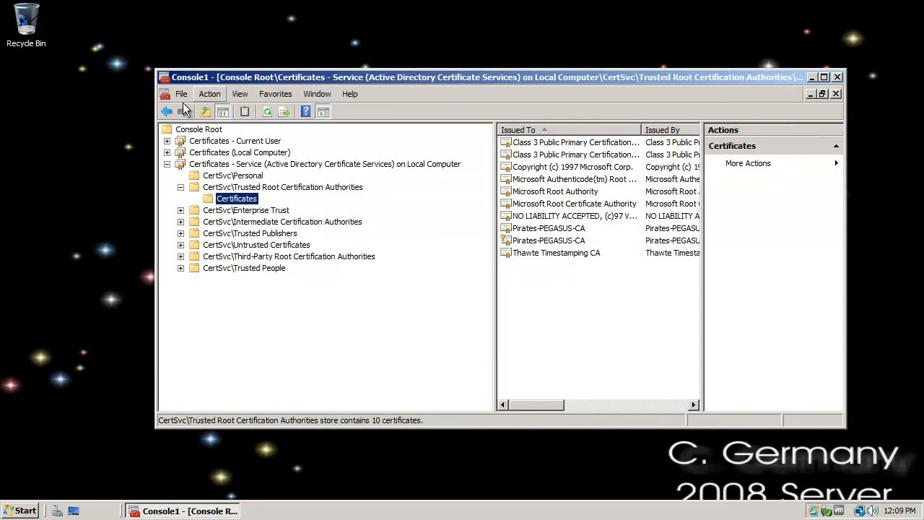
click(181, 93)
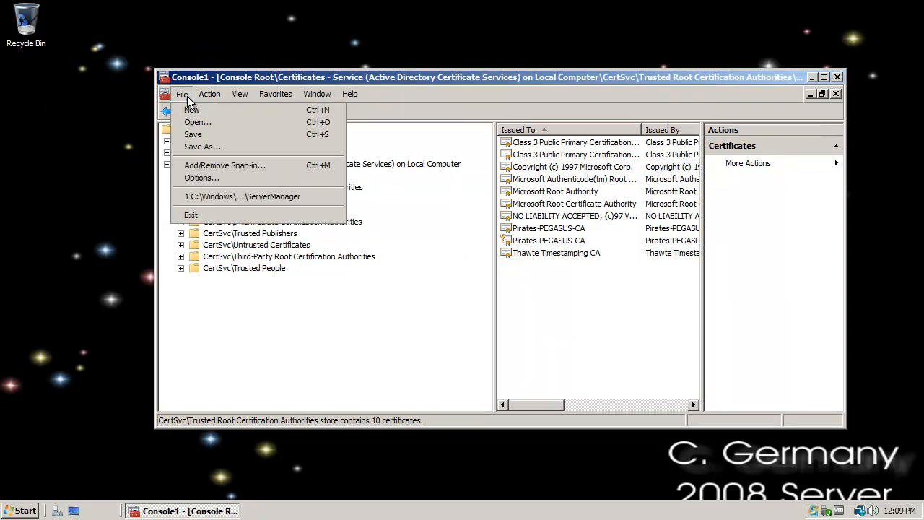
Save the console as CERTIFICATES on the Desktop, then close MMC, confirming Yes to save settings
click(202, 147)
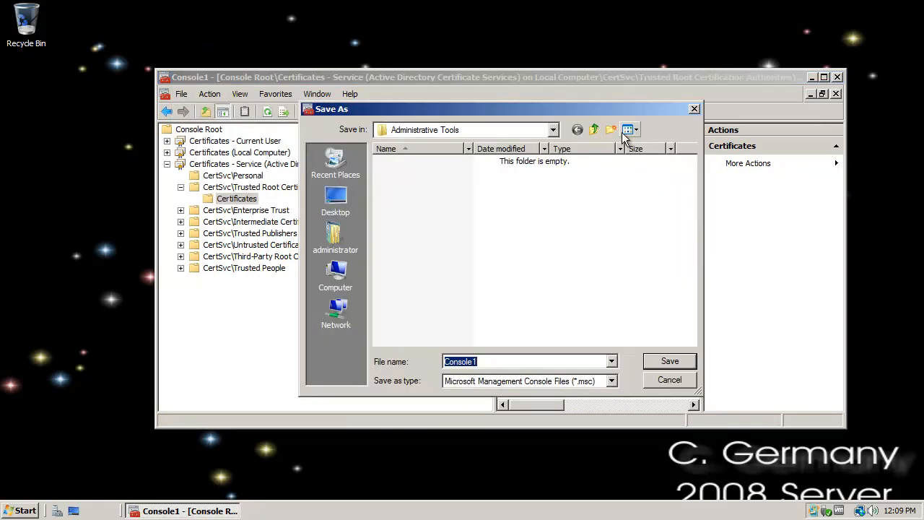
click(335, 198)
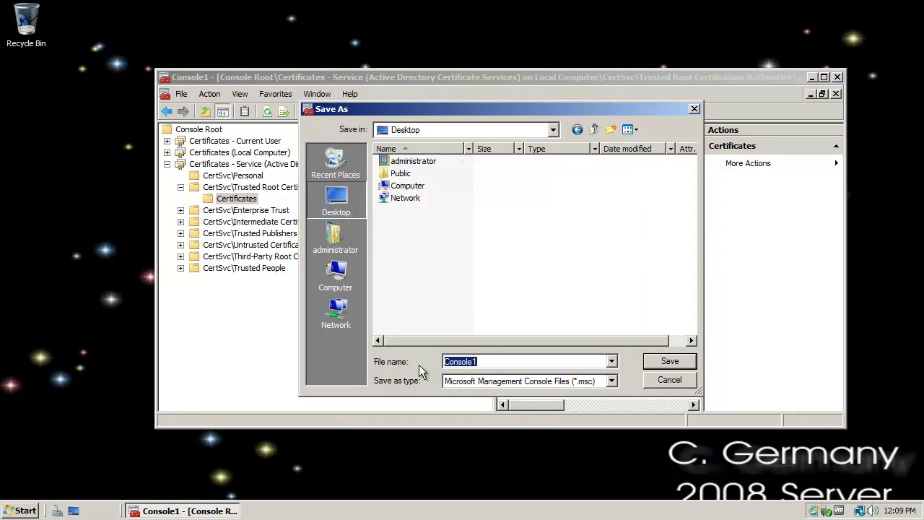
text(CERTIFICATE)
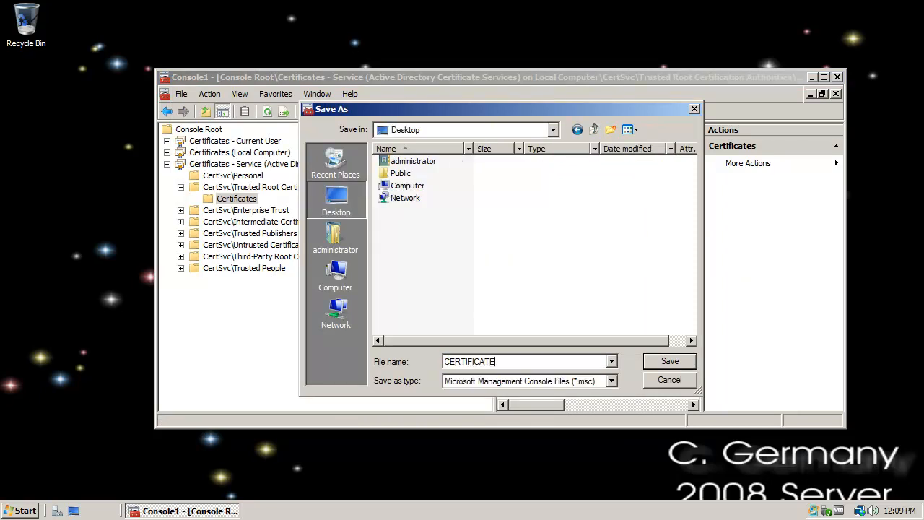
click(669, 361)
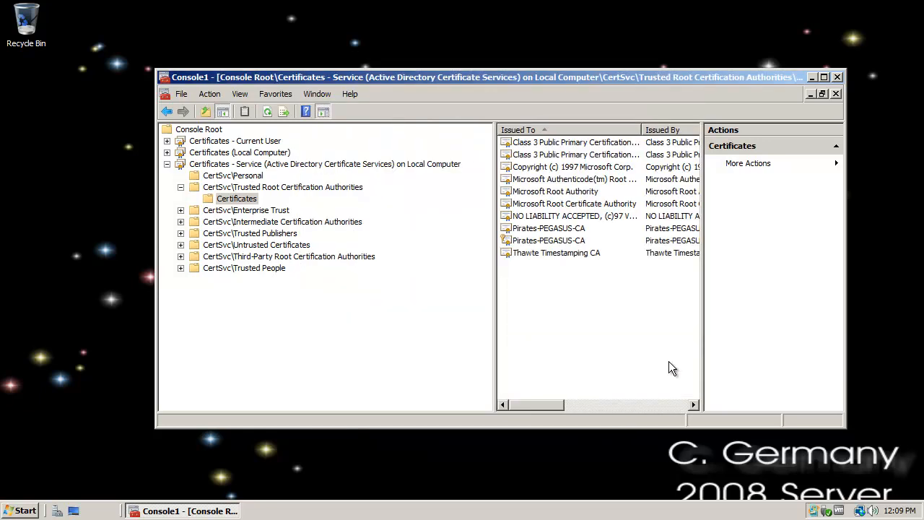
click(836, 77)
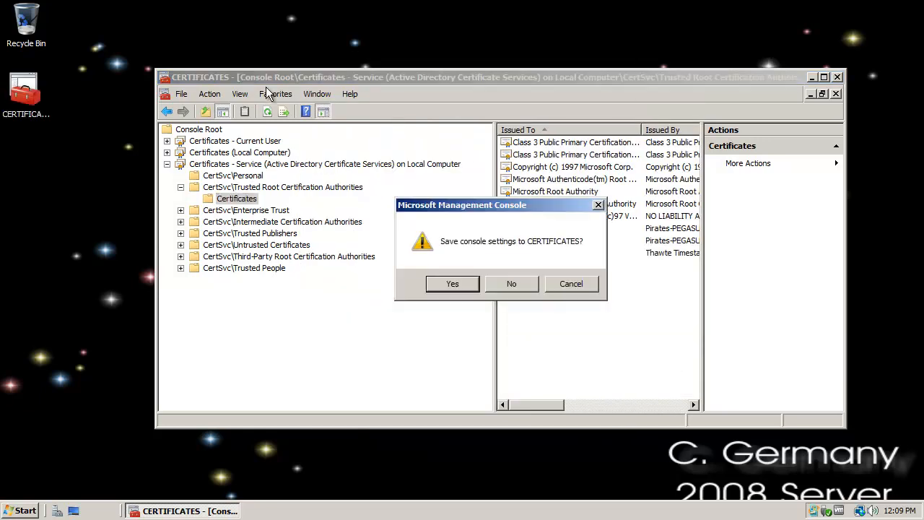
click(512, 284)
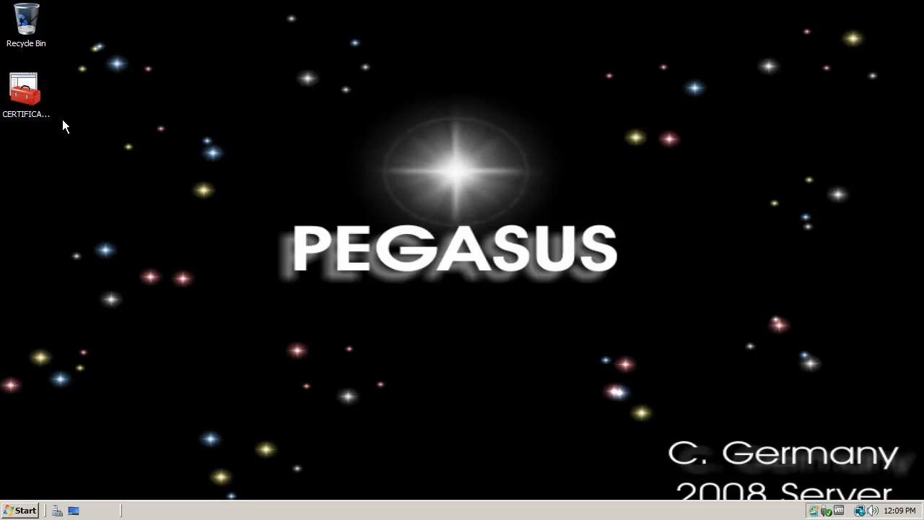